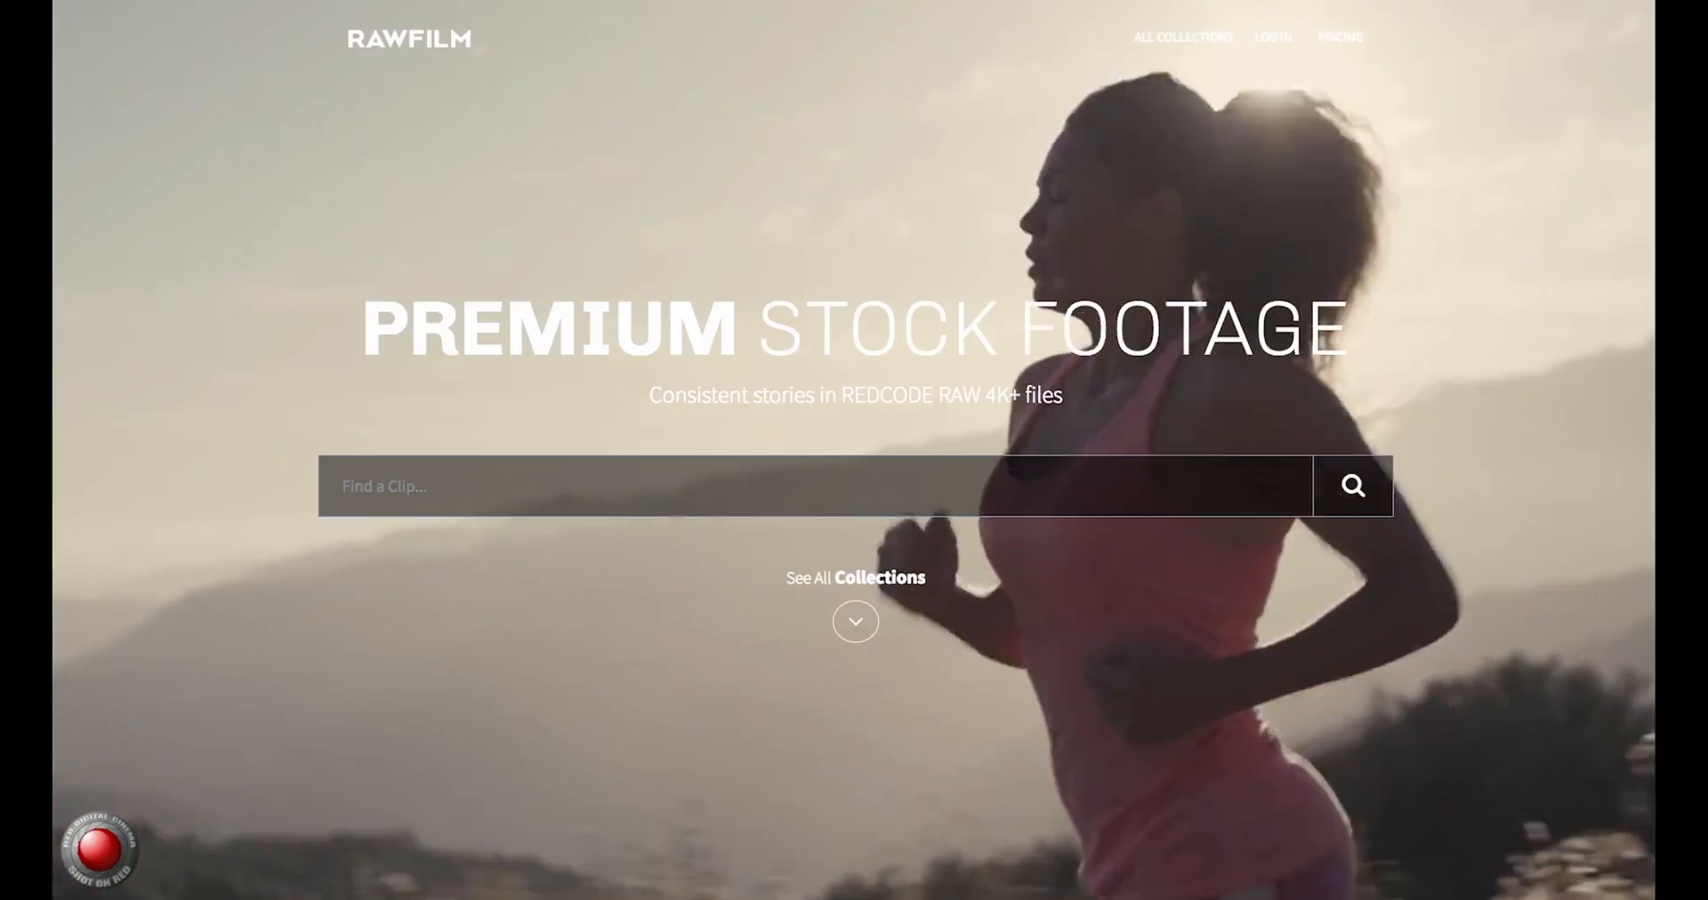
# Scrub the playhead back to around 01:00:07:09, where the woman faces the camera.
pyautogui.scroll(-3)
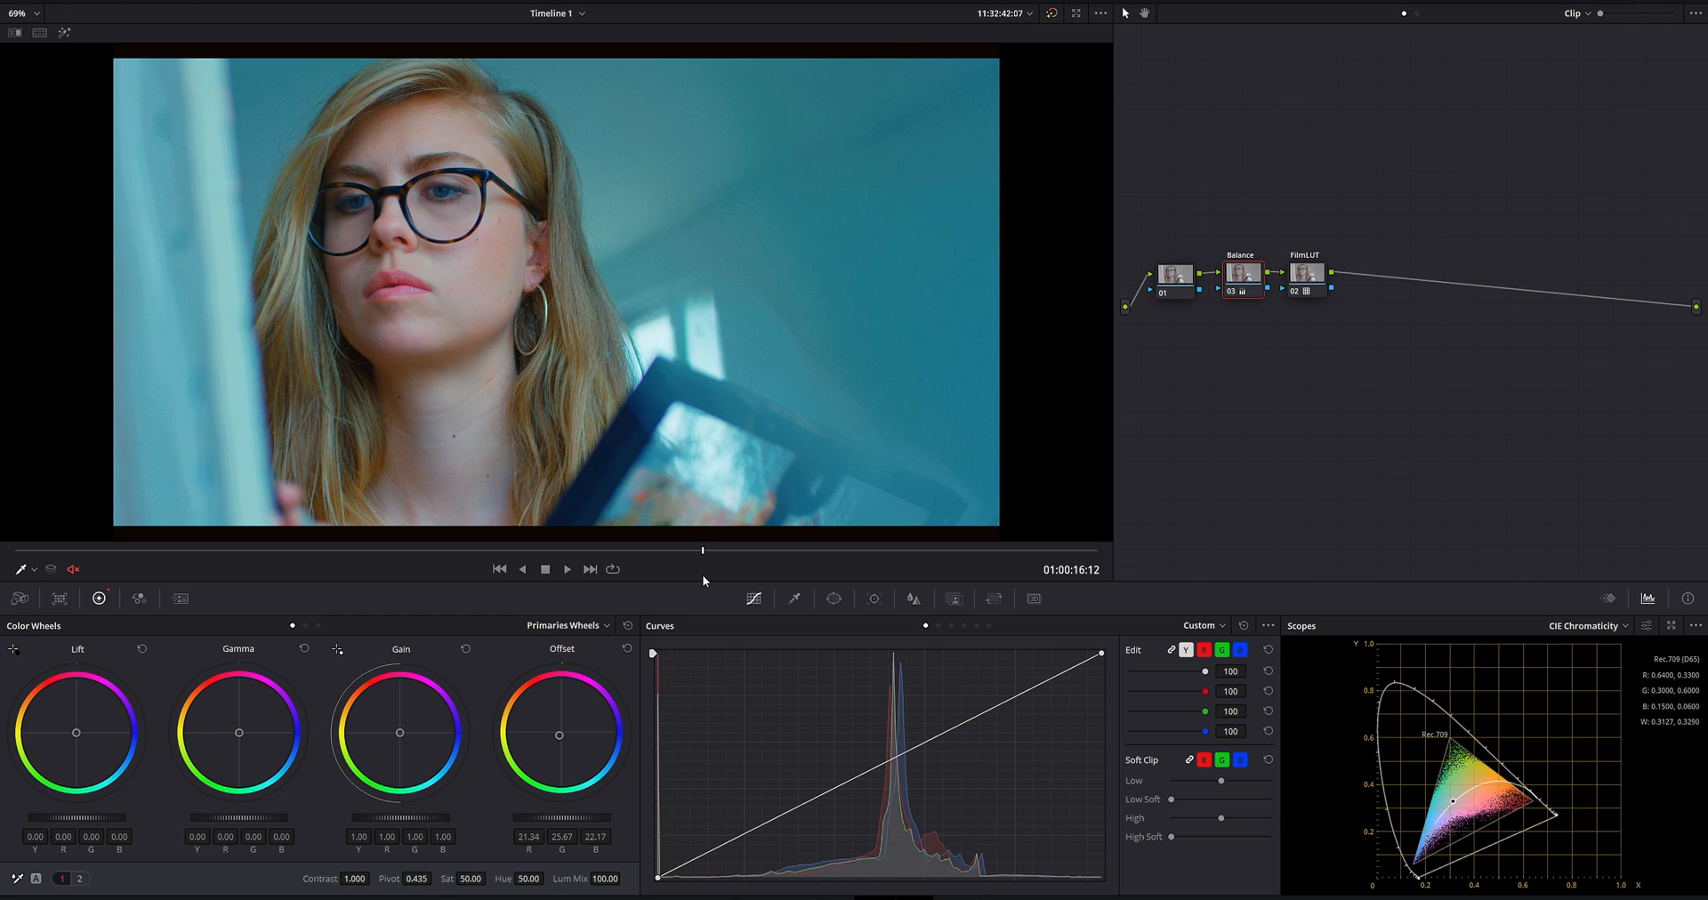
pyautogui.moveTo(703, 551); pyautogui.dragTo(356, 550)
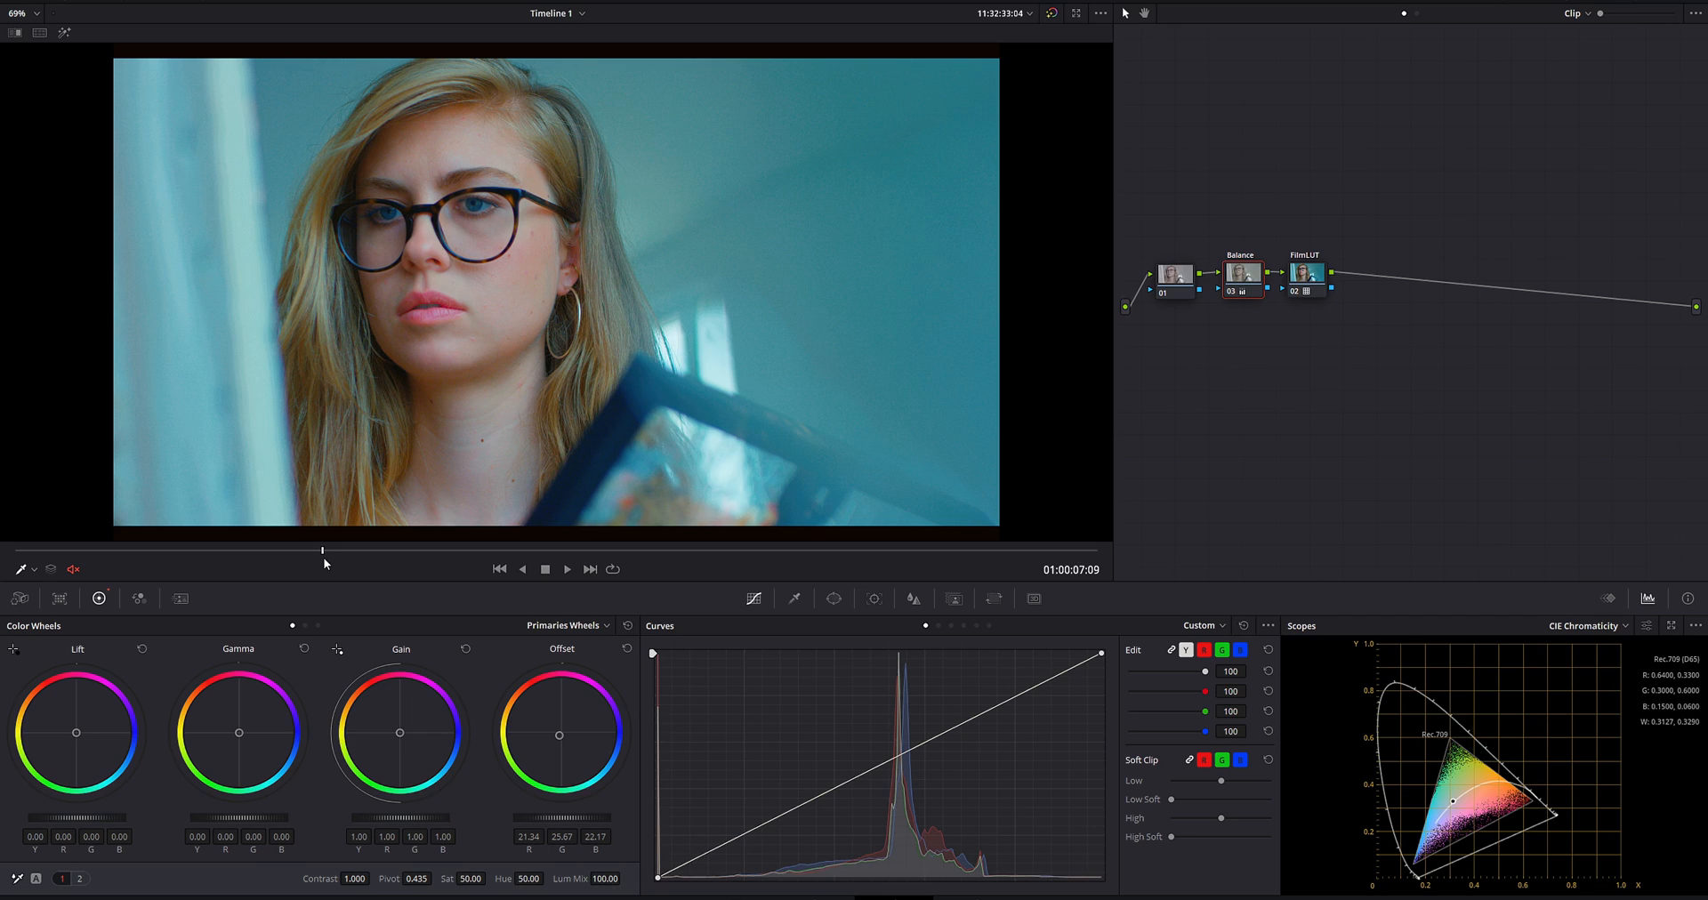
pyautogui.moveTo(1563, 769)
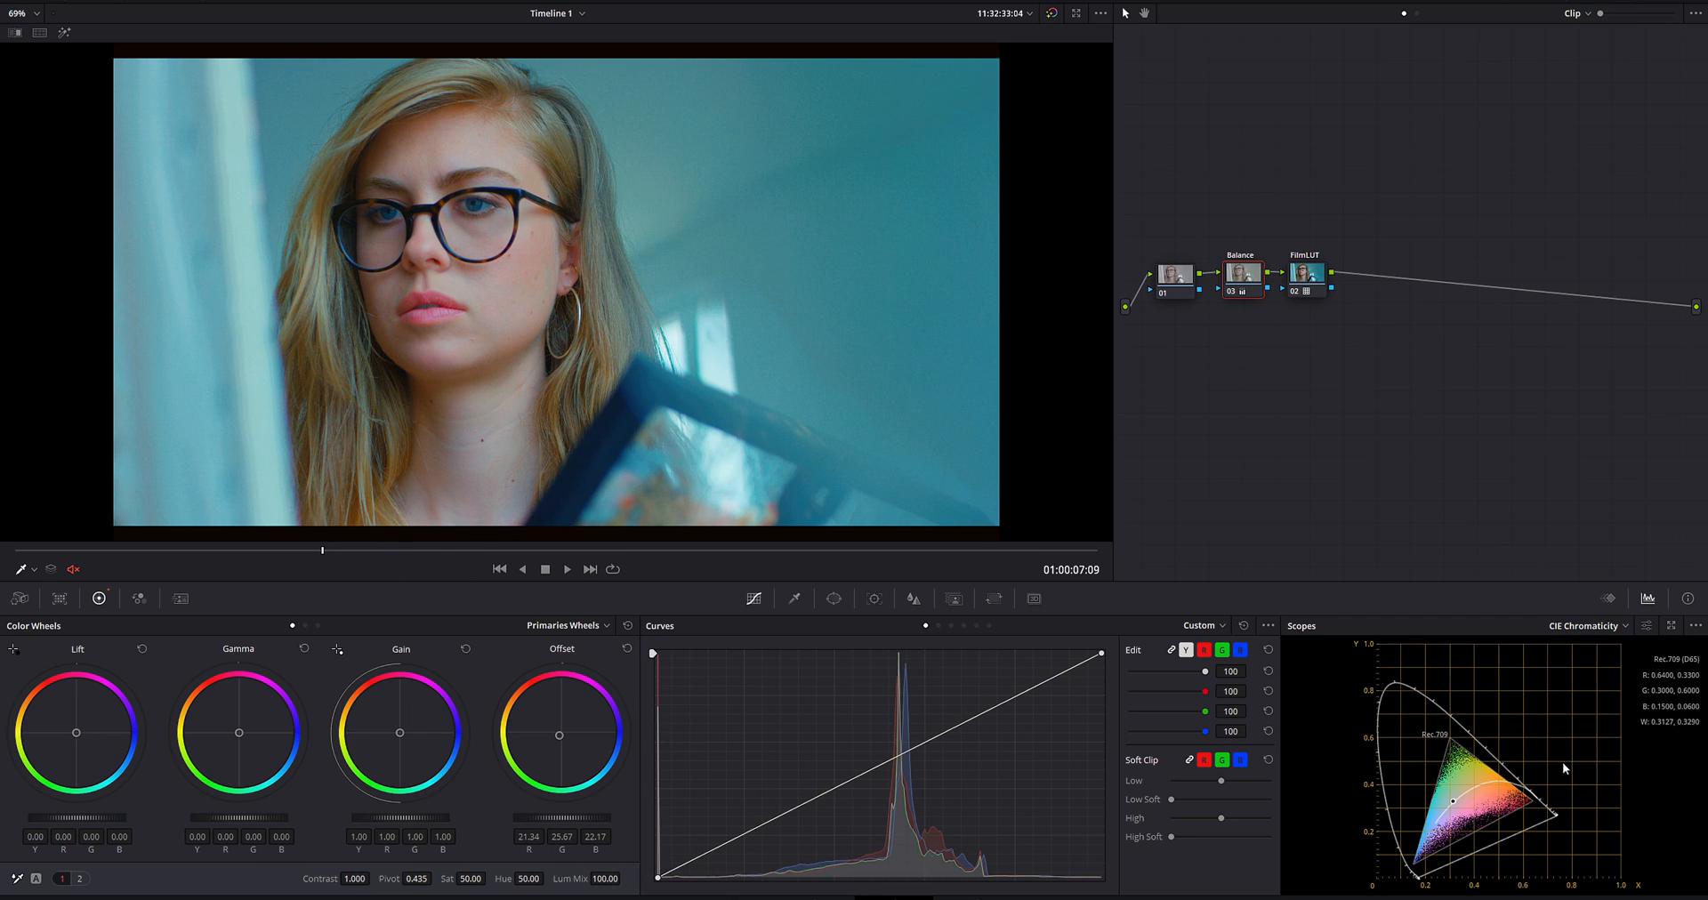
pyautogui.moveTo(1402, 846)
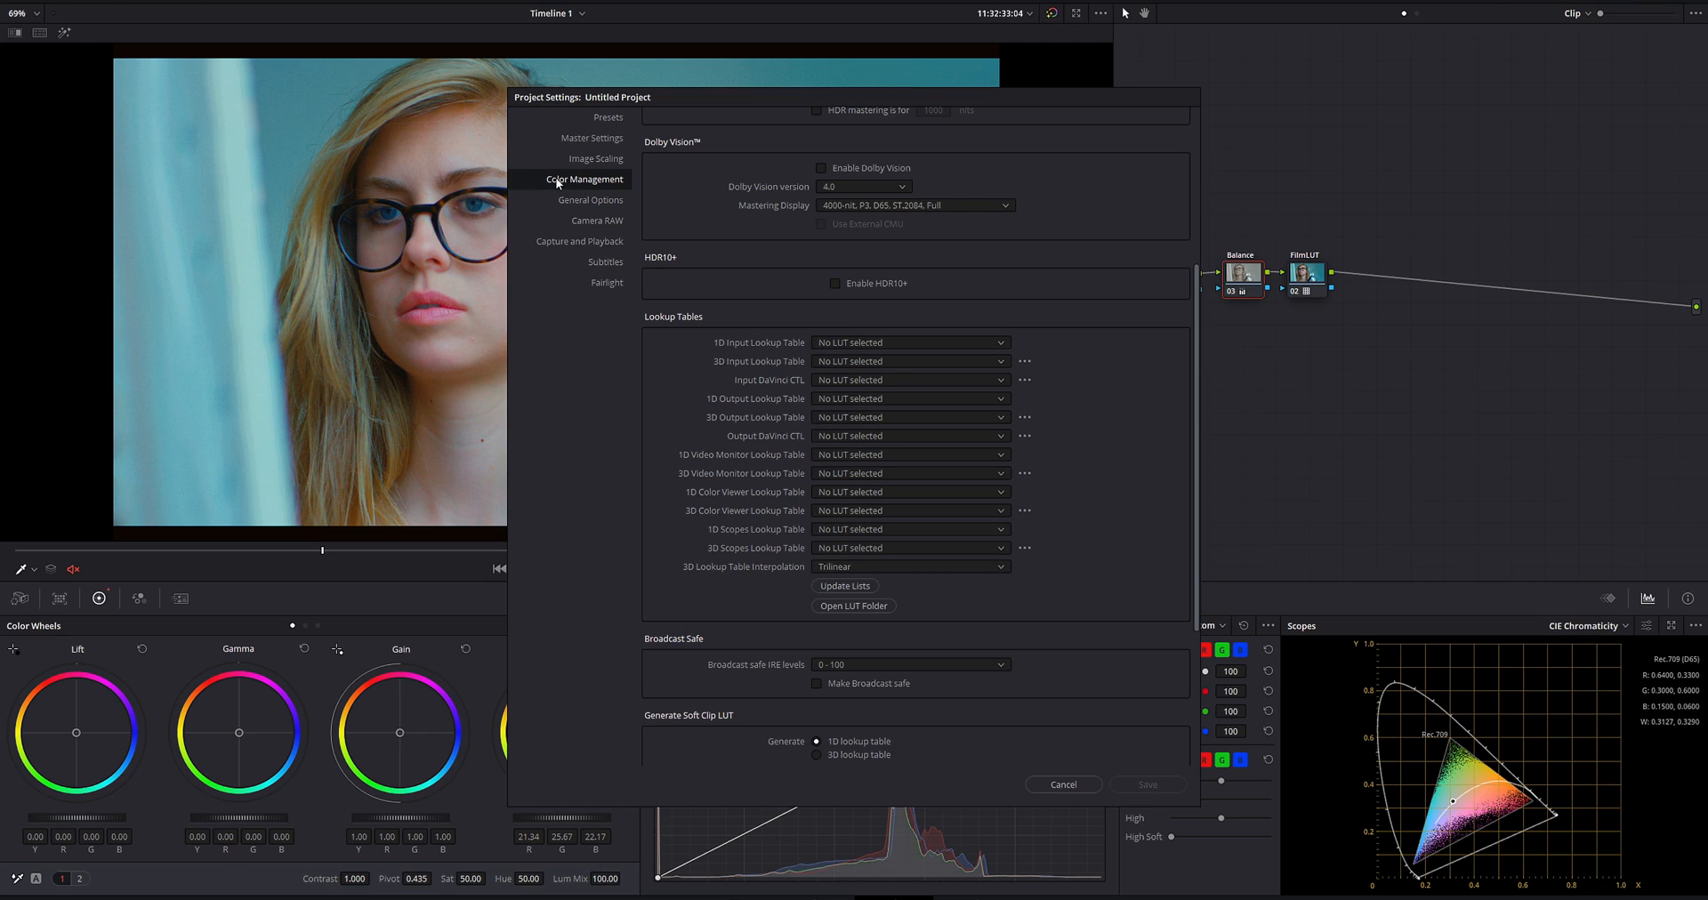
# Enable Make Broadcast safe with 0 - 100 IRE levels and save the project settings.
pyautogui.scroll(-3)
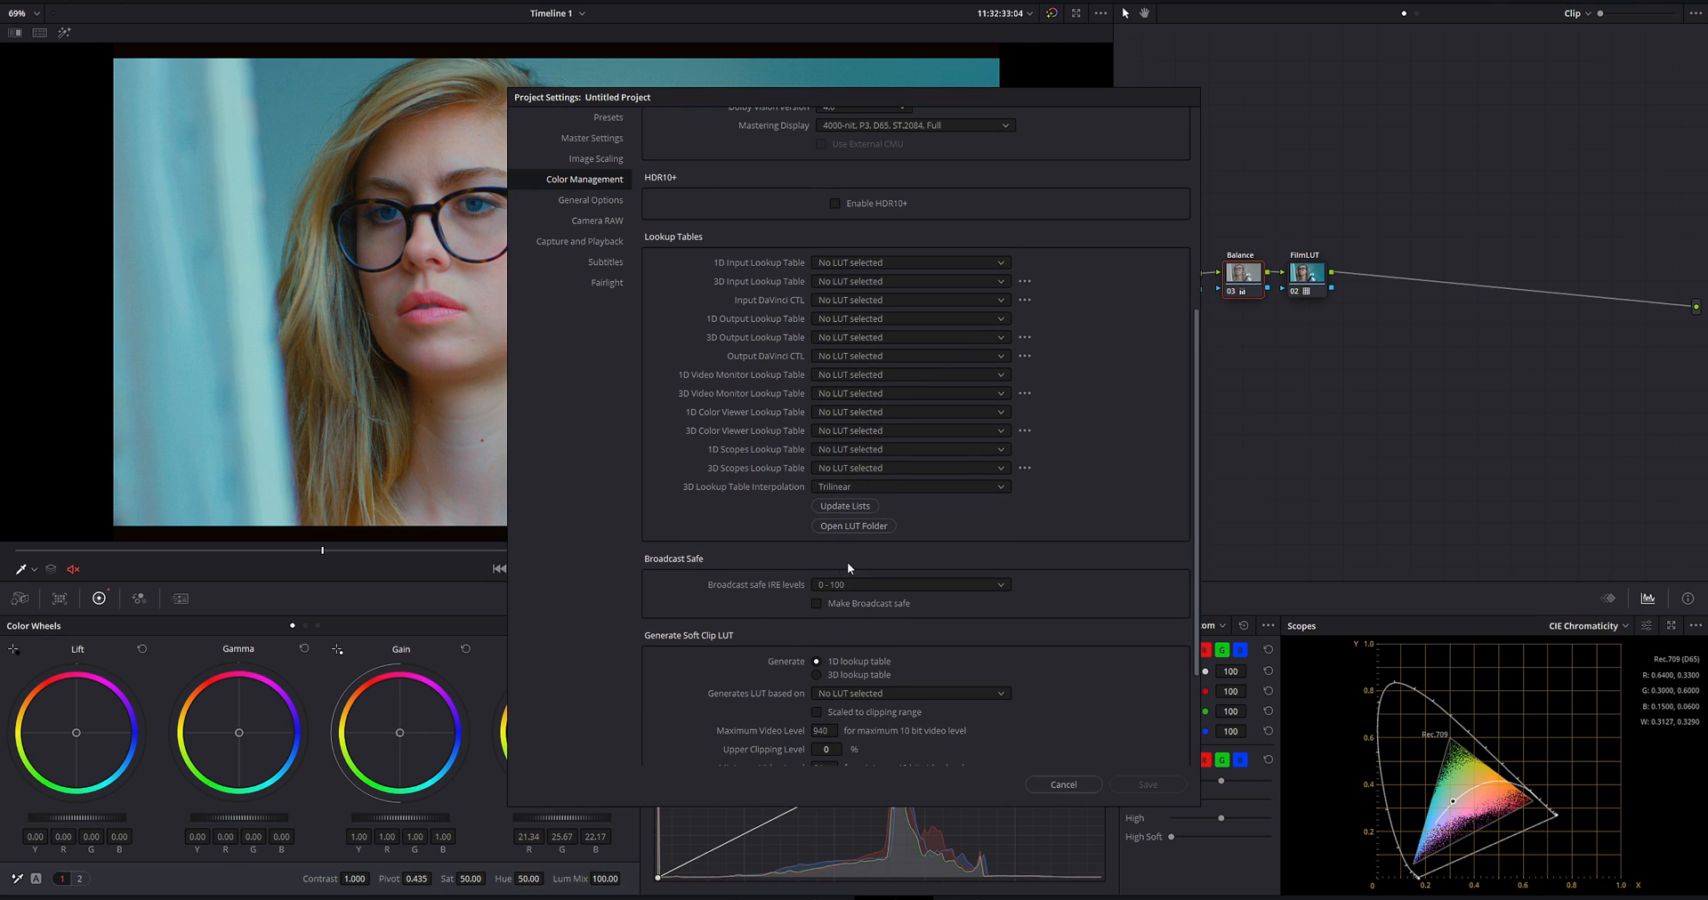
pyautogui.moveTo(622, 531)
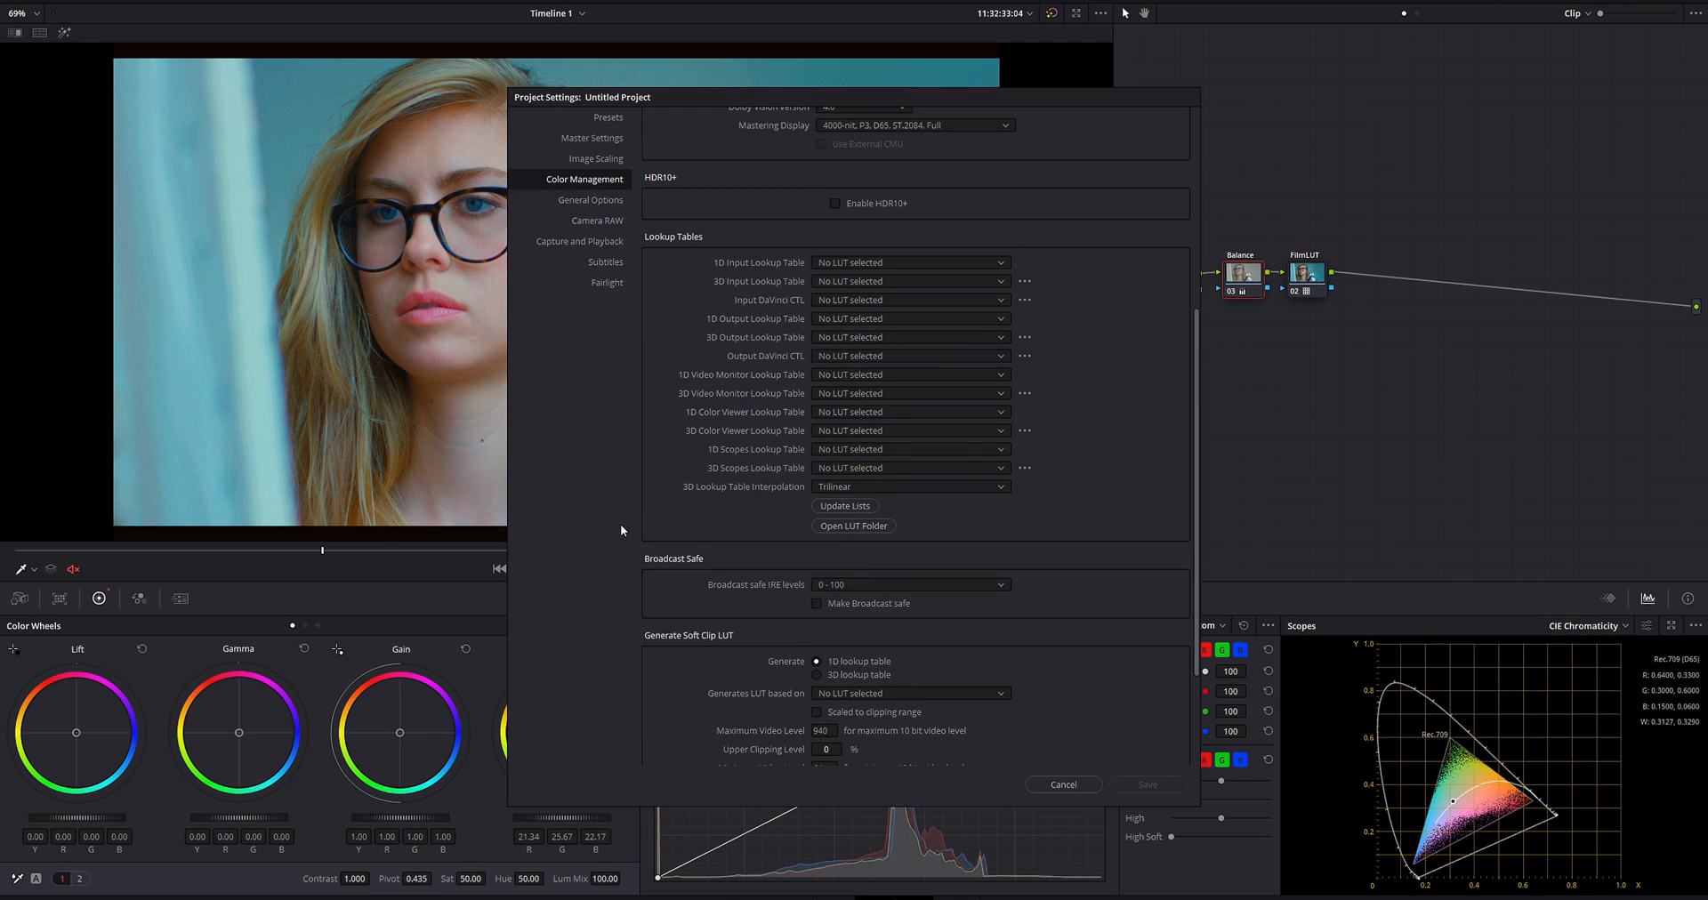
pyautogui.moveTo(828, 597)
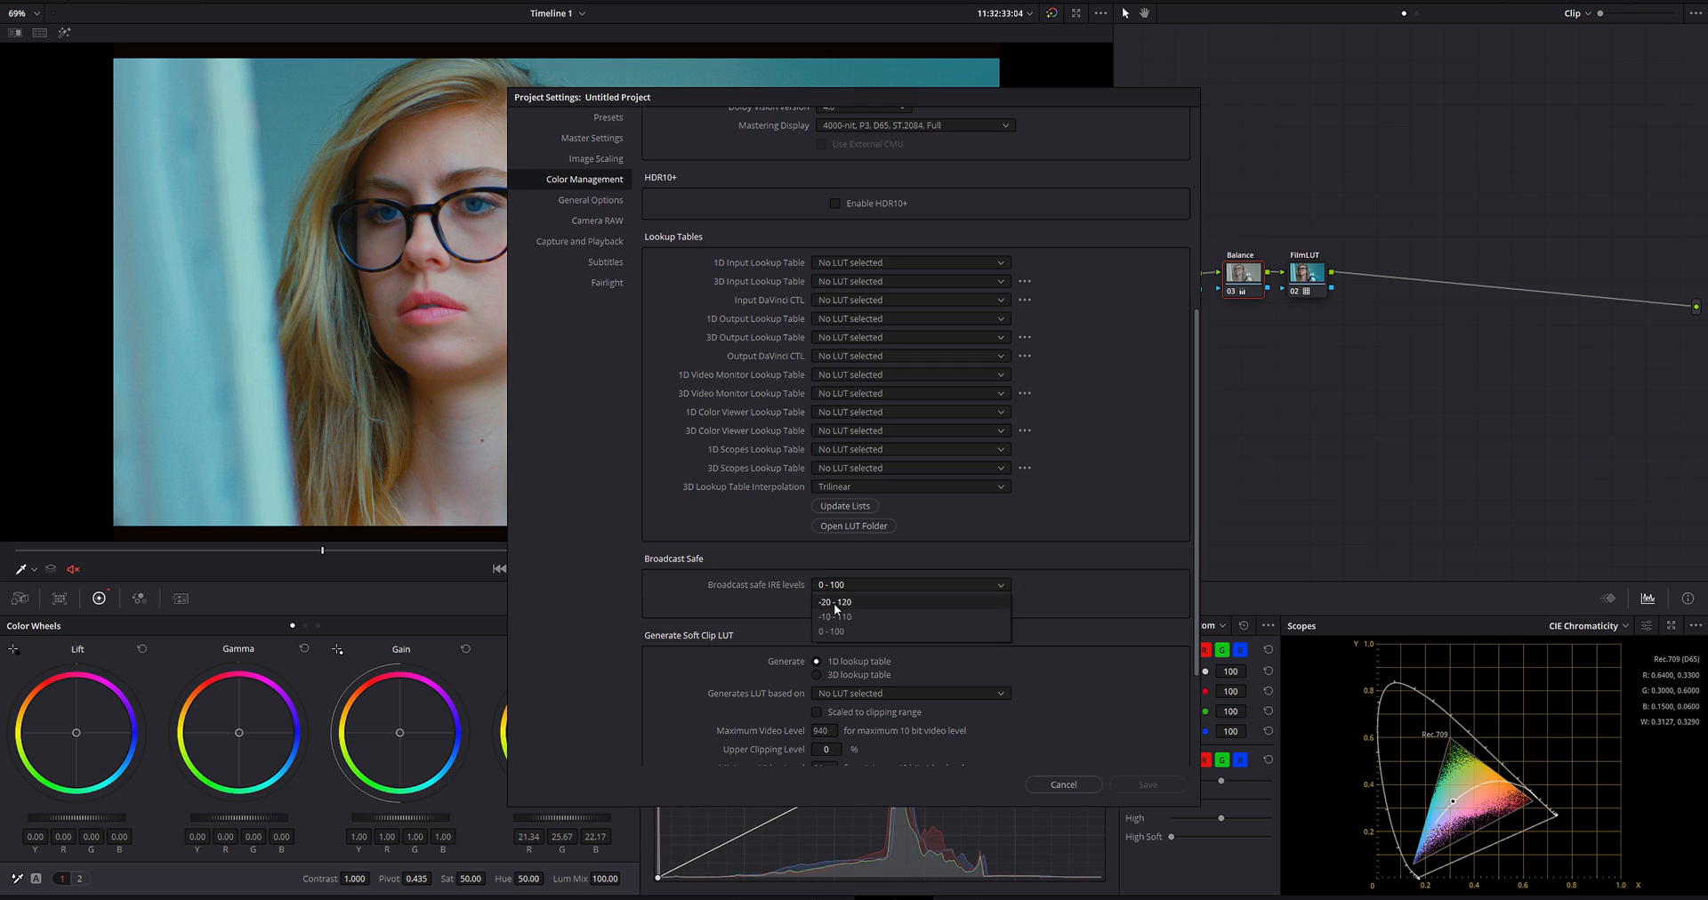
pyautogui.moveTo(833, 606)
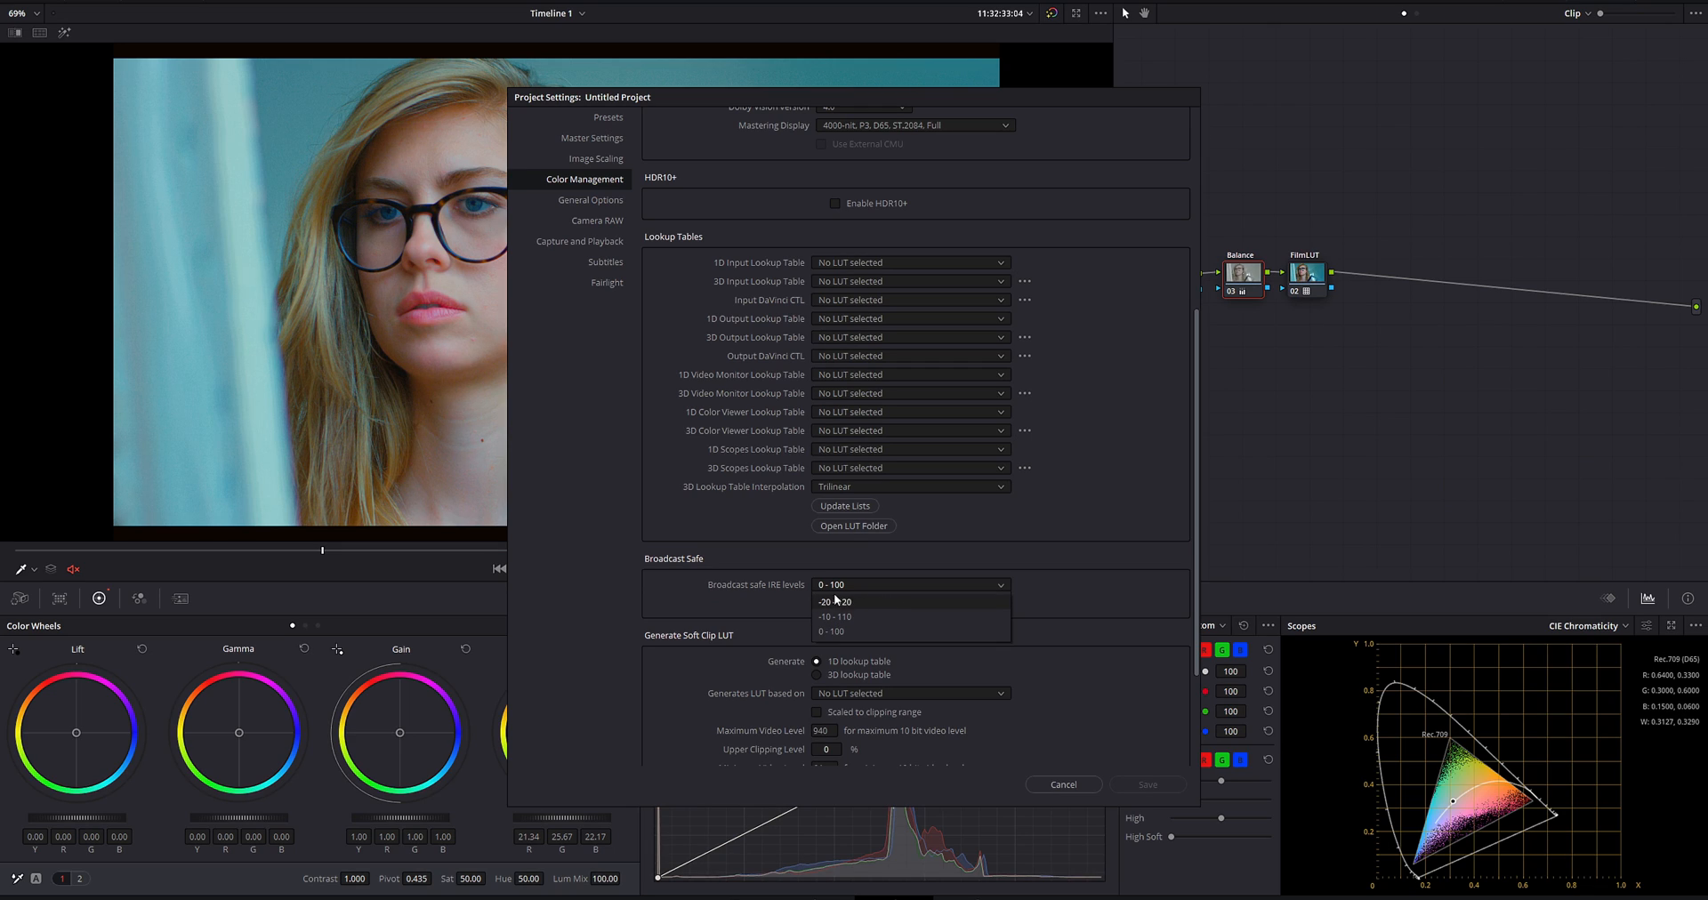
pyautogui.moveTo(856, 632)
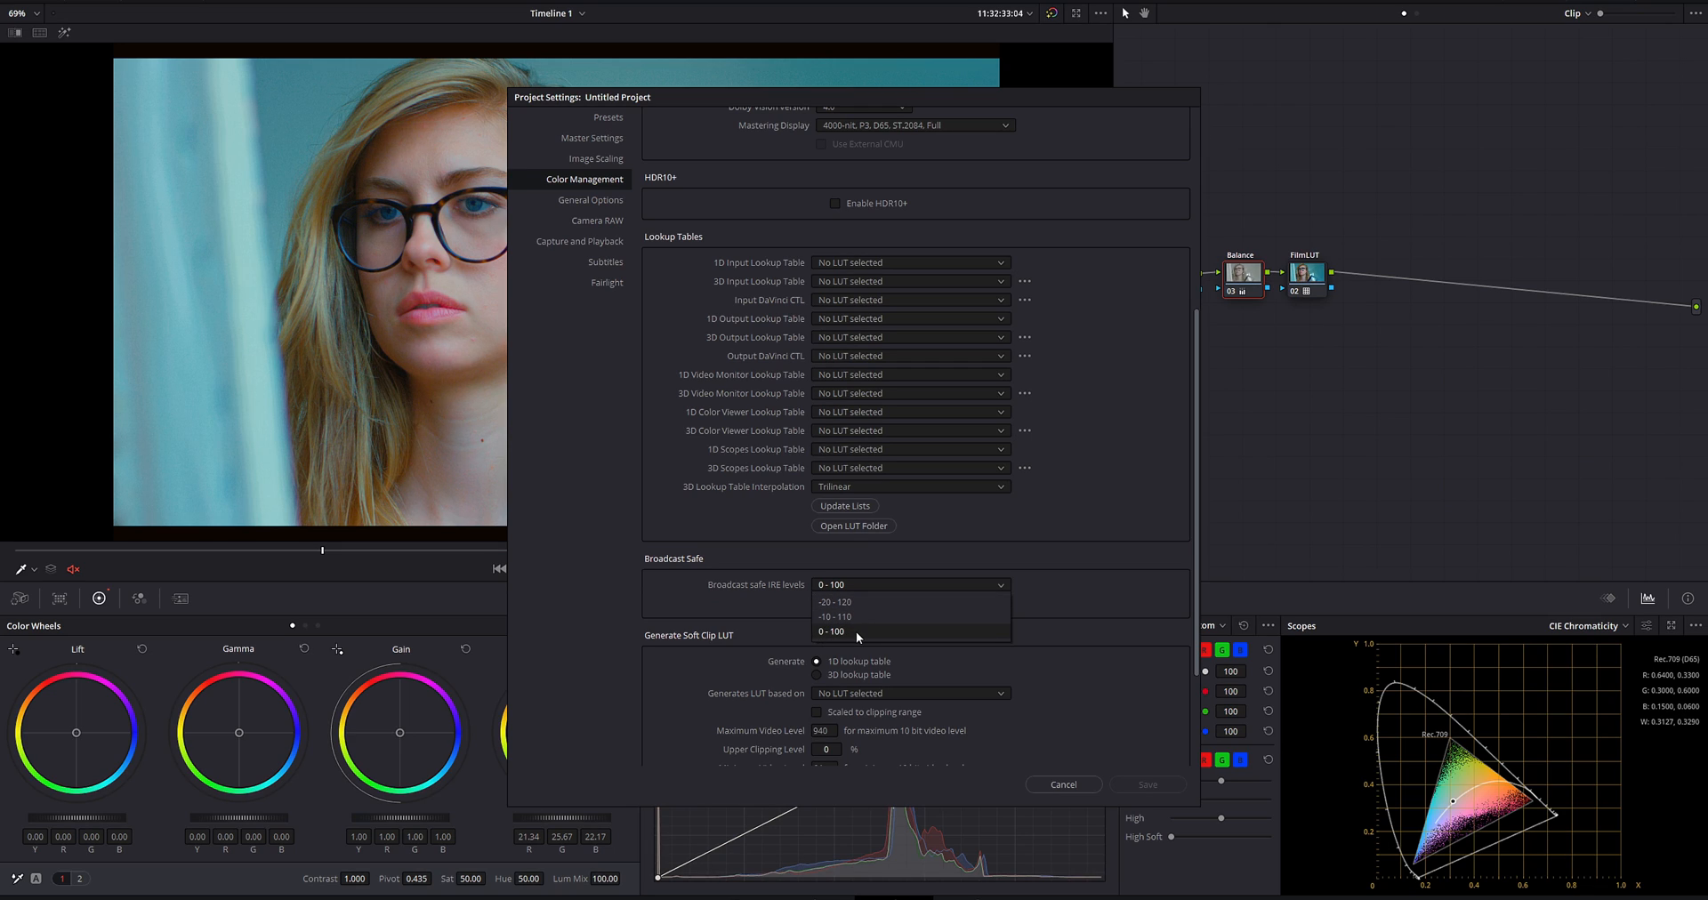
pyautogui.moveTo(854, 633)
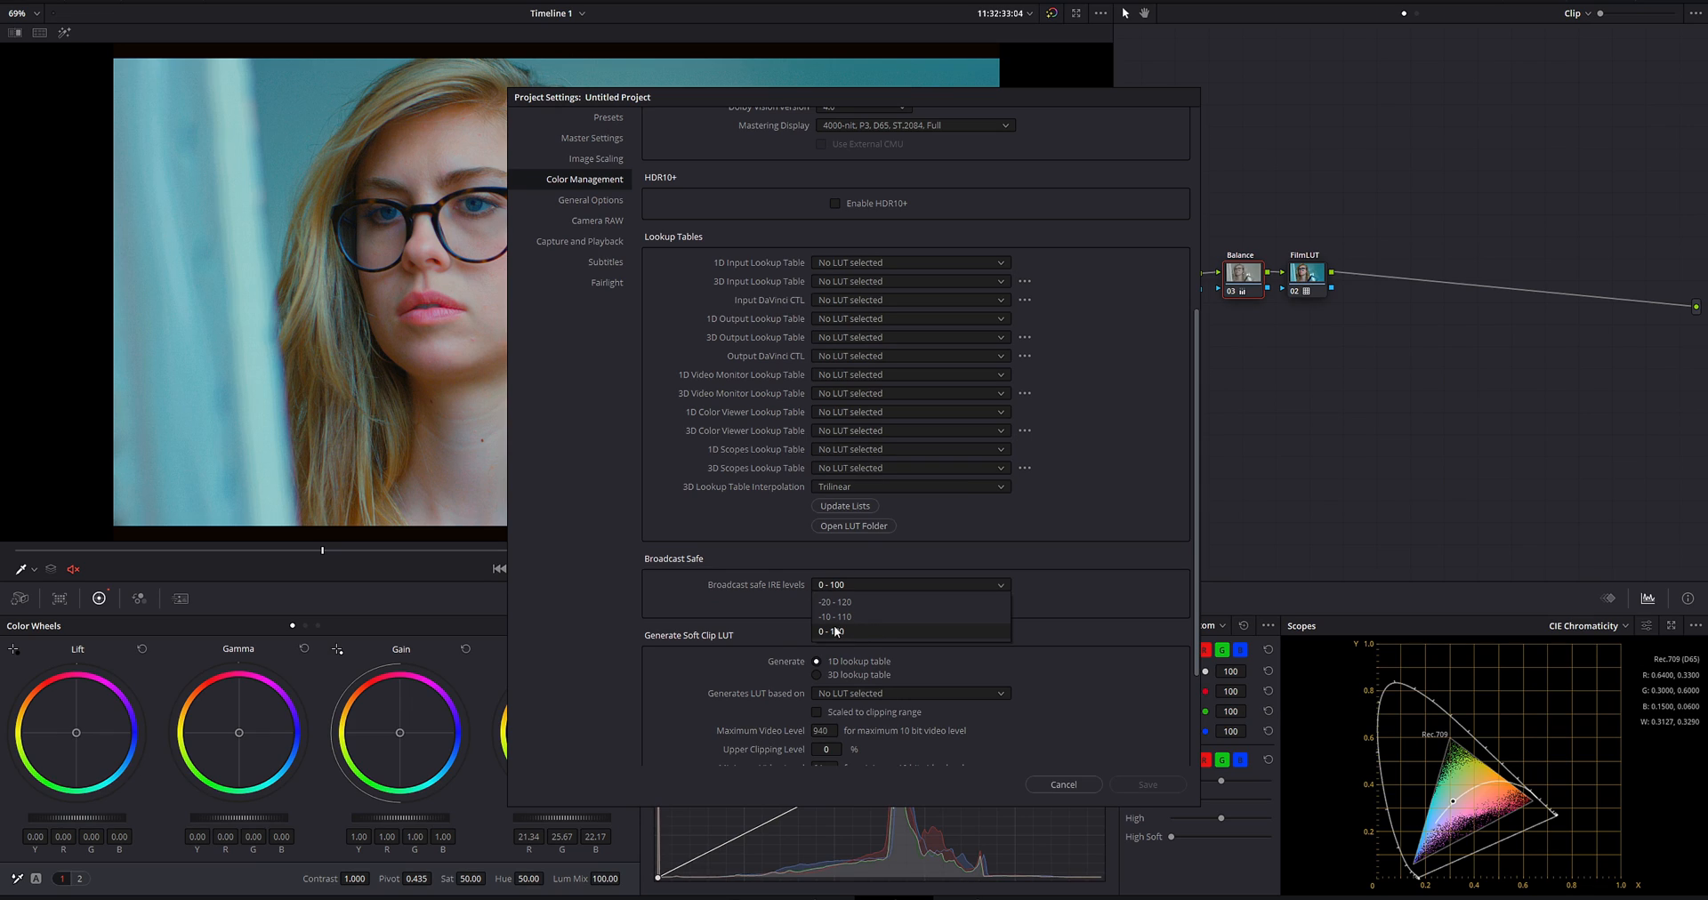
pyautogui.click(829, 633)
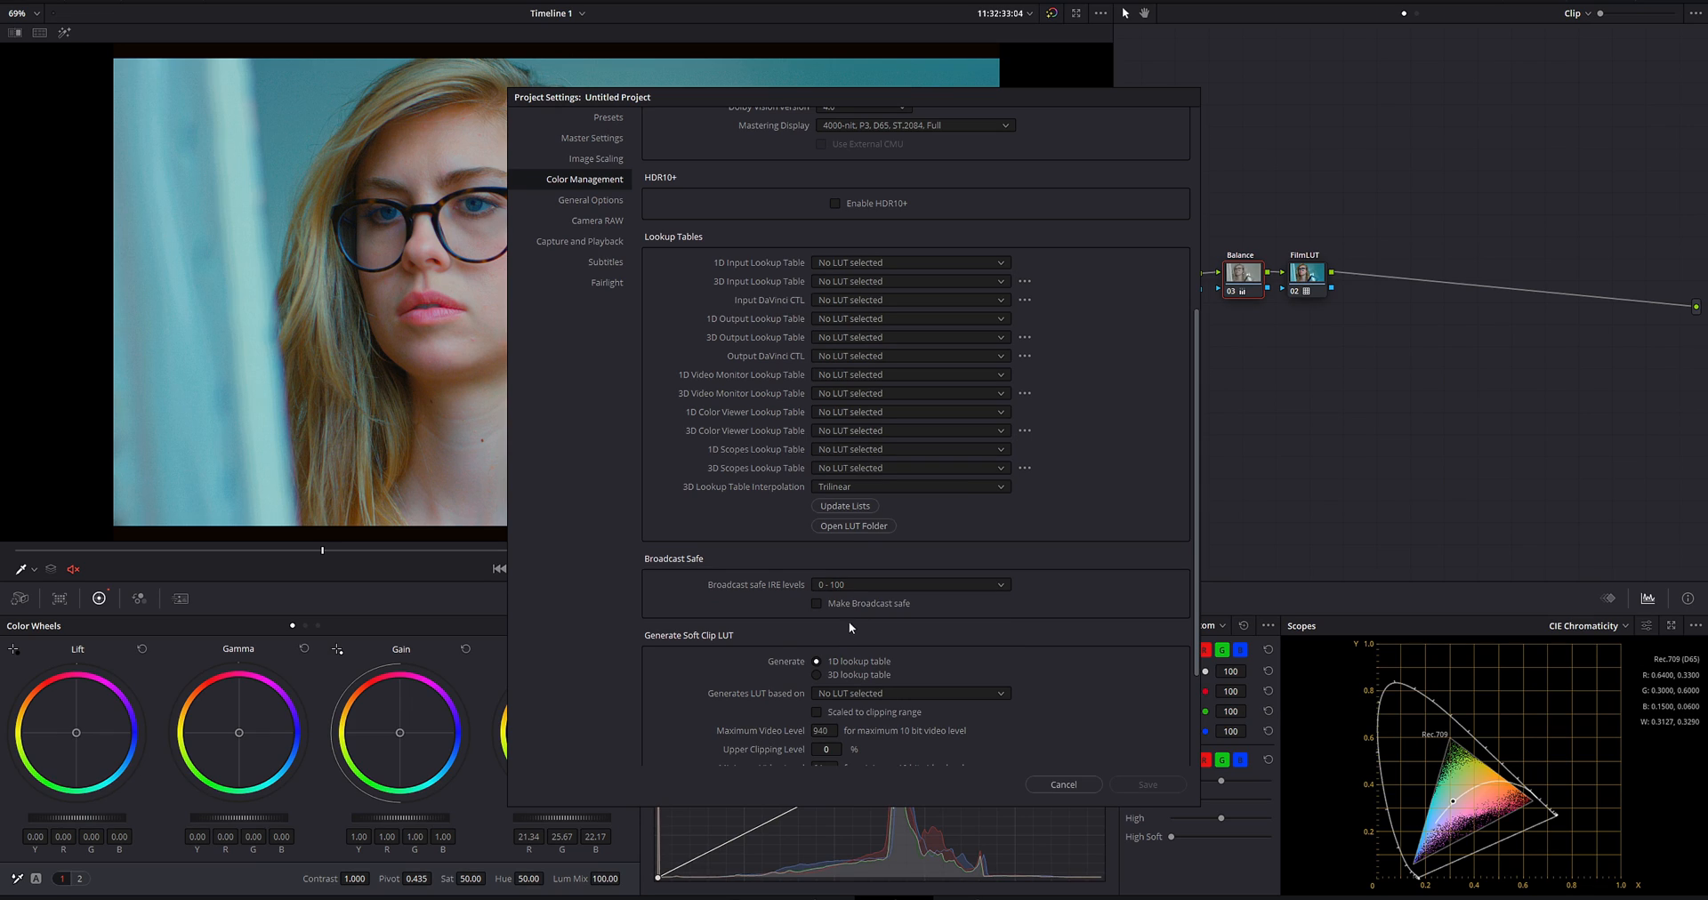
pyautogui.click(816, 603)
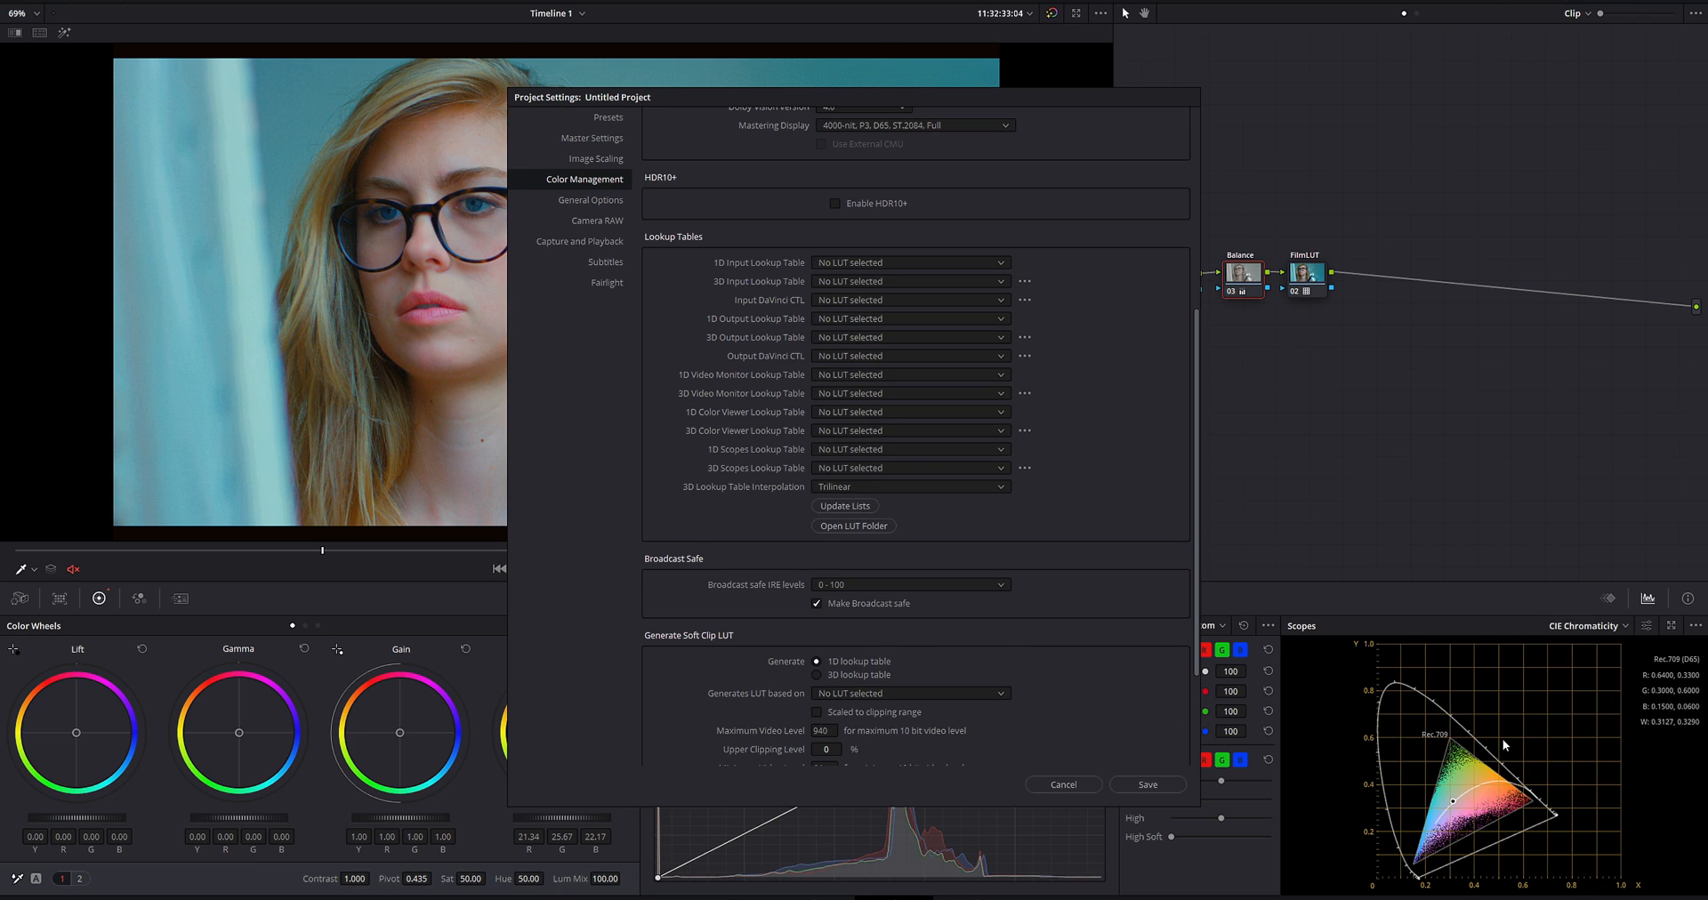
pyautogui.moveTo(1338, 758)
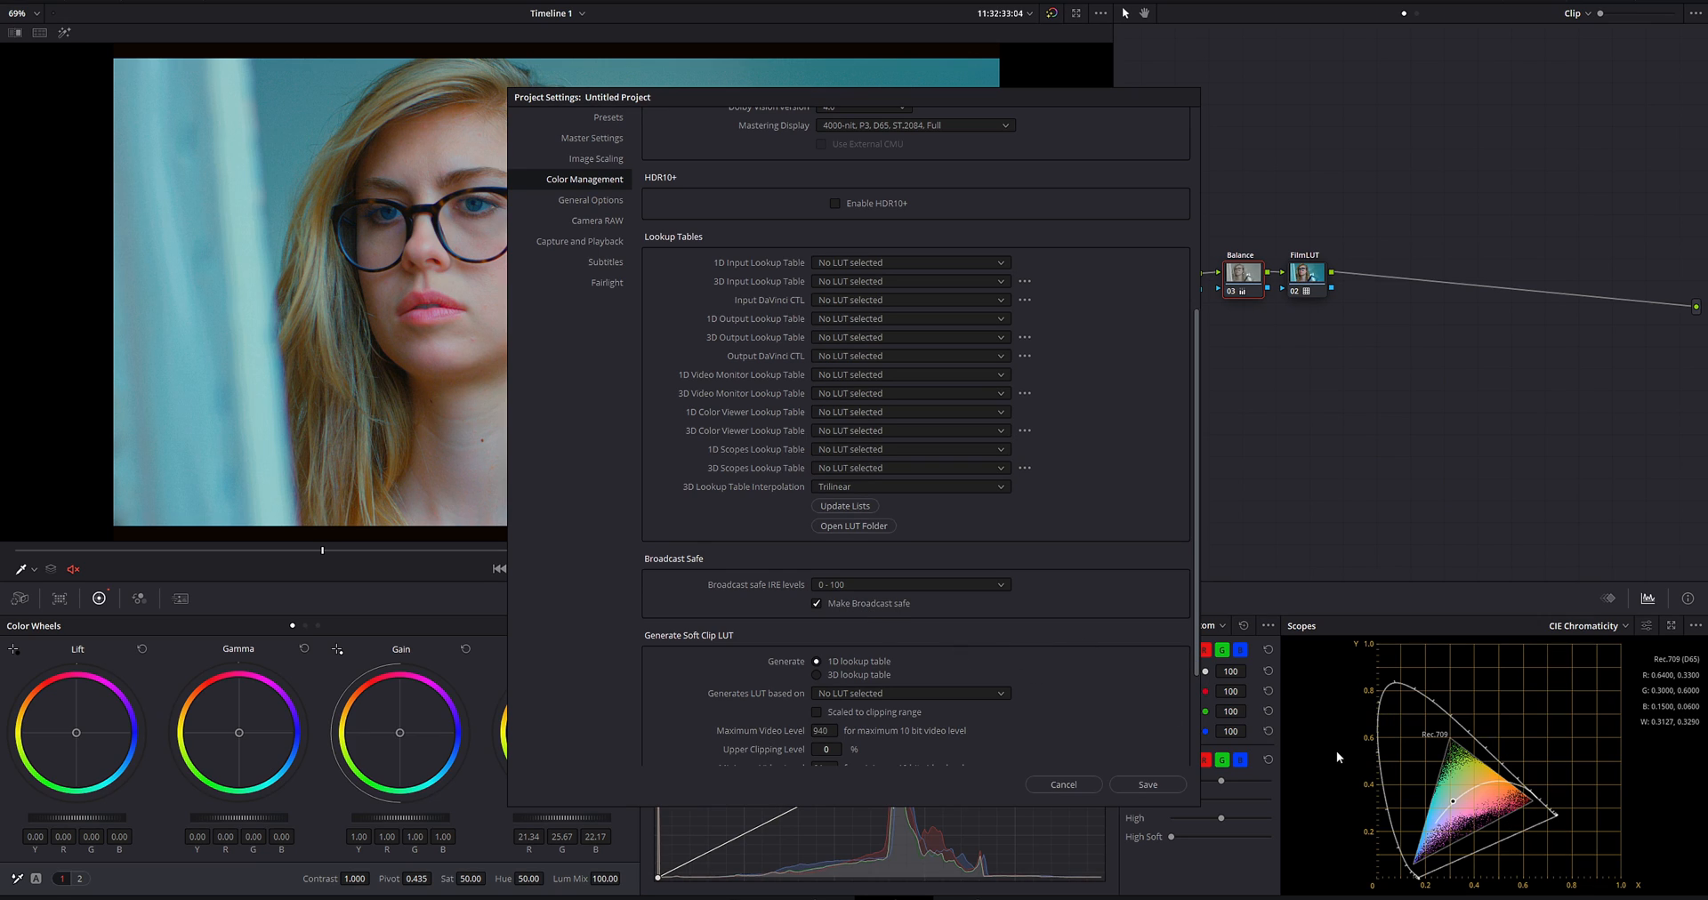
pyautogui.moveTo(1430, 771)
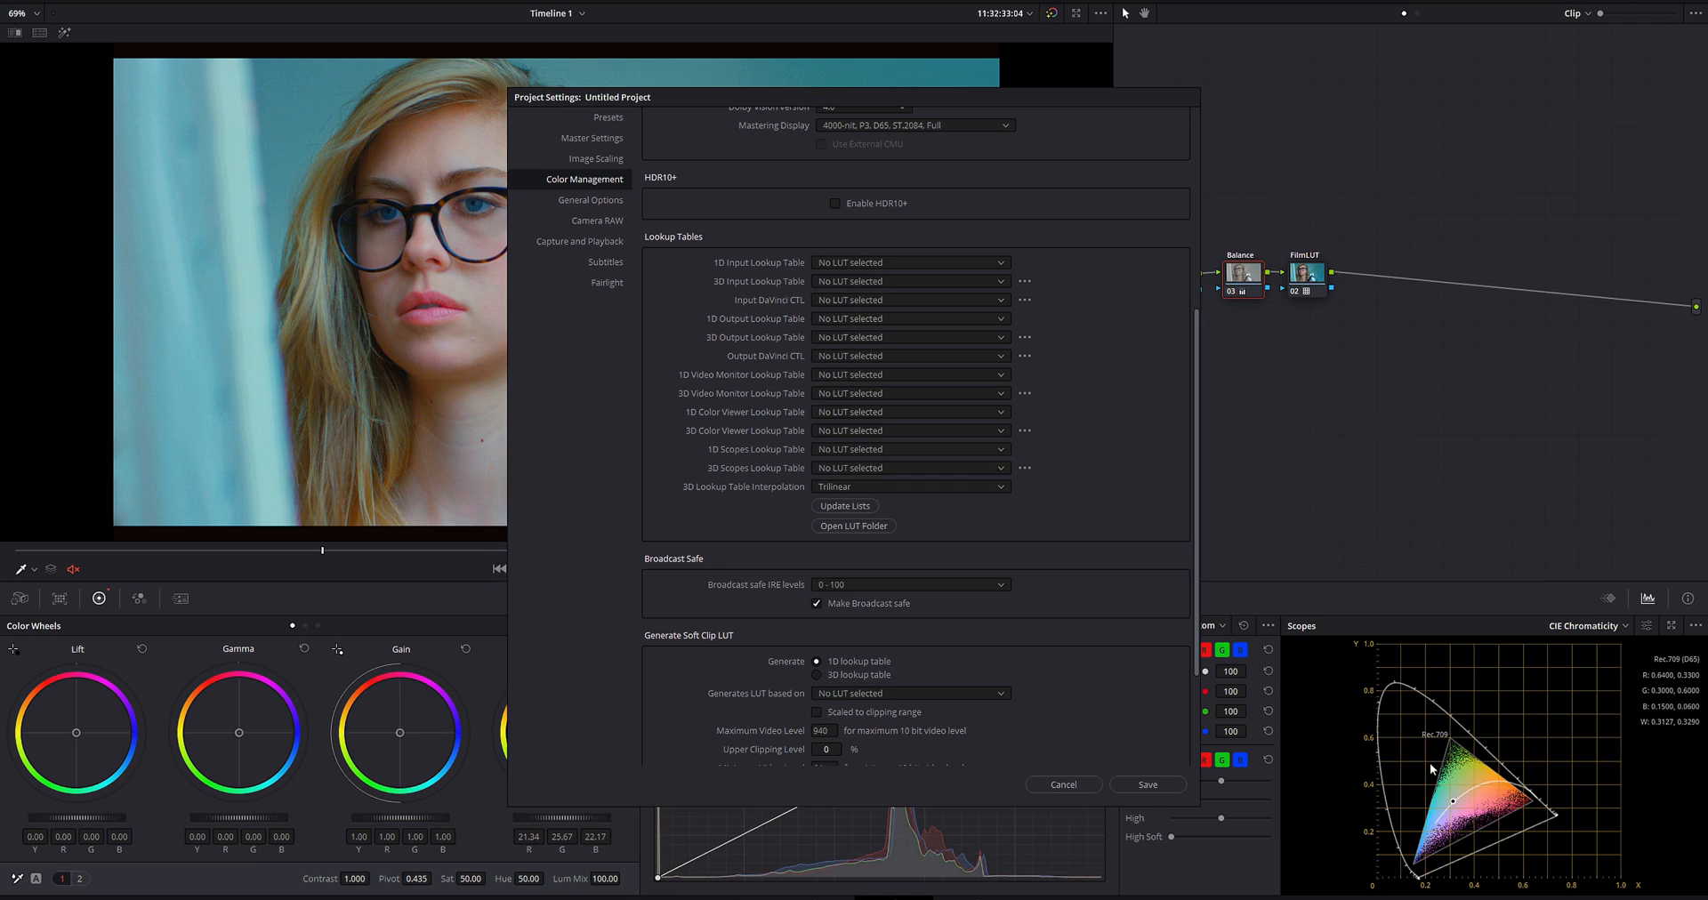
pyautogui.moveTo(1162, 768)
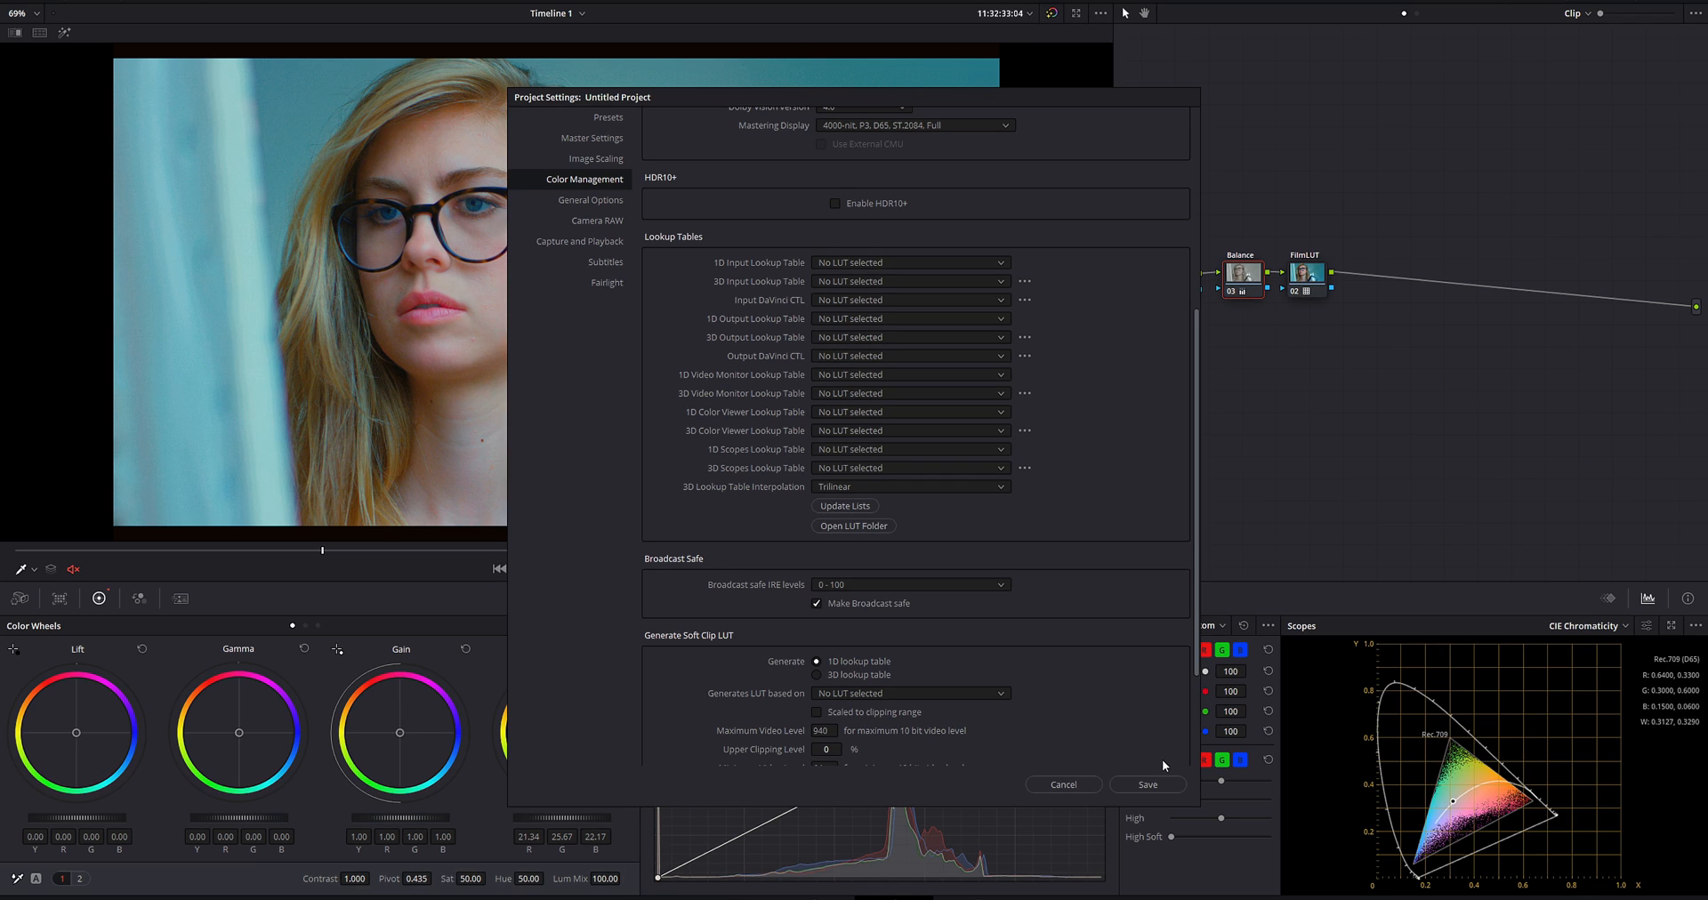
pyautogui.click(1145, 785)
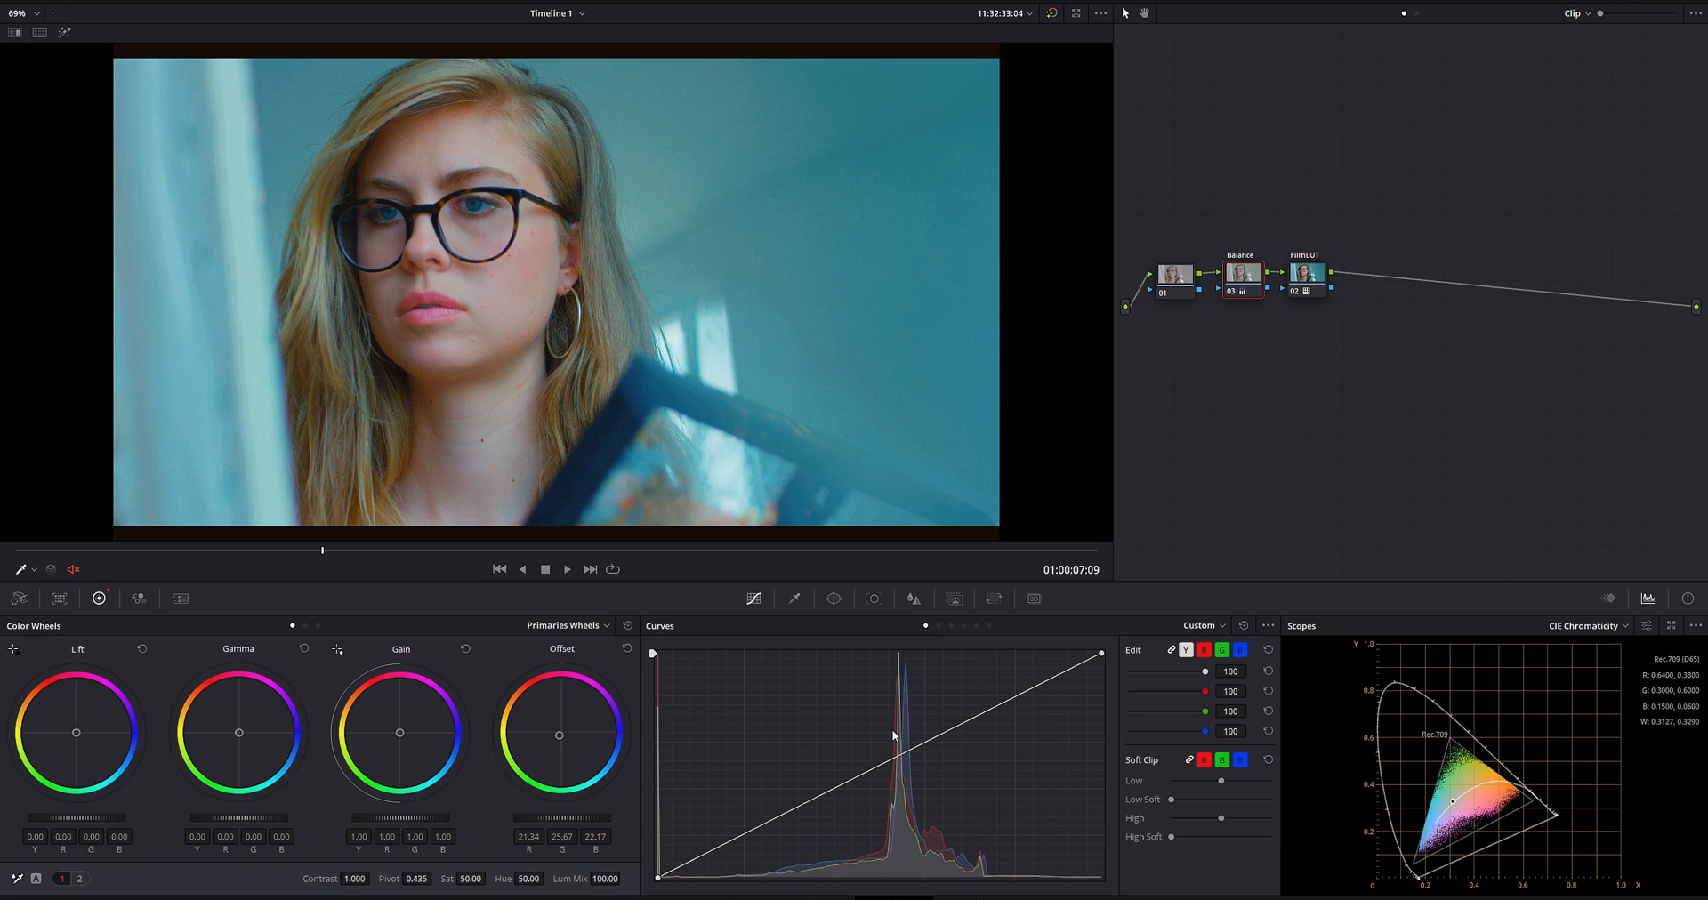
pyautogui.moveTo(476, 352)
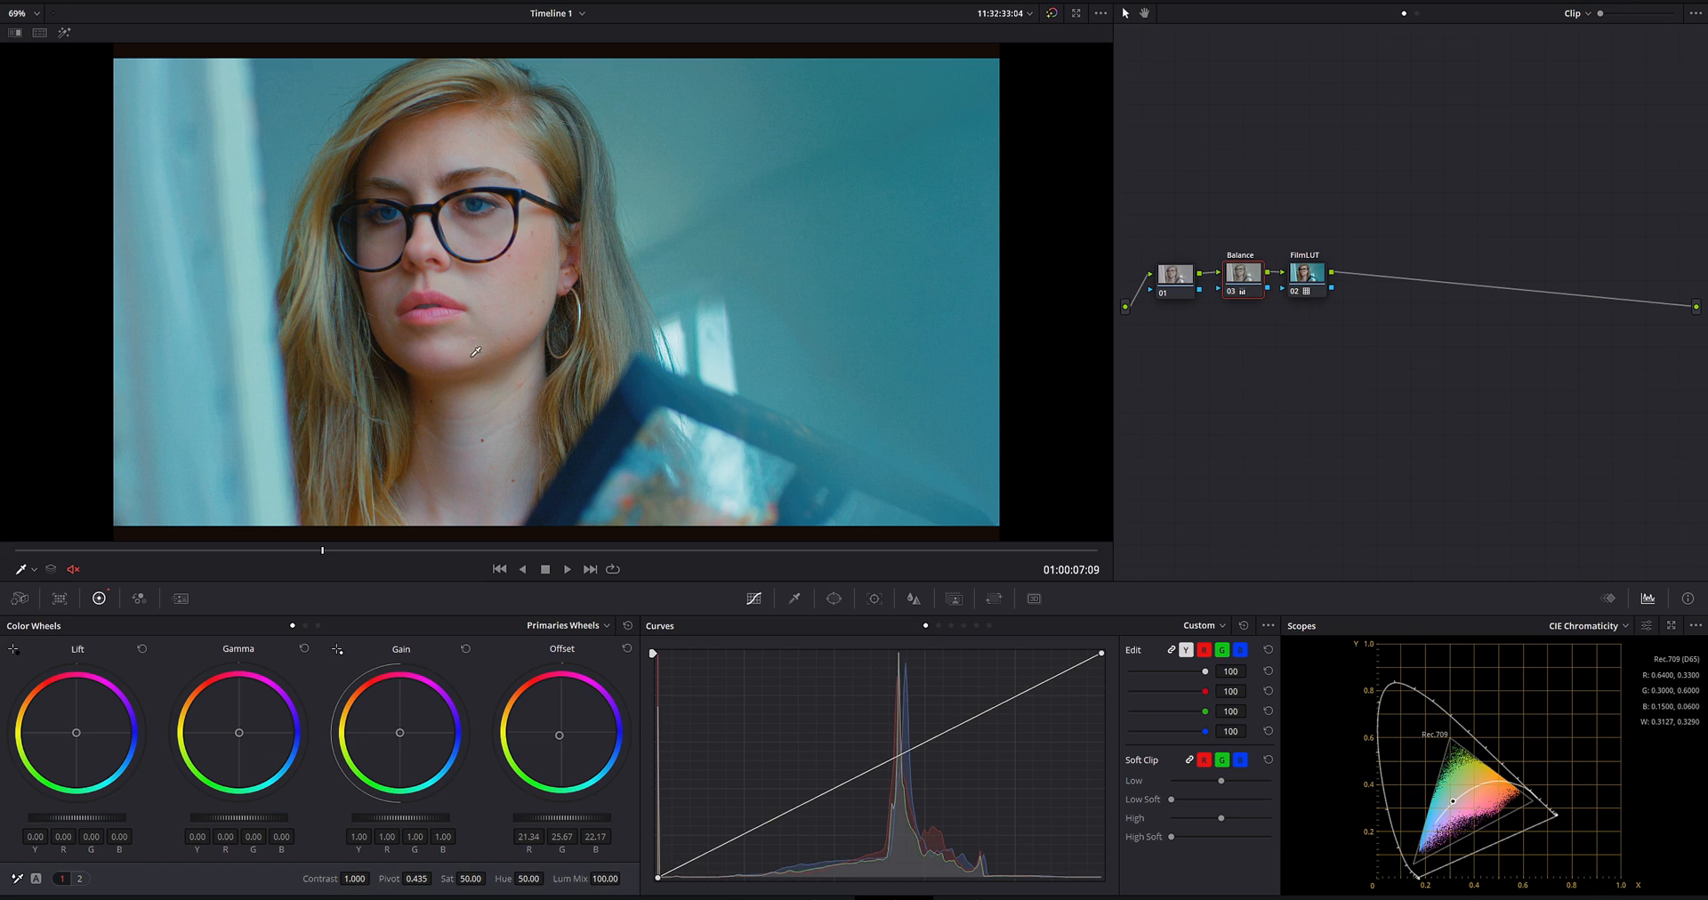
pyautogui.moveTo(316, 37)
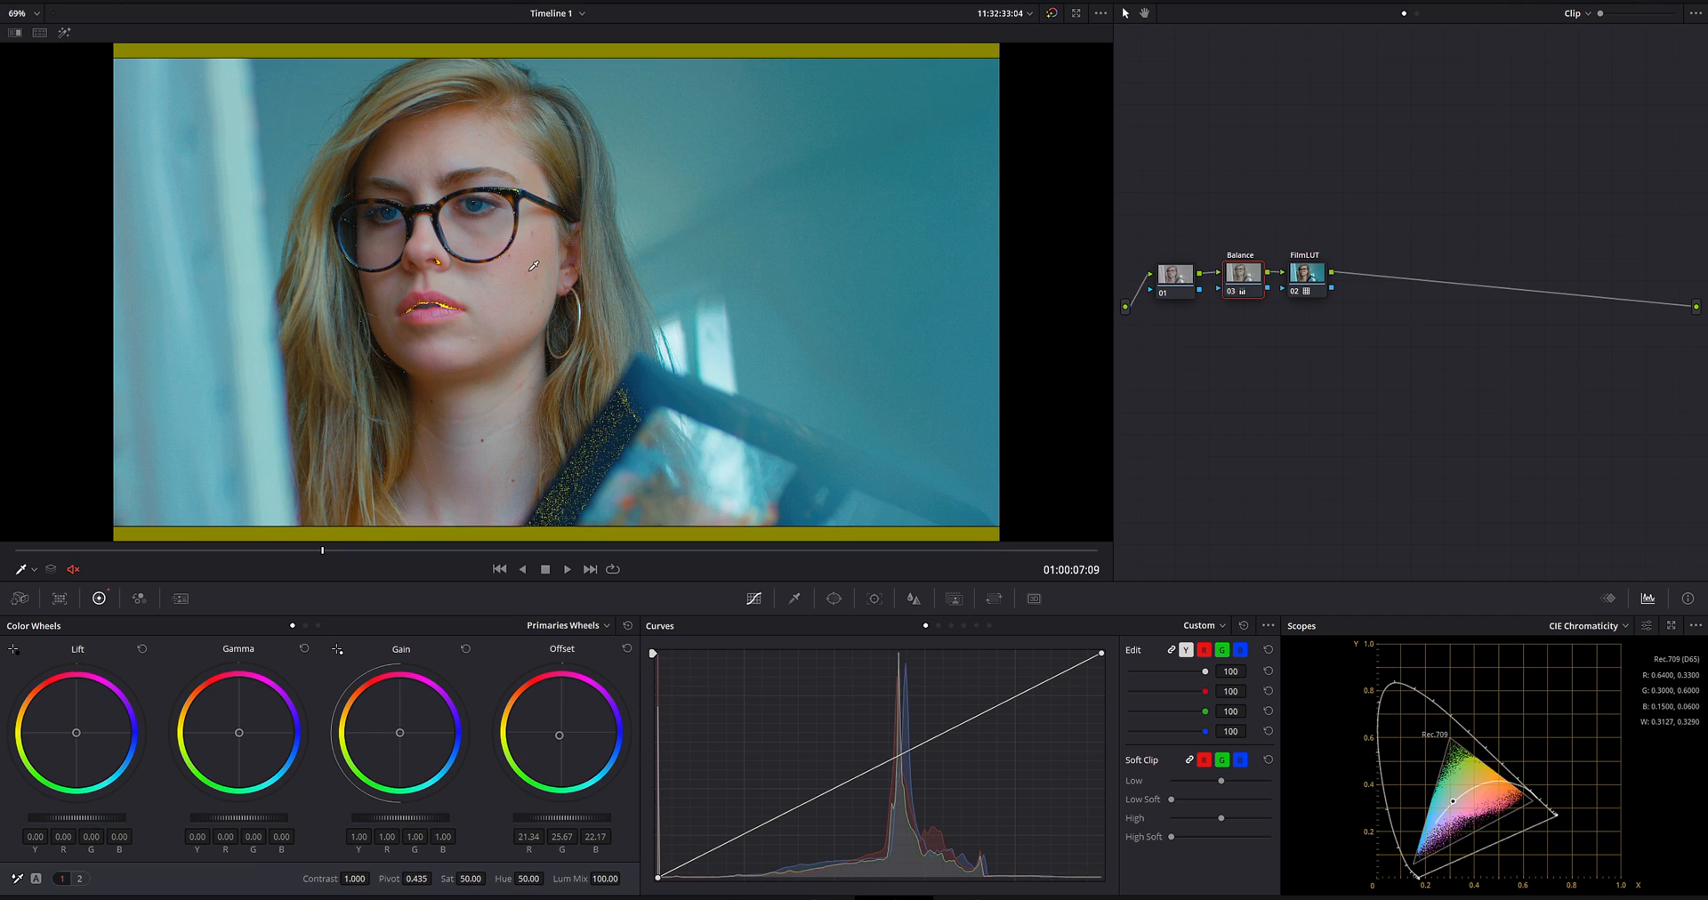
pyautogui.moveTo(412, 592)
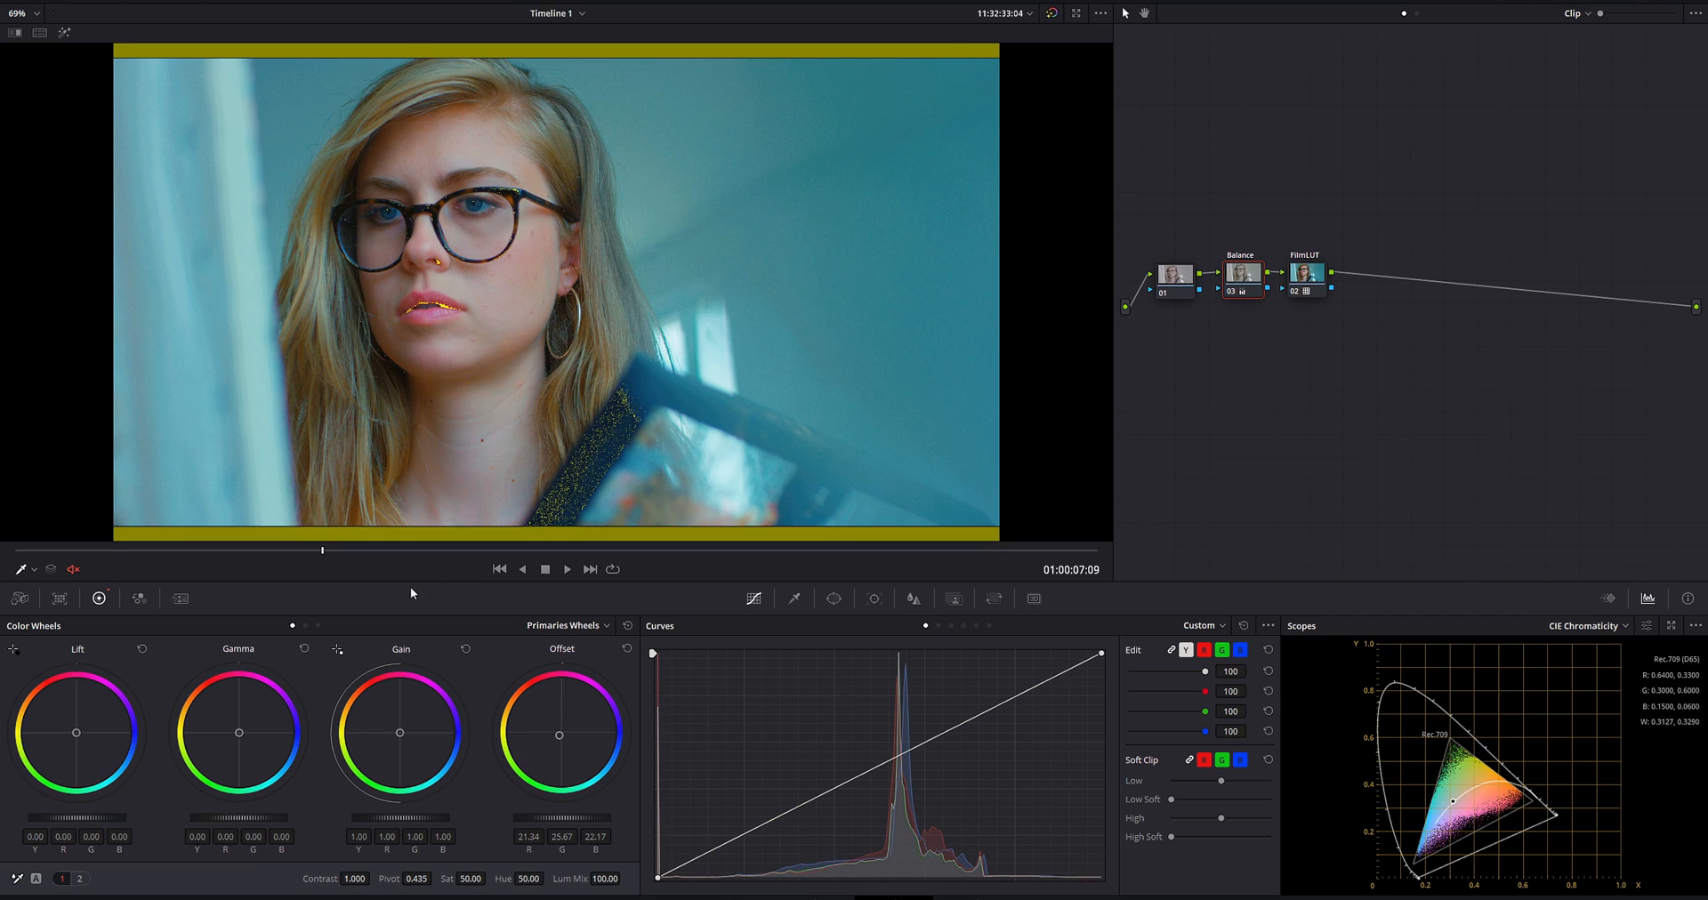
pyautogui.moveTo(338, 561)
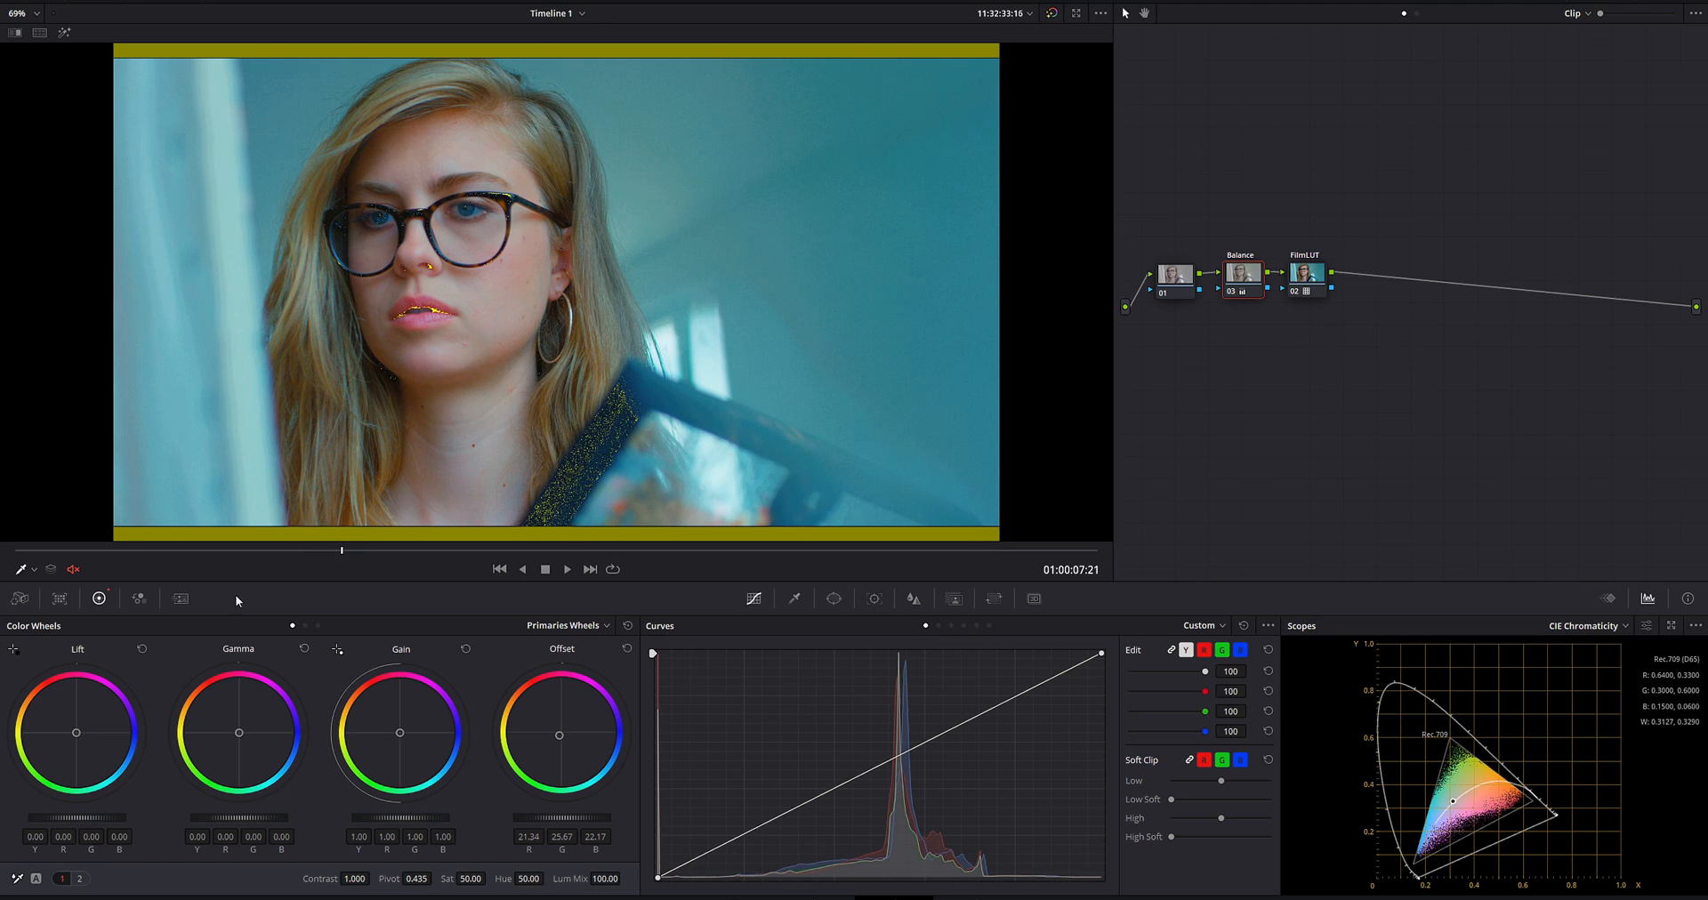
pyautogui.moveTo(654, 392)
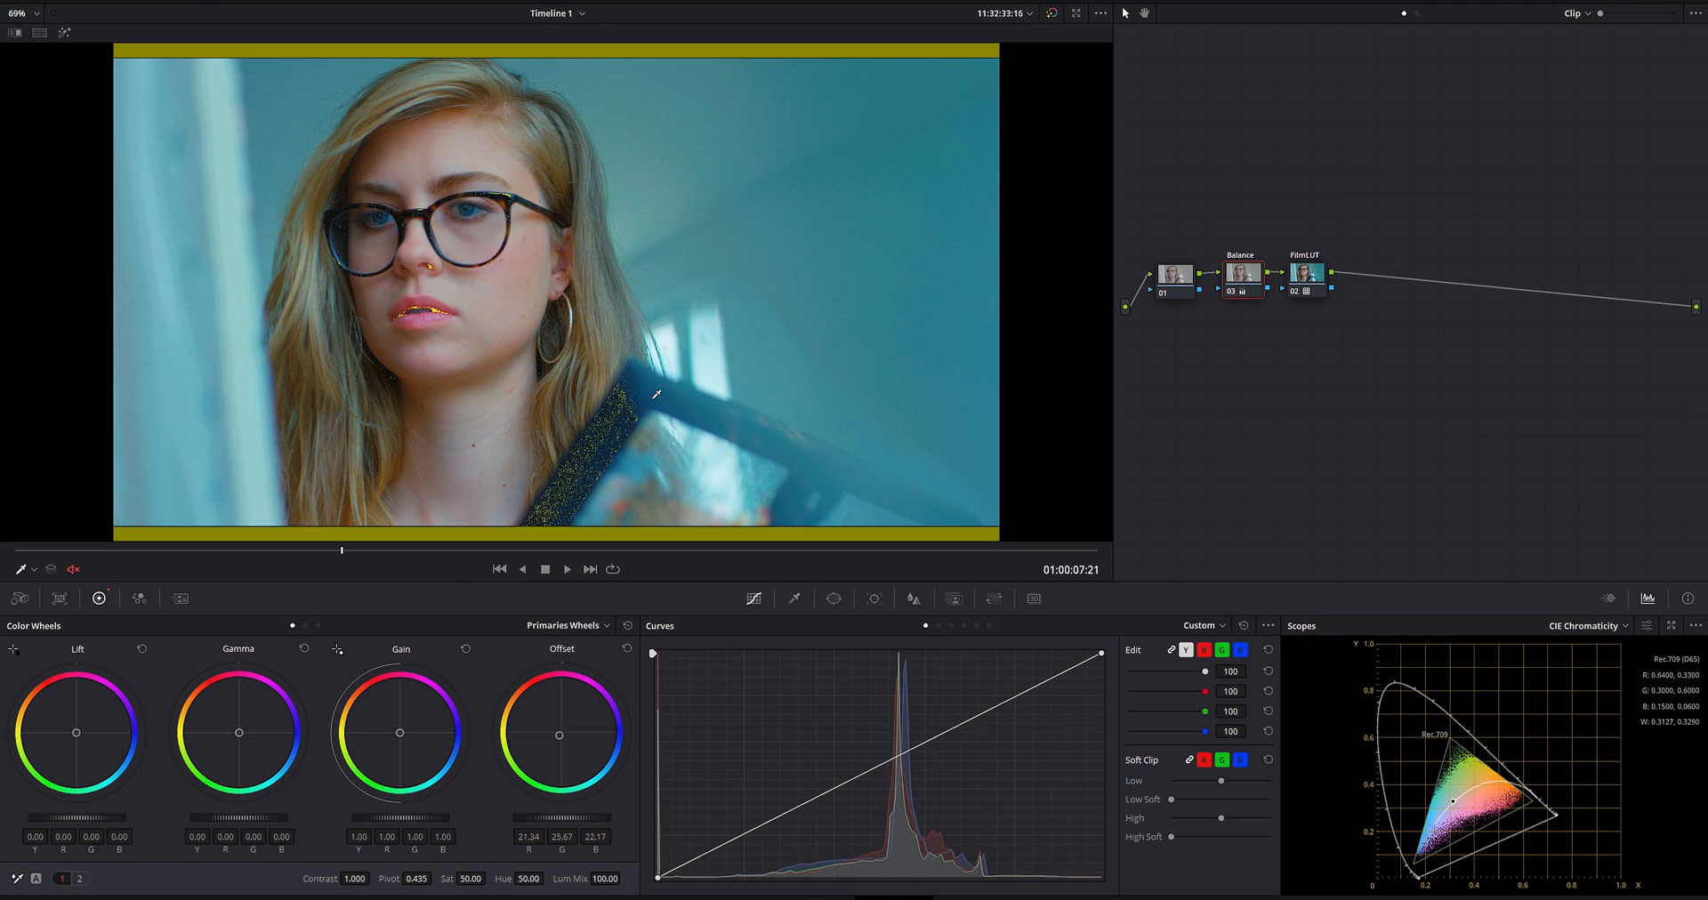
pyautogui.moveTo(1042, 352)
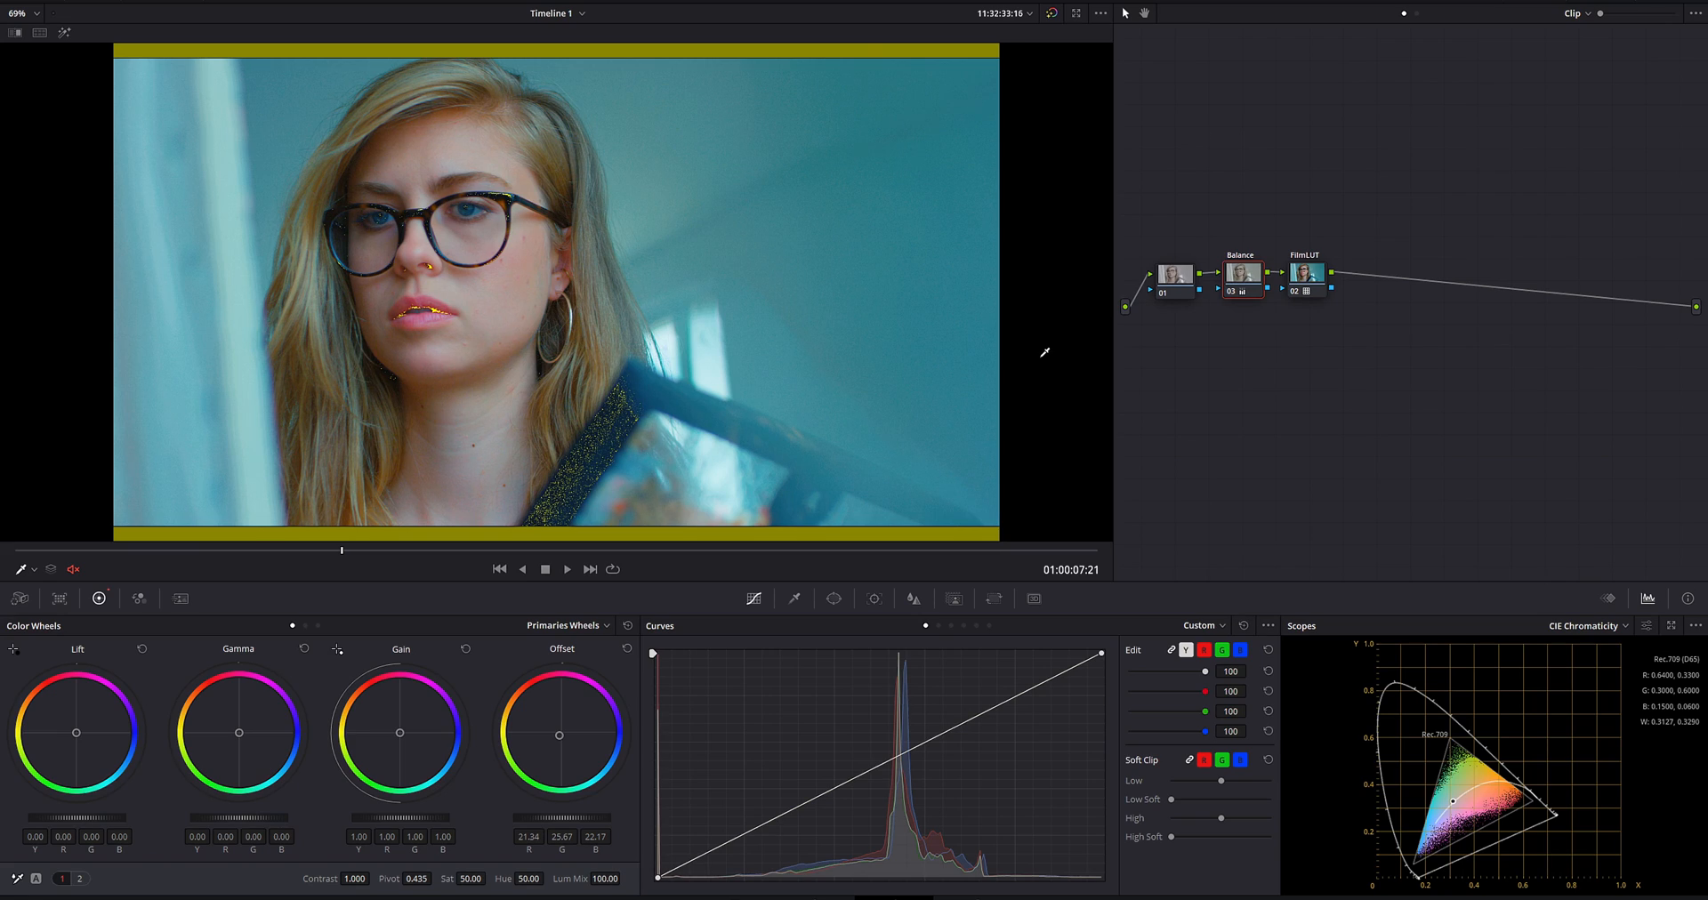
pyautogui.moveTo(970, 353)
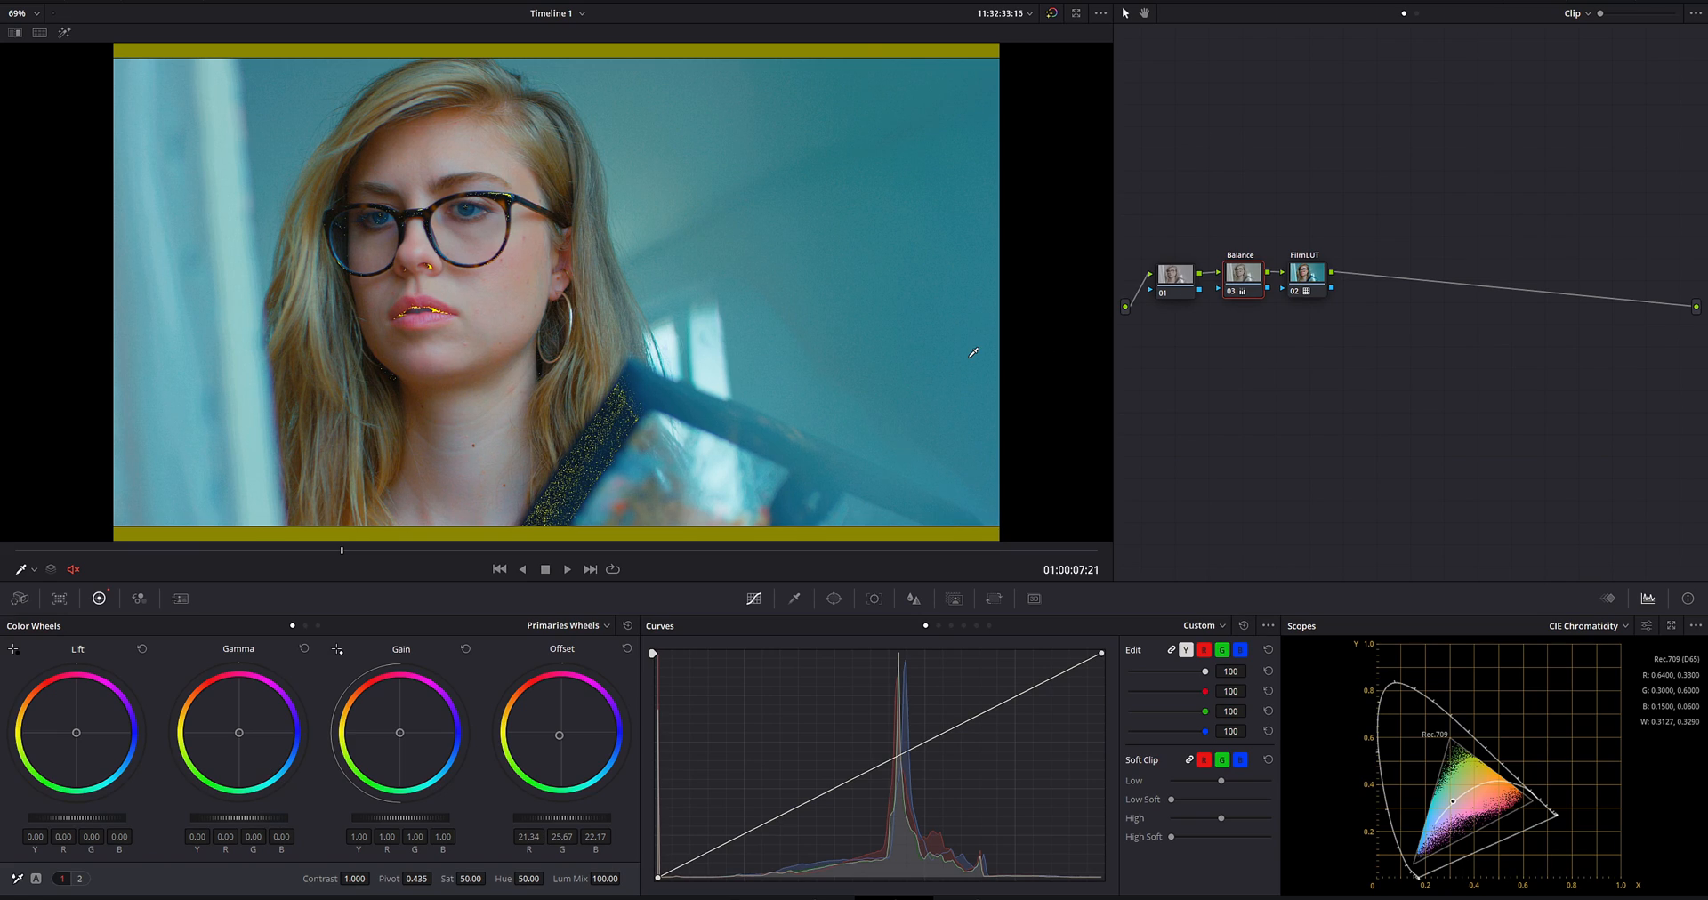
pyautogui.moveTo(1539, 669)
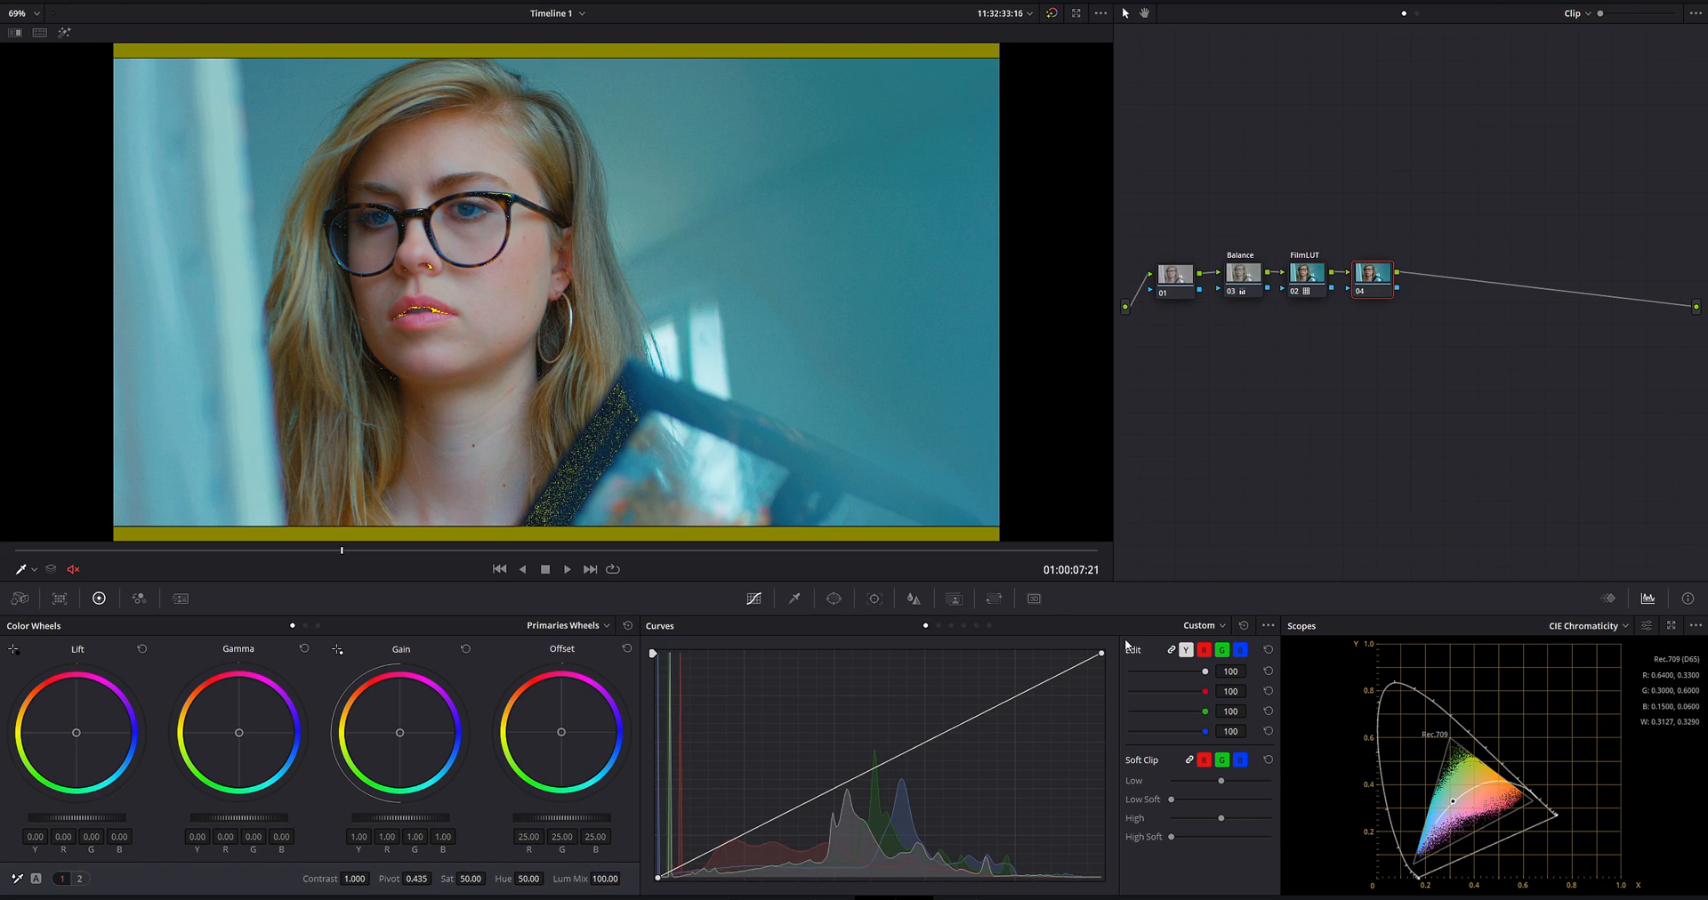
# Switch the fourth node's curves mode to Hue Vs Sat.
pyautogui.click(1203, 624)
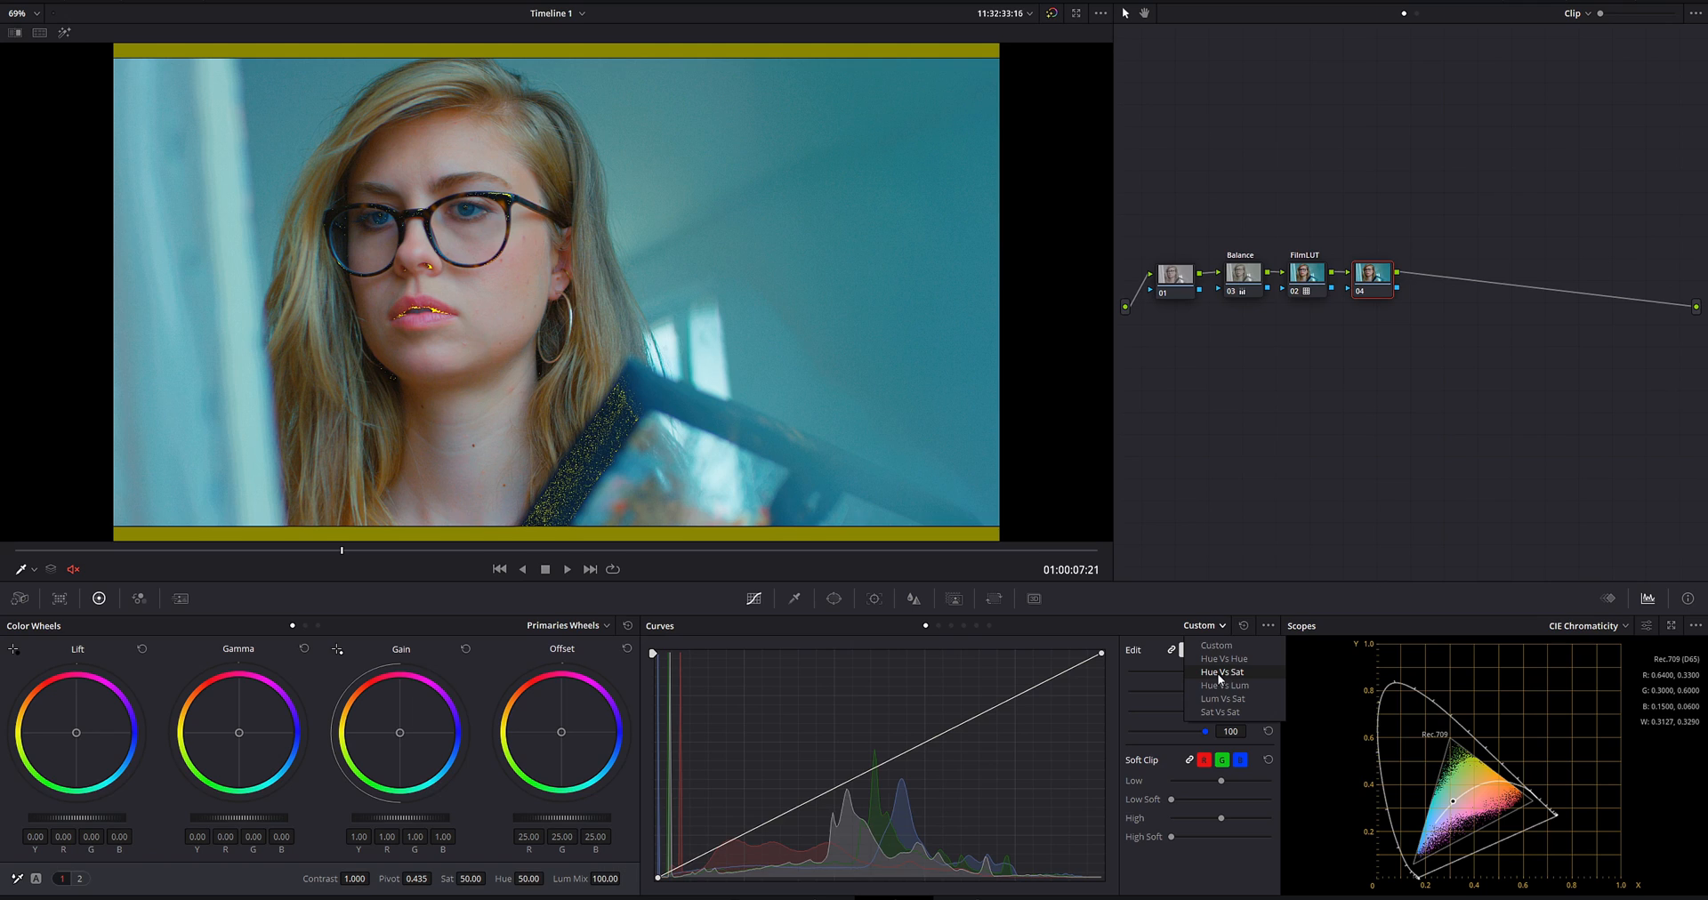
pyautogui.click(1222, 671)
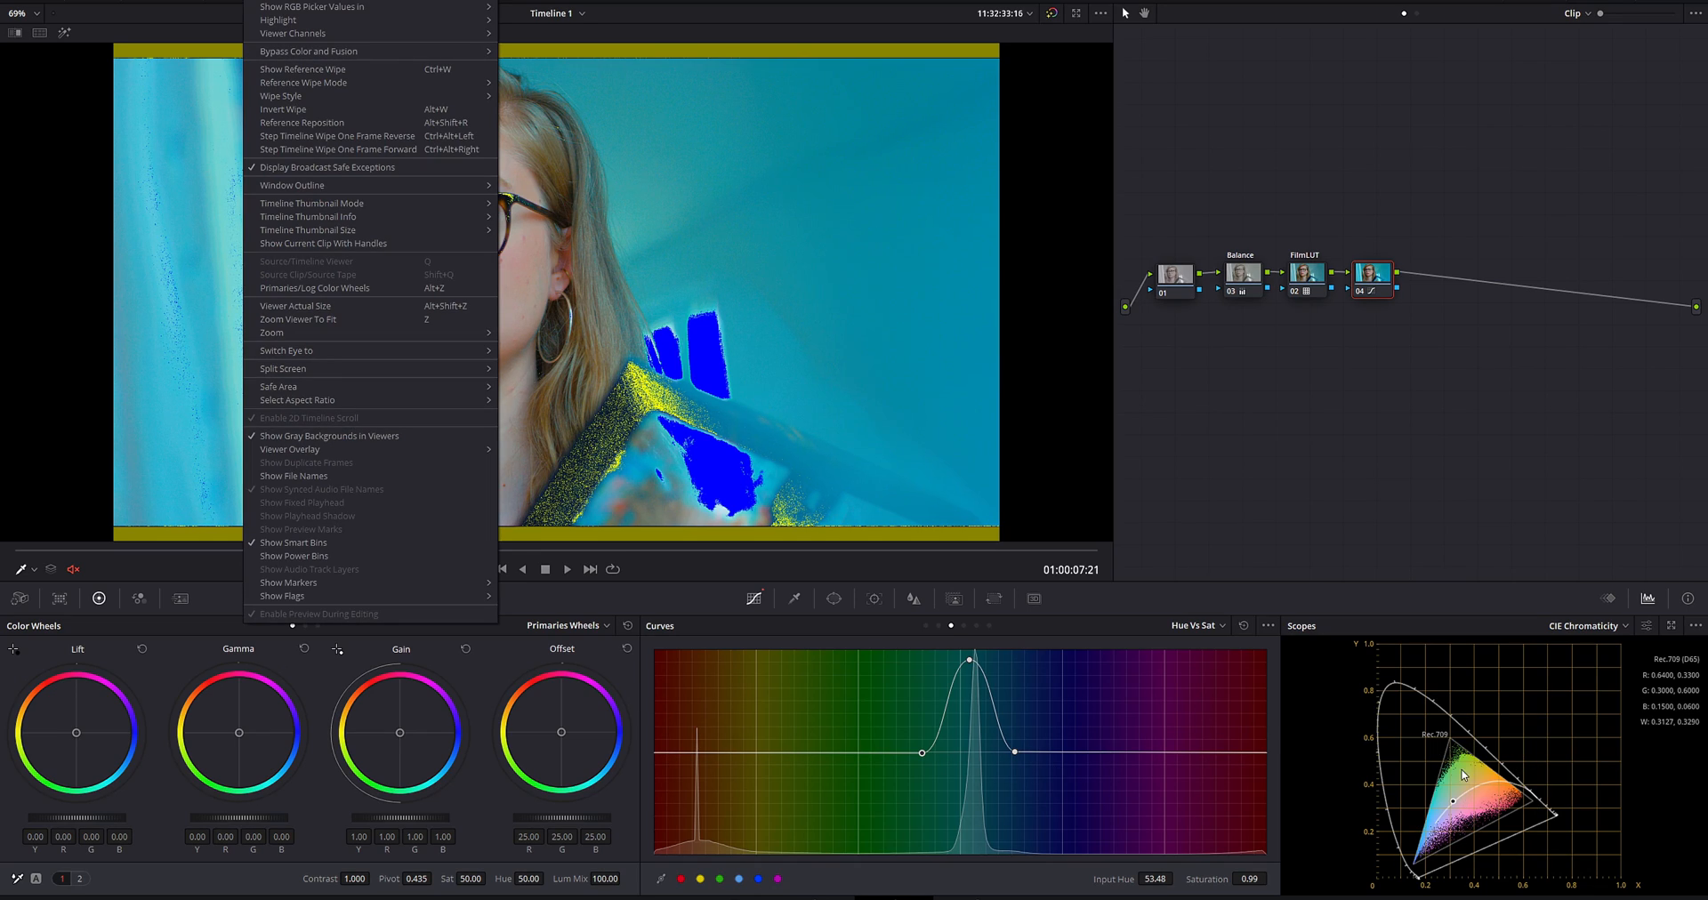
pyautogui.moveTo(1392, 866)
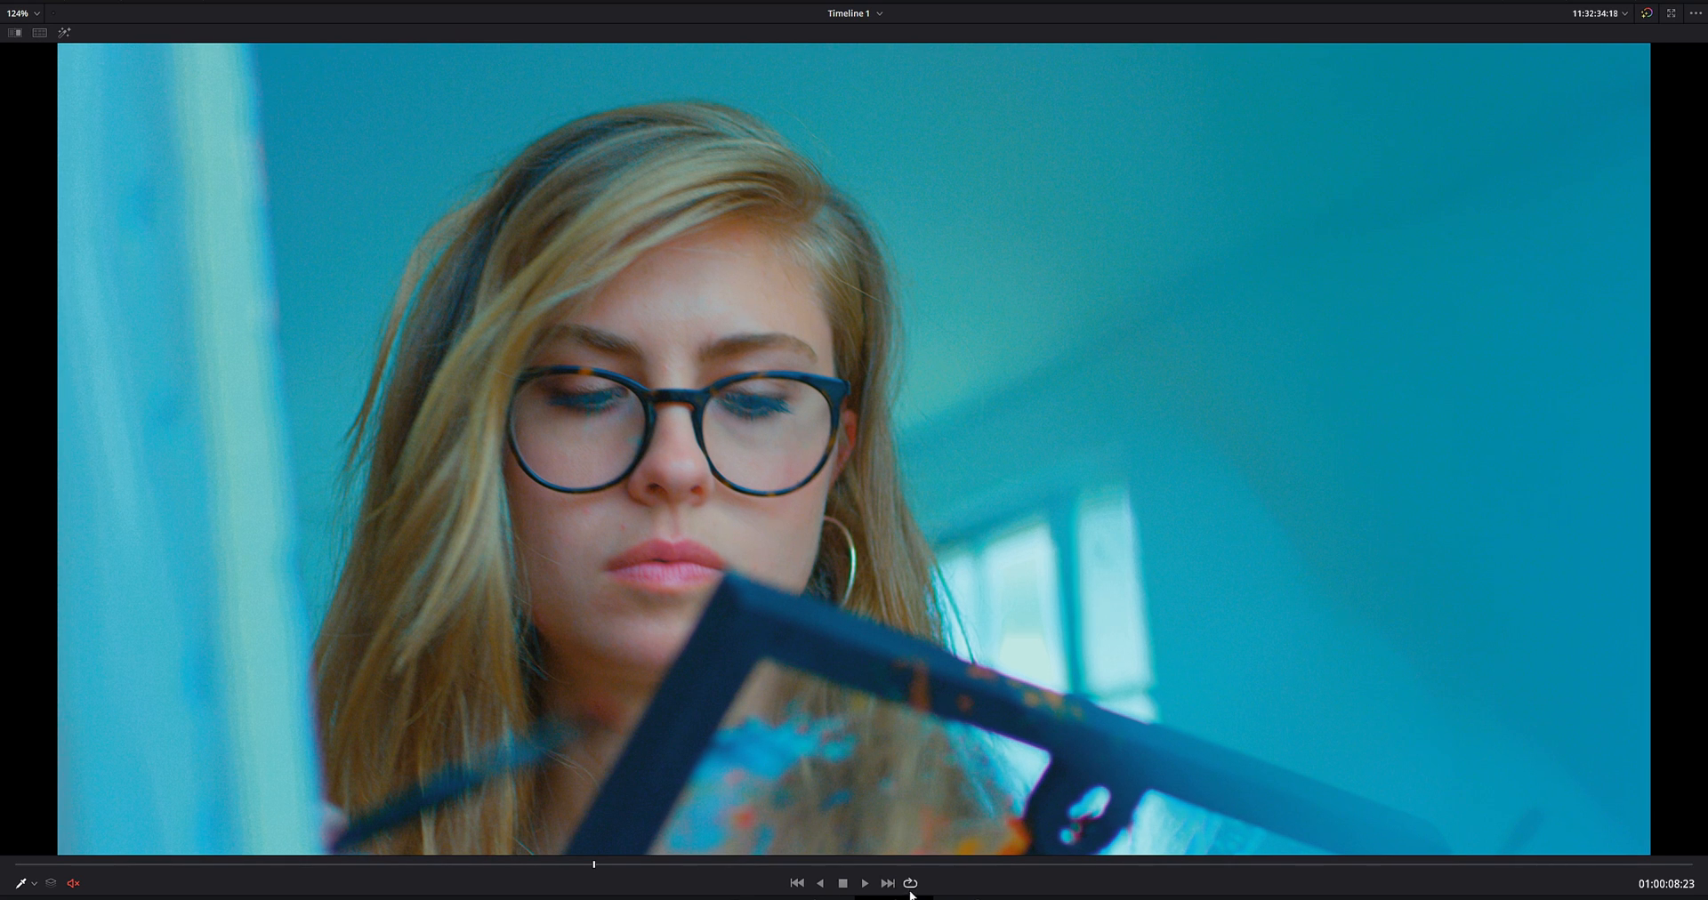
# Play the clip in the enlarged viewer to review the grade, then stop.
pyautogui.click(864, 883)
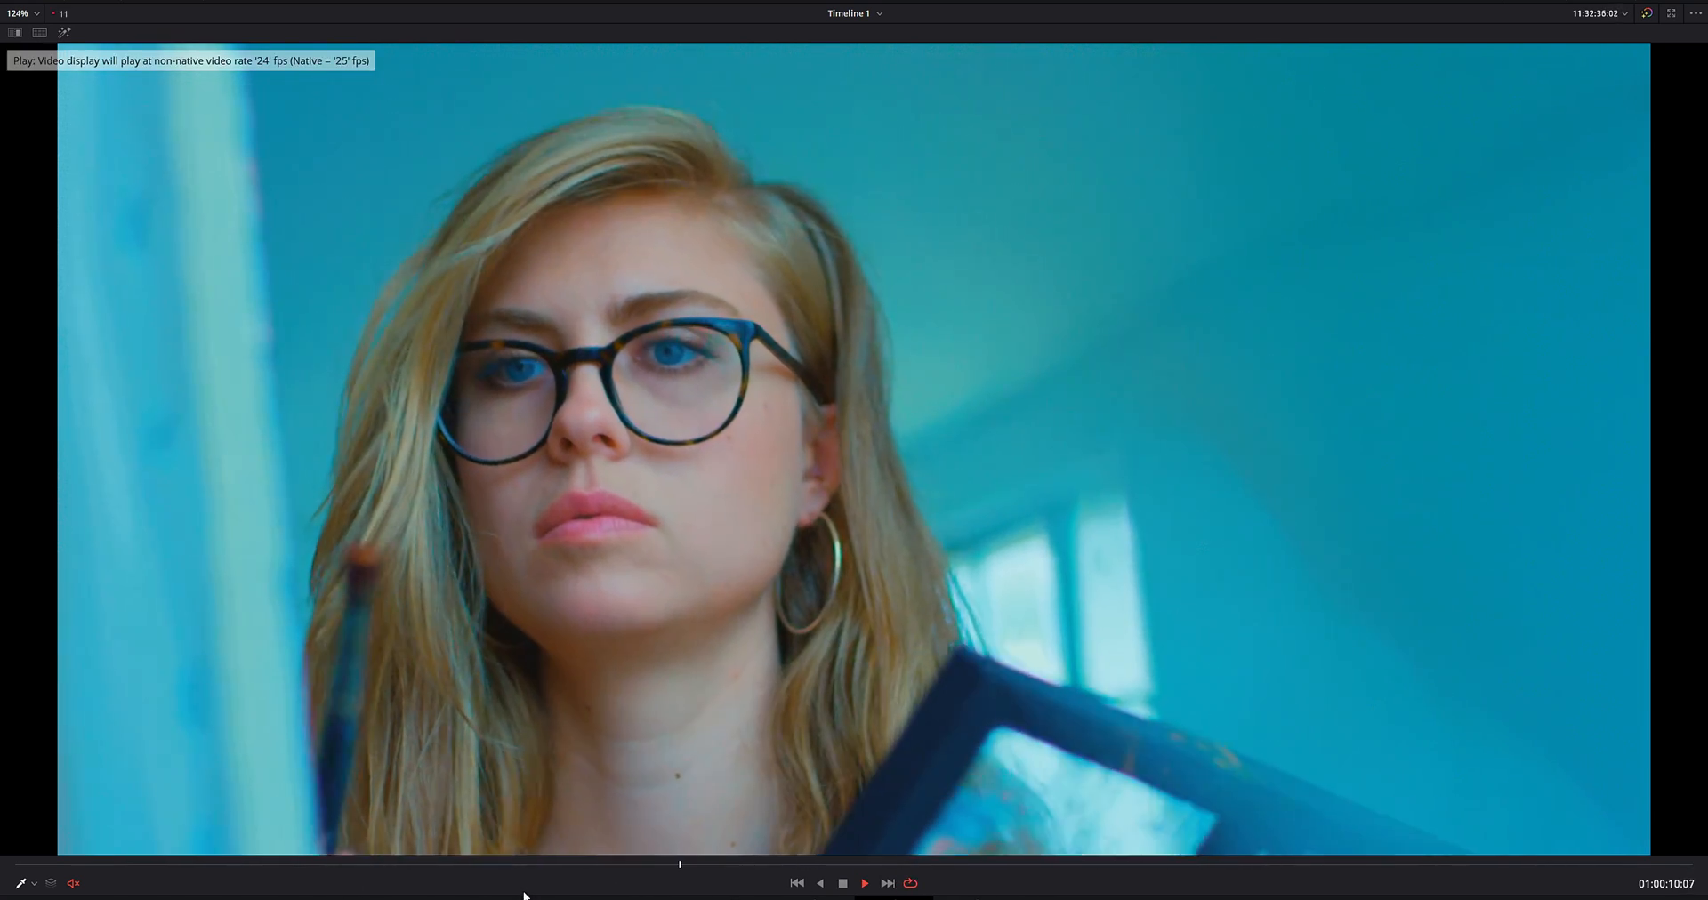
pyautogui.click(864, 882)
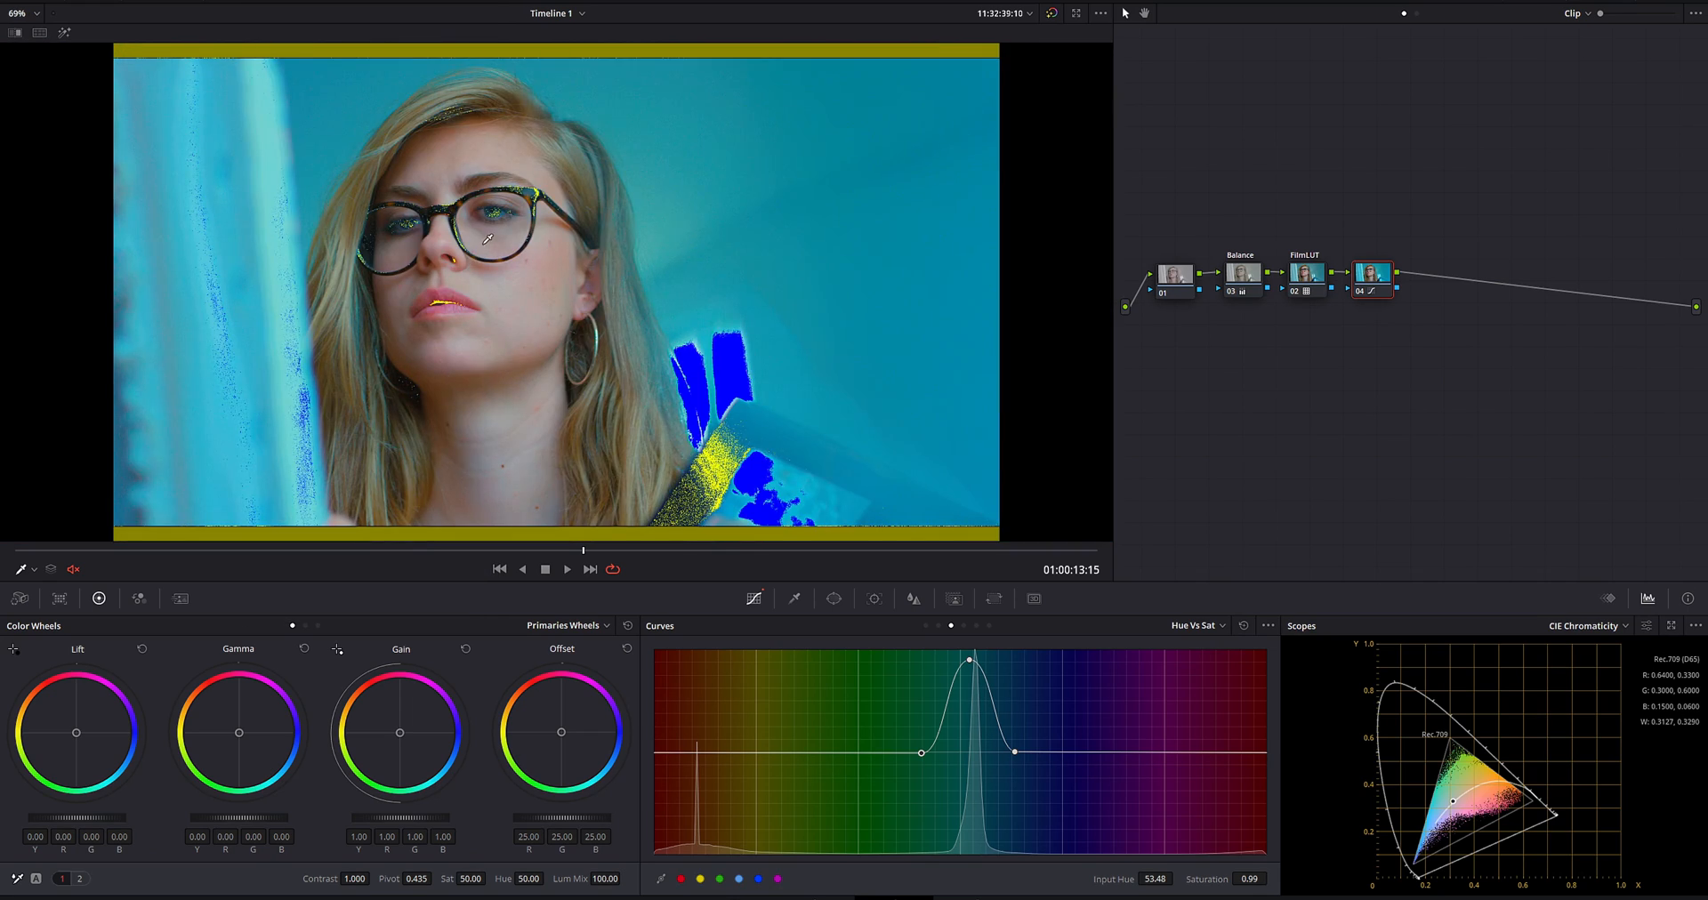
pyautogui.moveTo(572, 269)
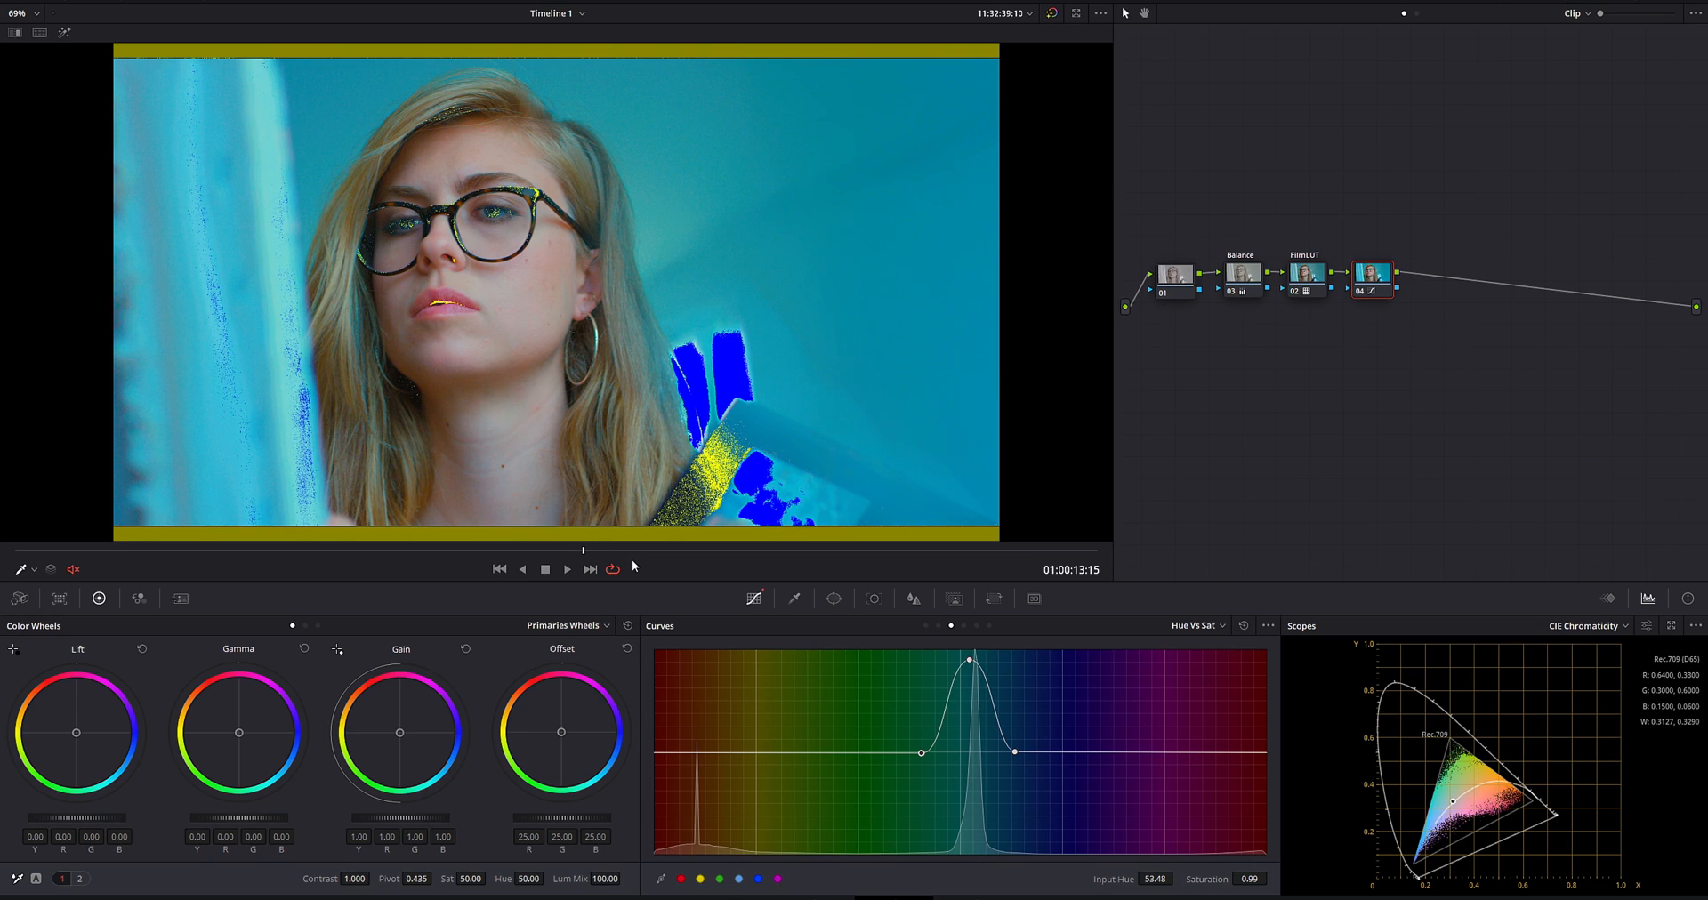
# Label node 04 'sat' from its right-click Node Label option.
pyautogui.rightClick(1370, 270)
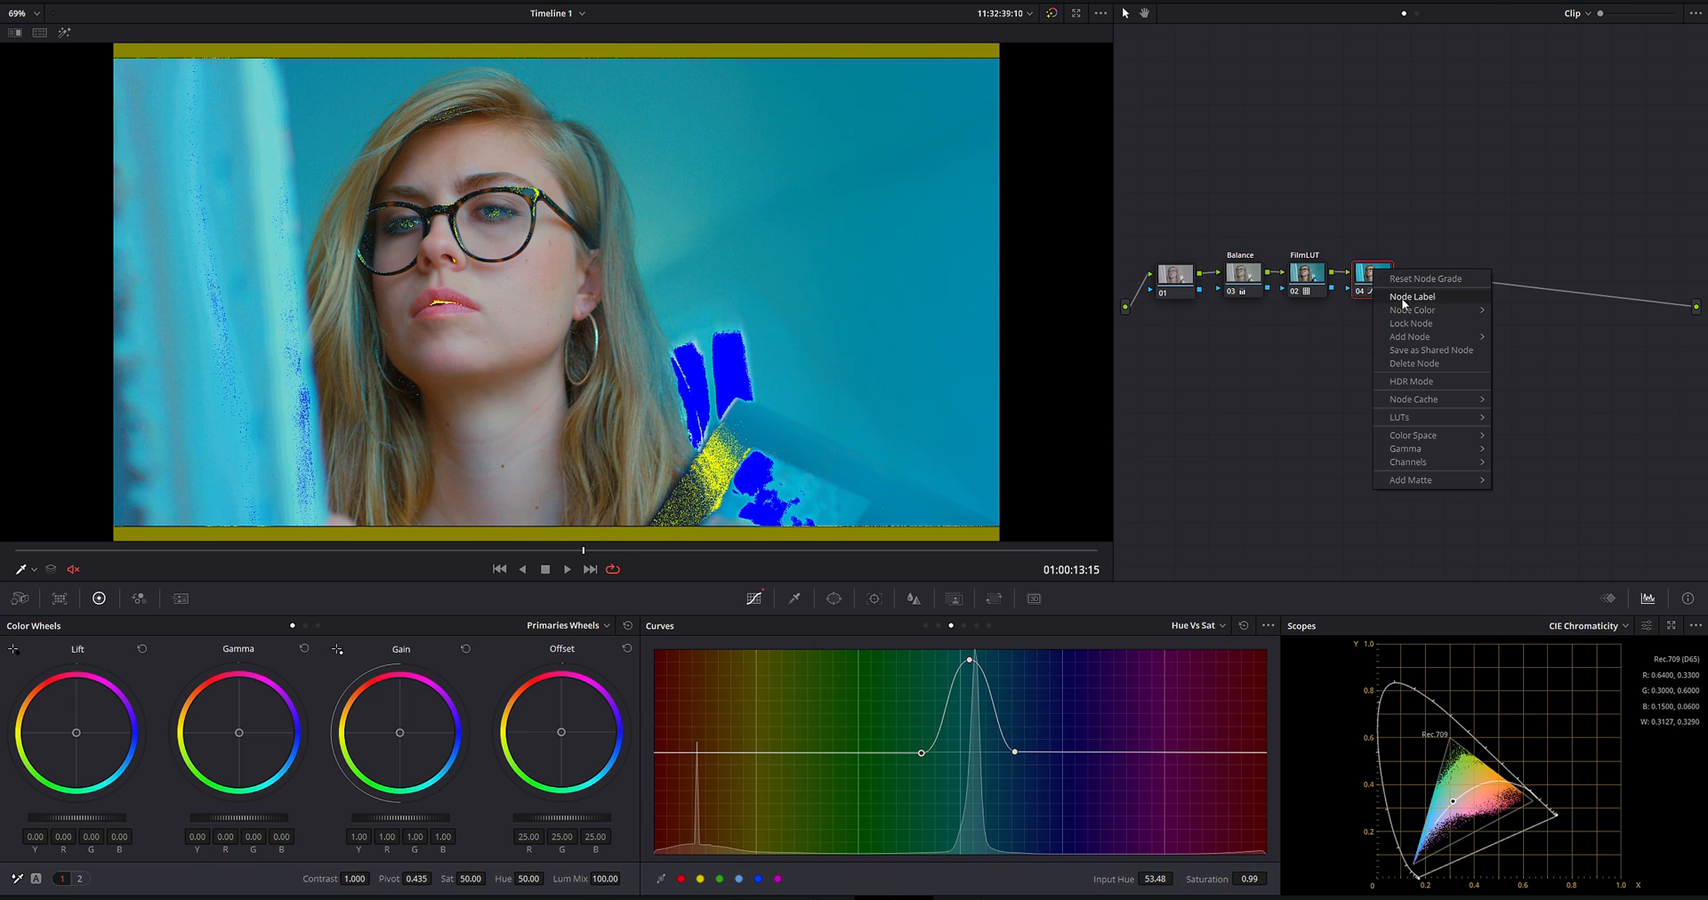
pyautogui.click(1409, 295)
pyautogui.write('sat')
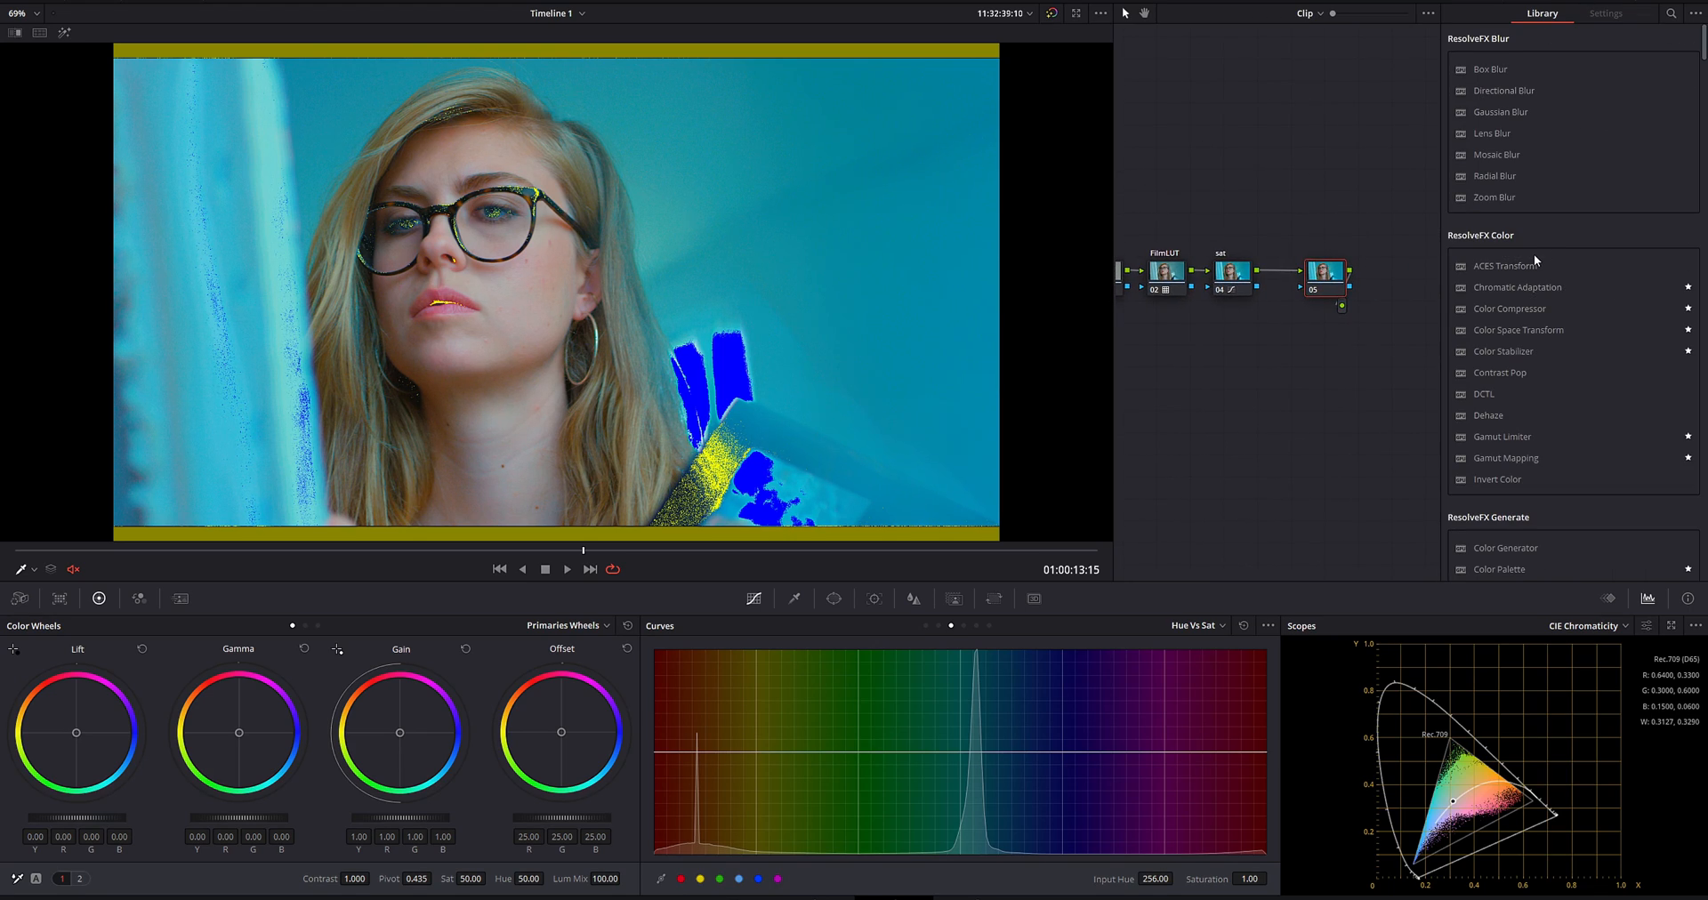
pyautogui.moveTo(1450, 292)
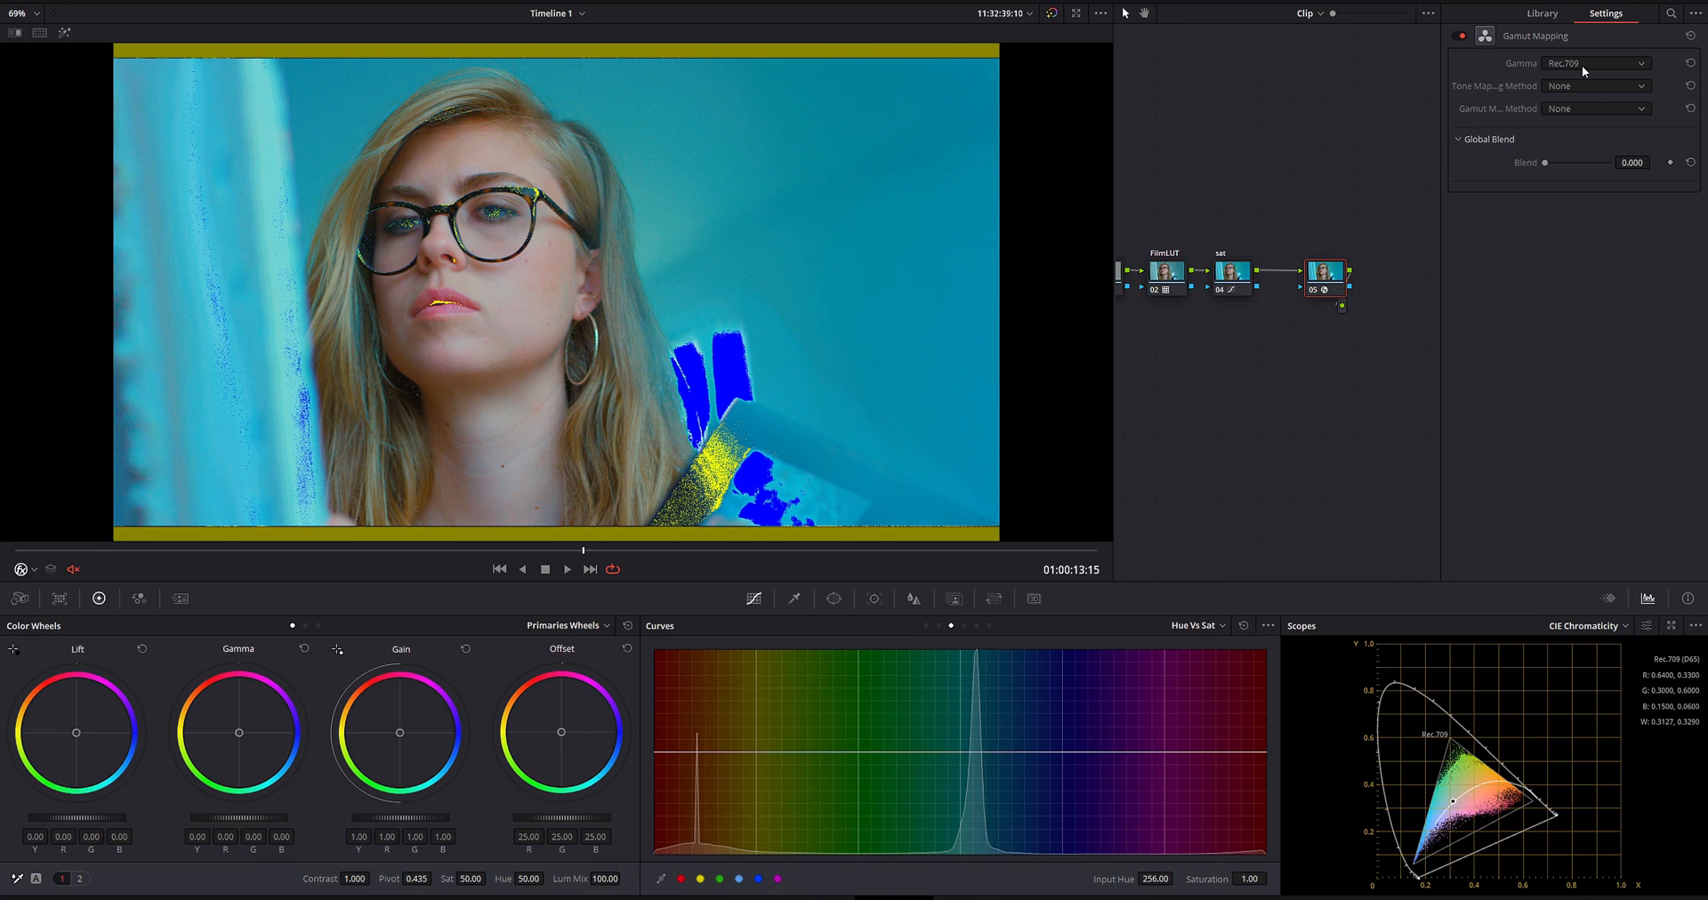
pyautogui.moveTo(1518, 96)
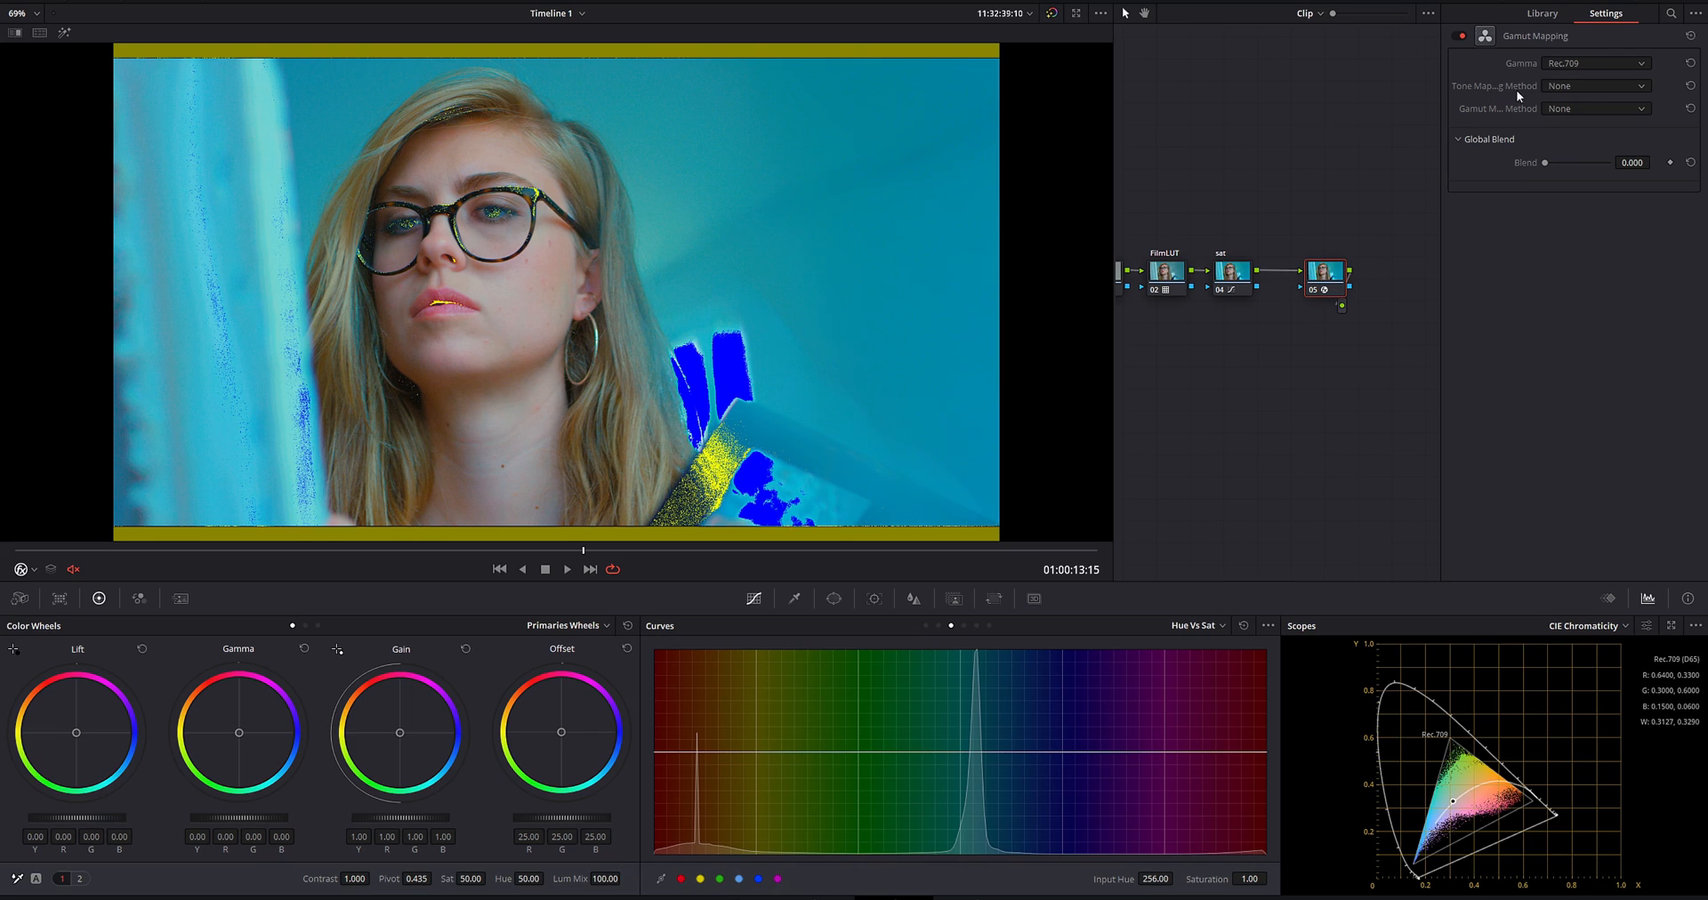
# Set Gamut Mapping to Saturation Compression with knee 0.500 and max 0.836.
pyautogui.click(1593, 108)
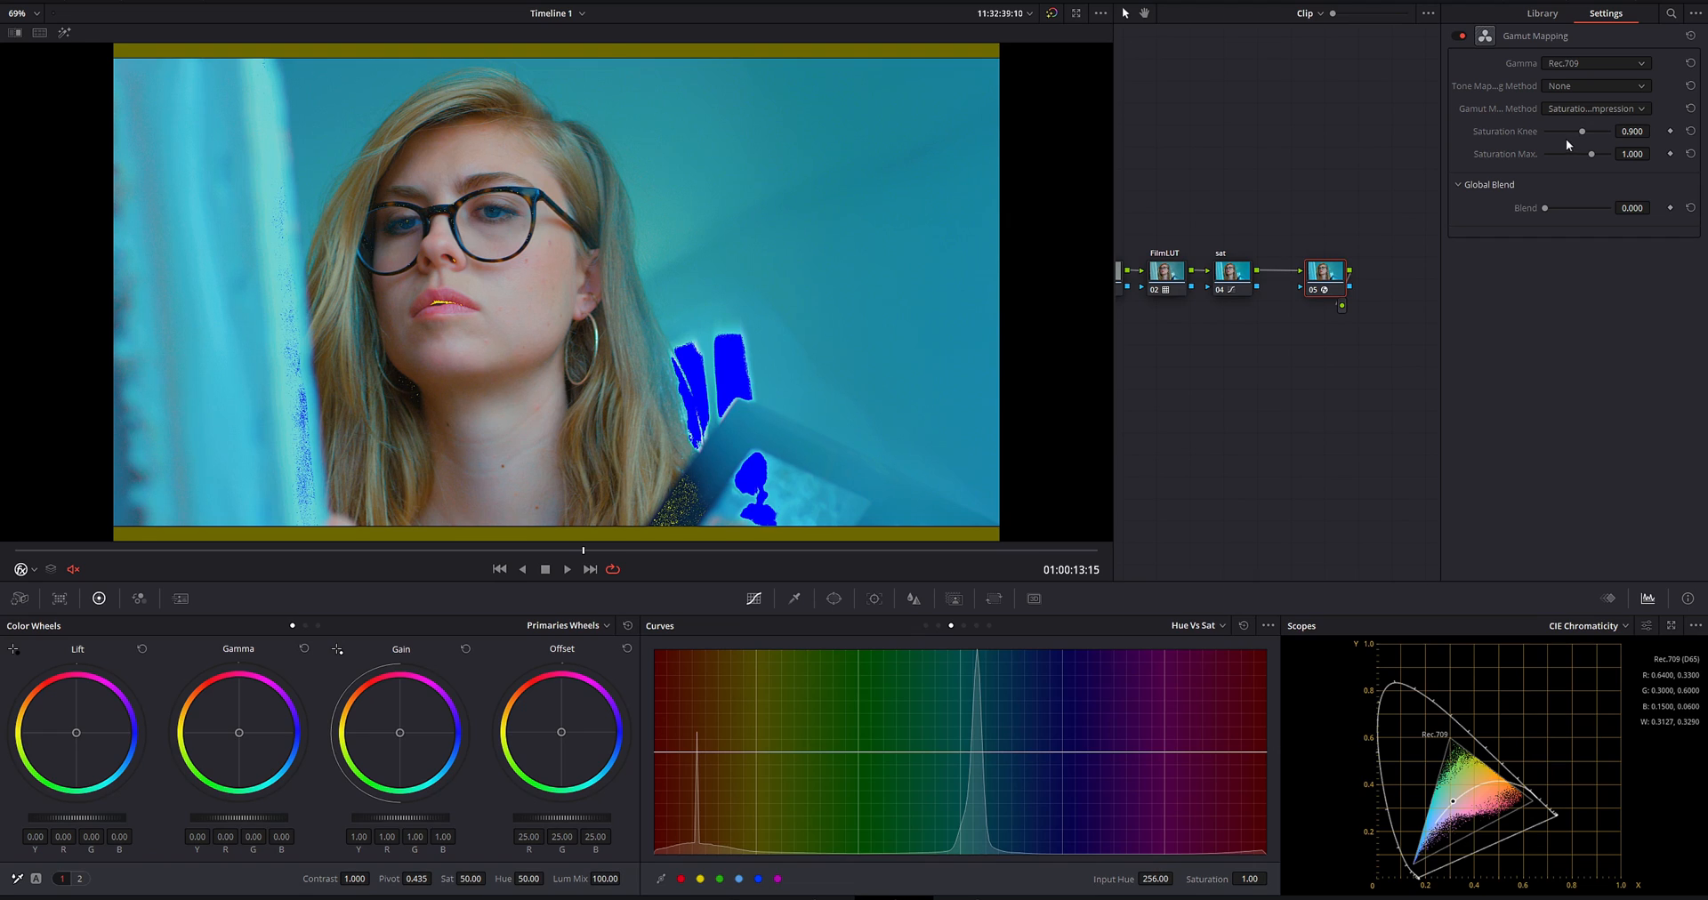
pyautogui.moveTo(1581, 131); pyautogui.dragTo(1585, 131)
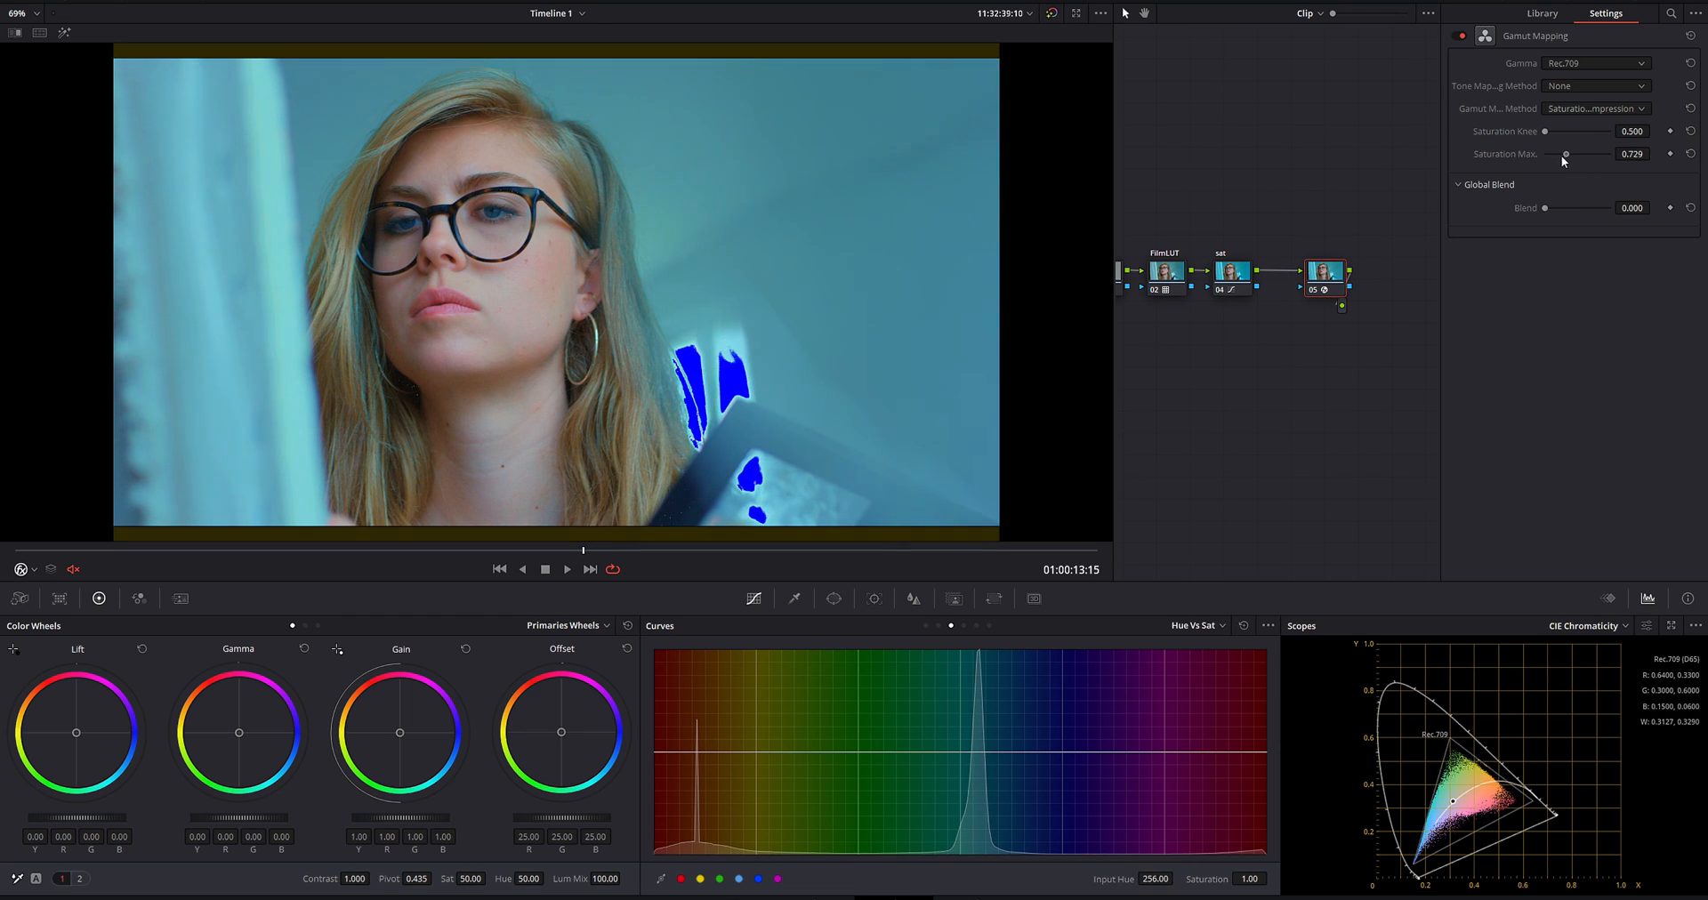
pyautogui.moveTo(1566, 154); pyautogui.dragTo(1591, 154)
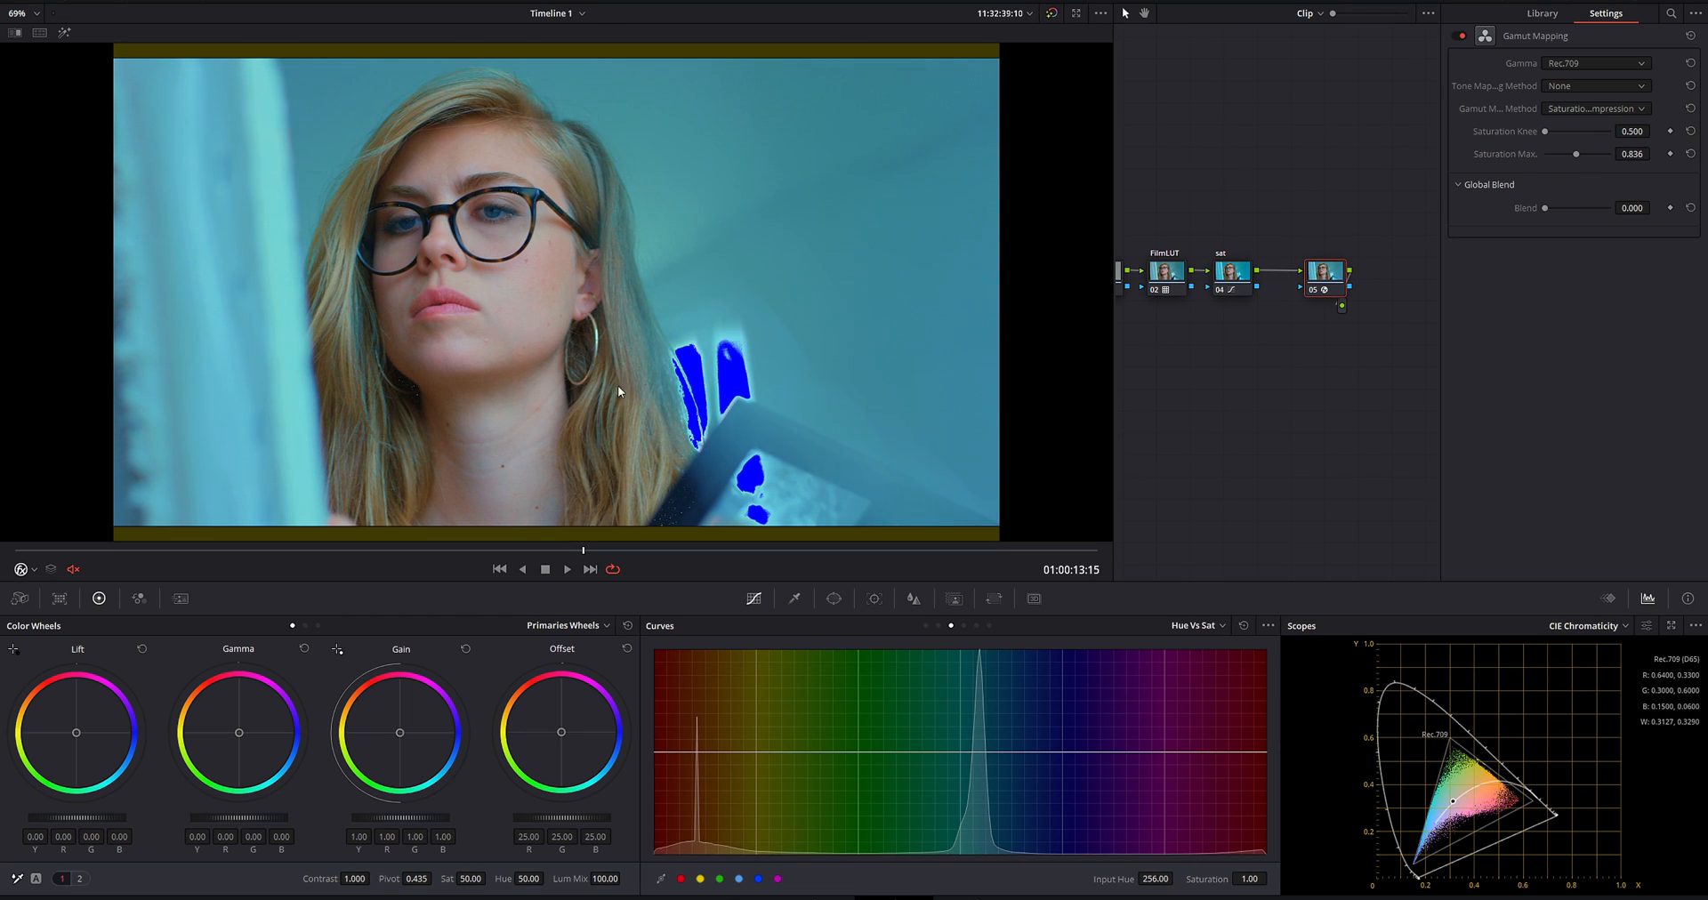
pyautogui.moveTo(1504, 120)
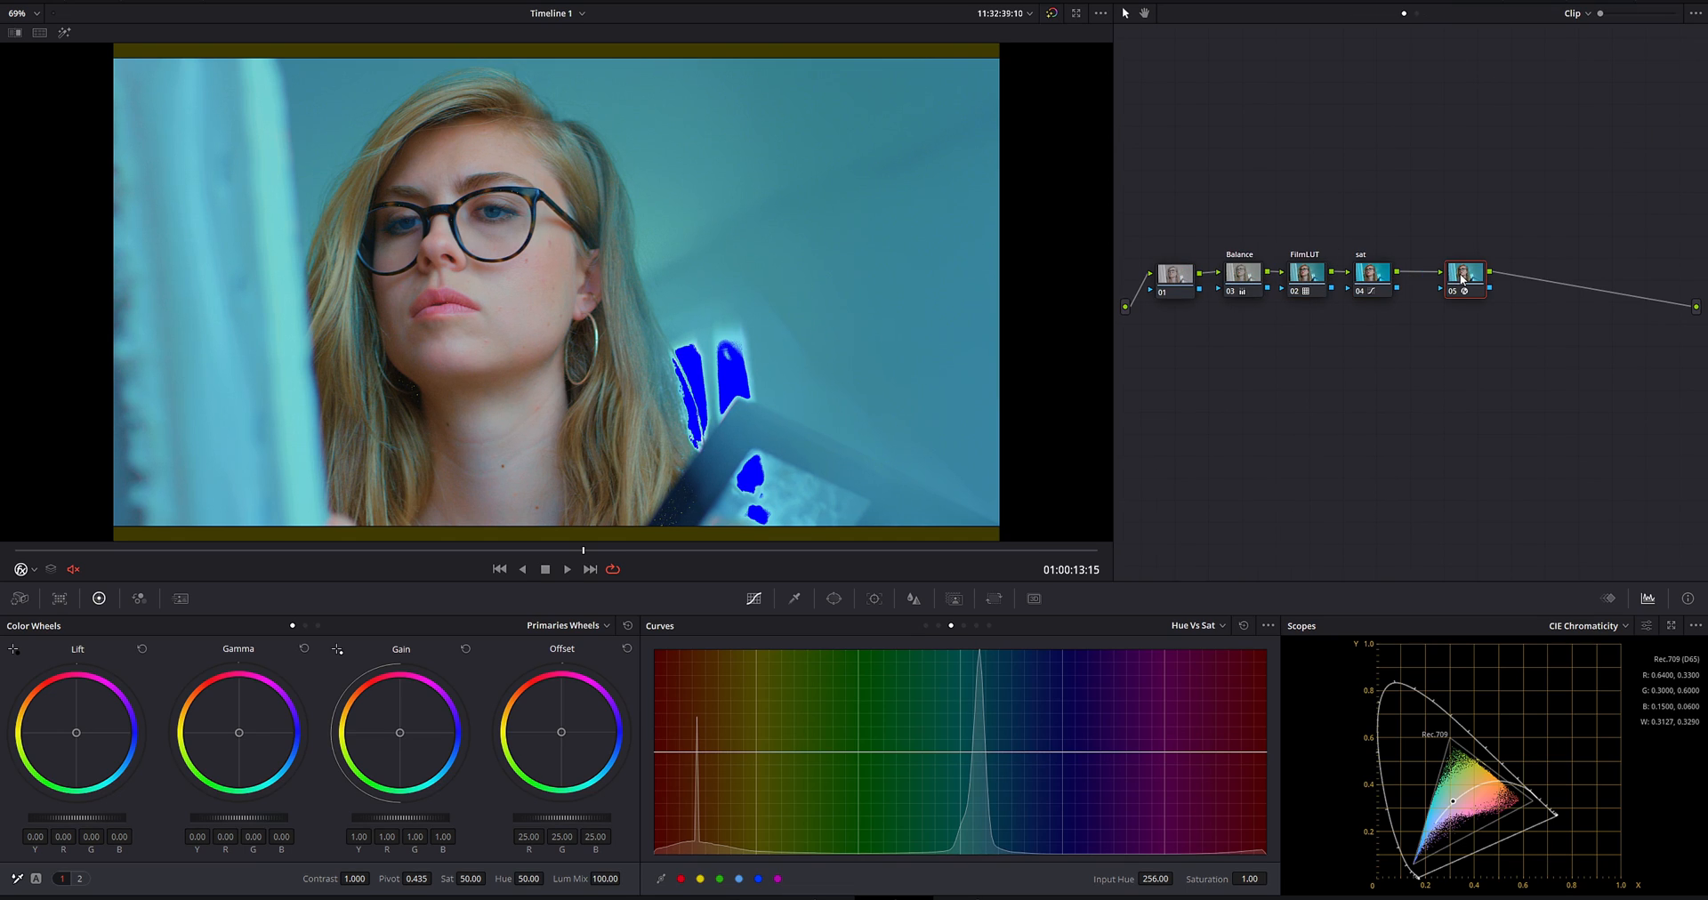
# Remove the Gamut Mapping effect from node 05.
pyautogui.click(1464, 272)
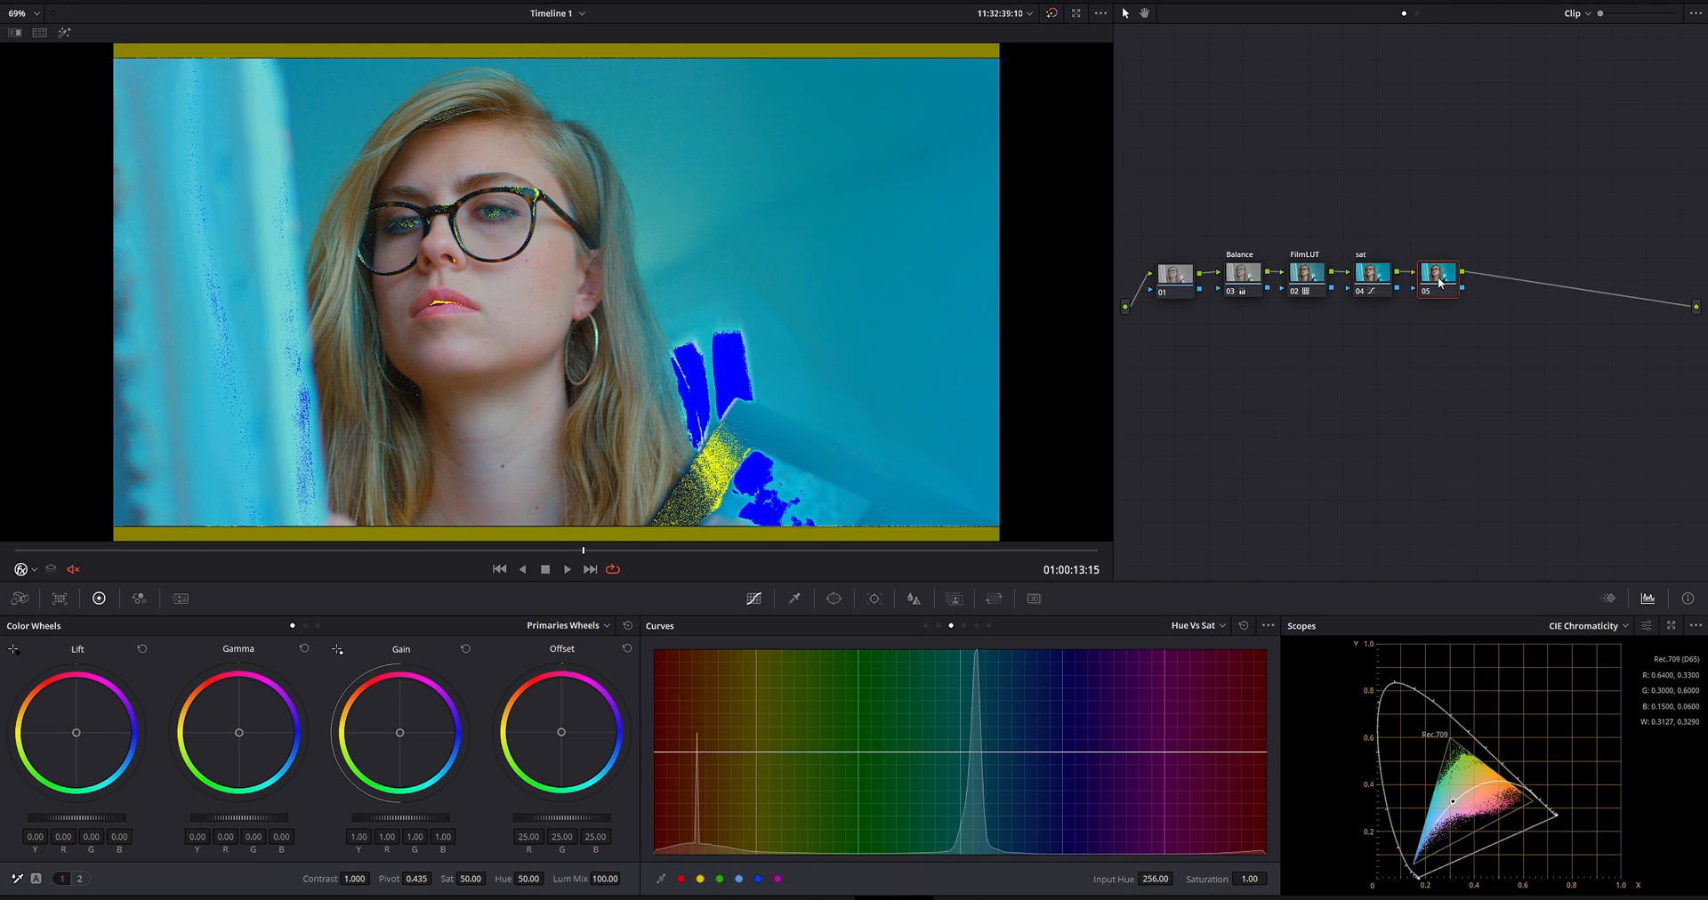
pyautogui.click(1438, 275)
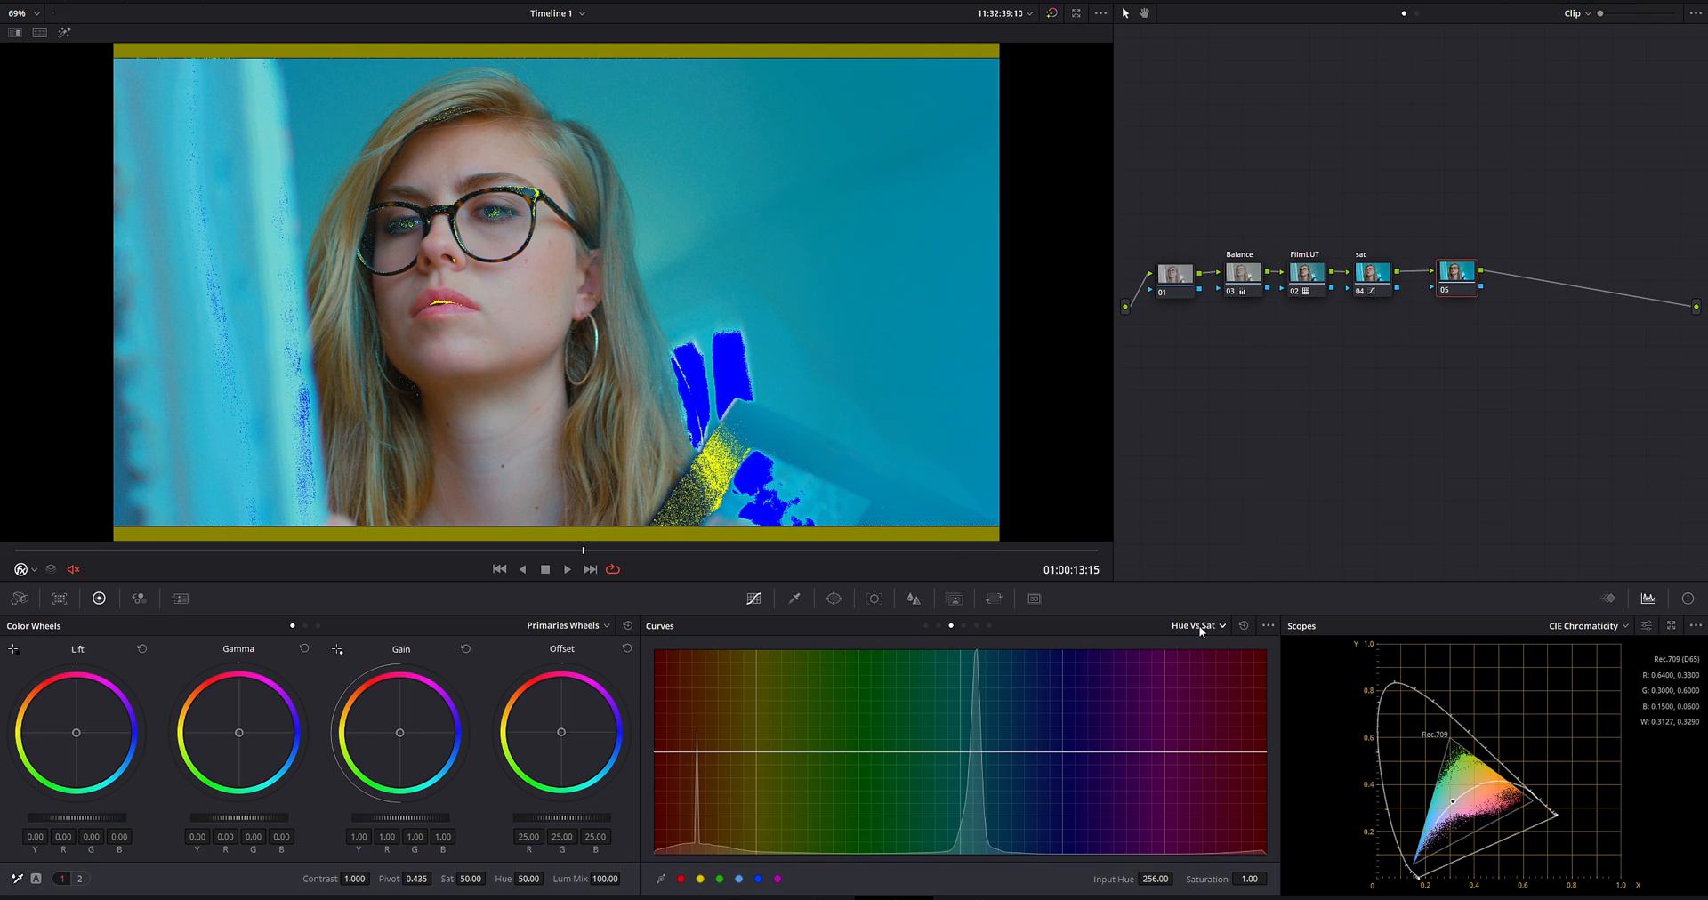
pyautogui.moveTo(1216, 630)
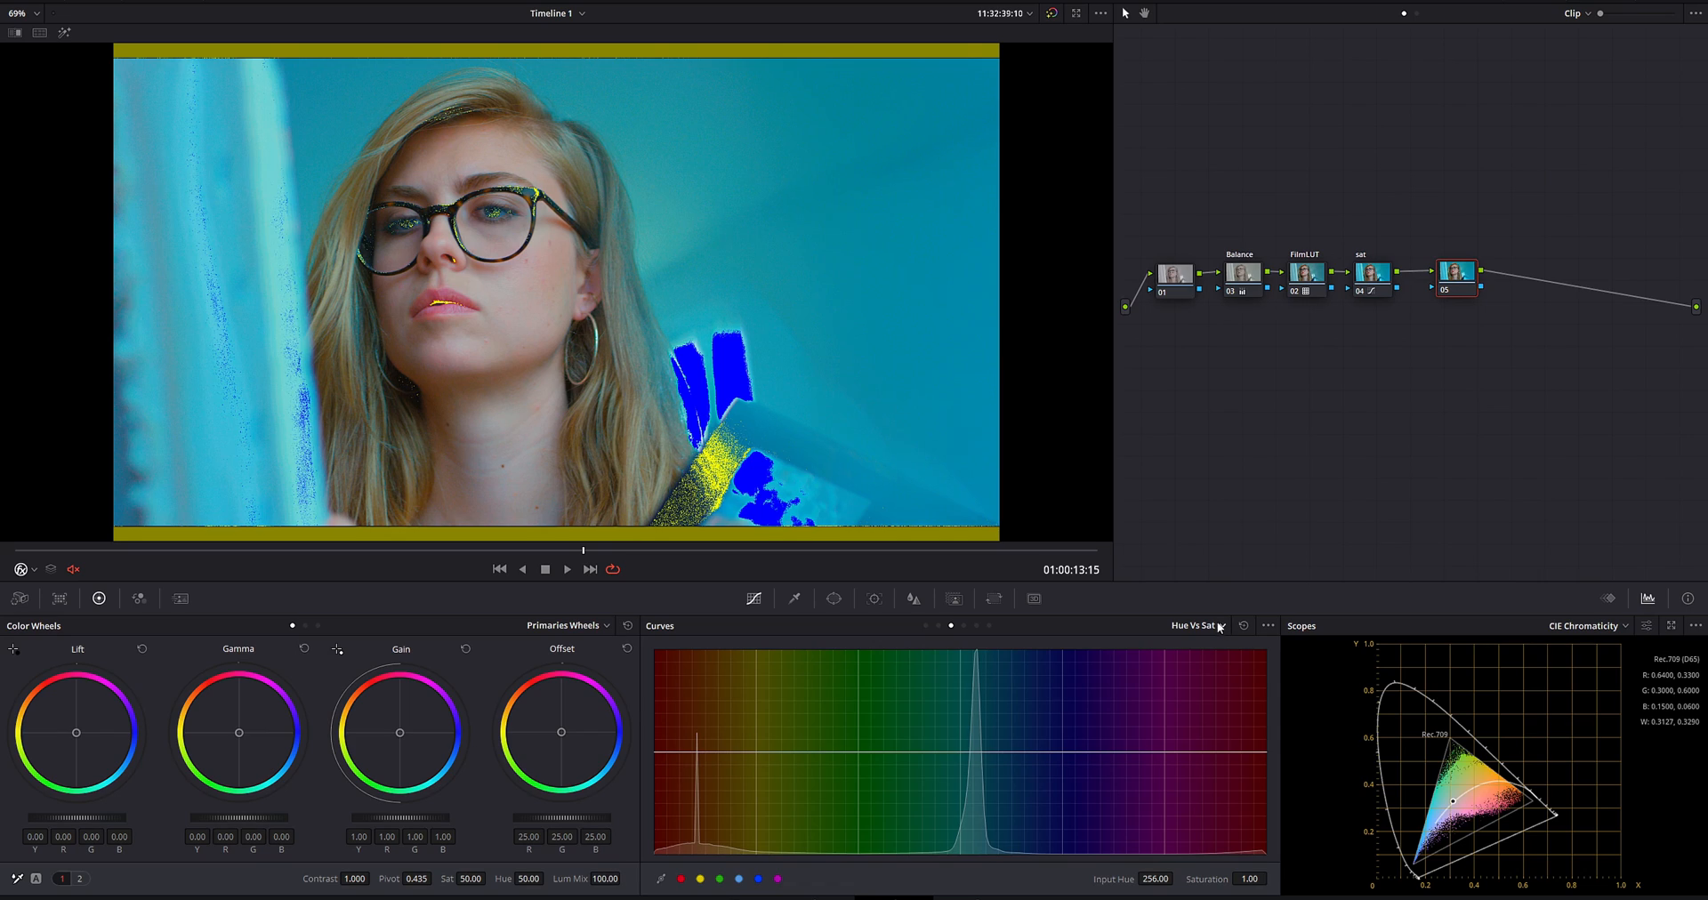
pyautogui.moveTo(1229, 570)
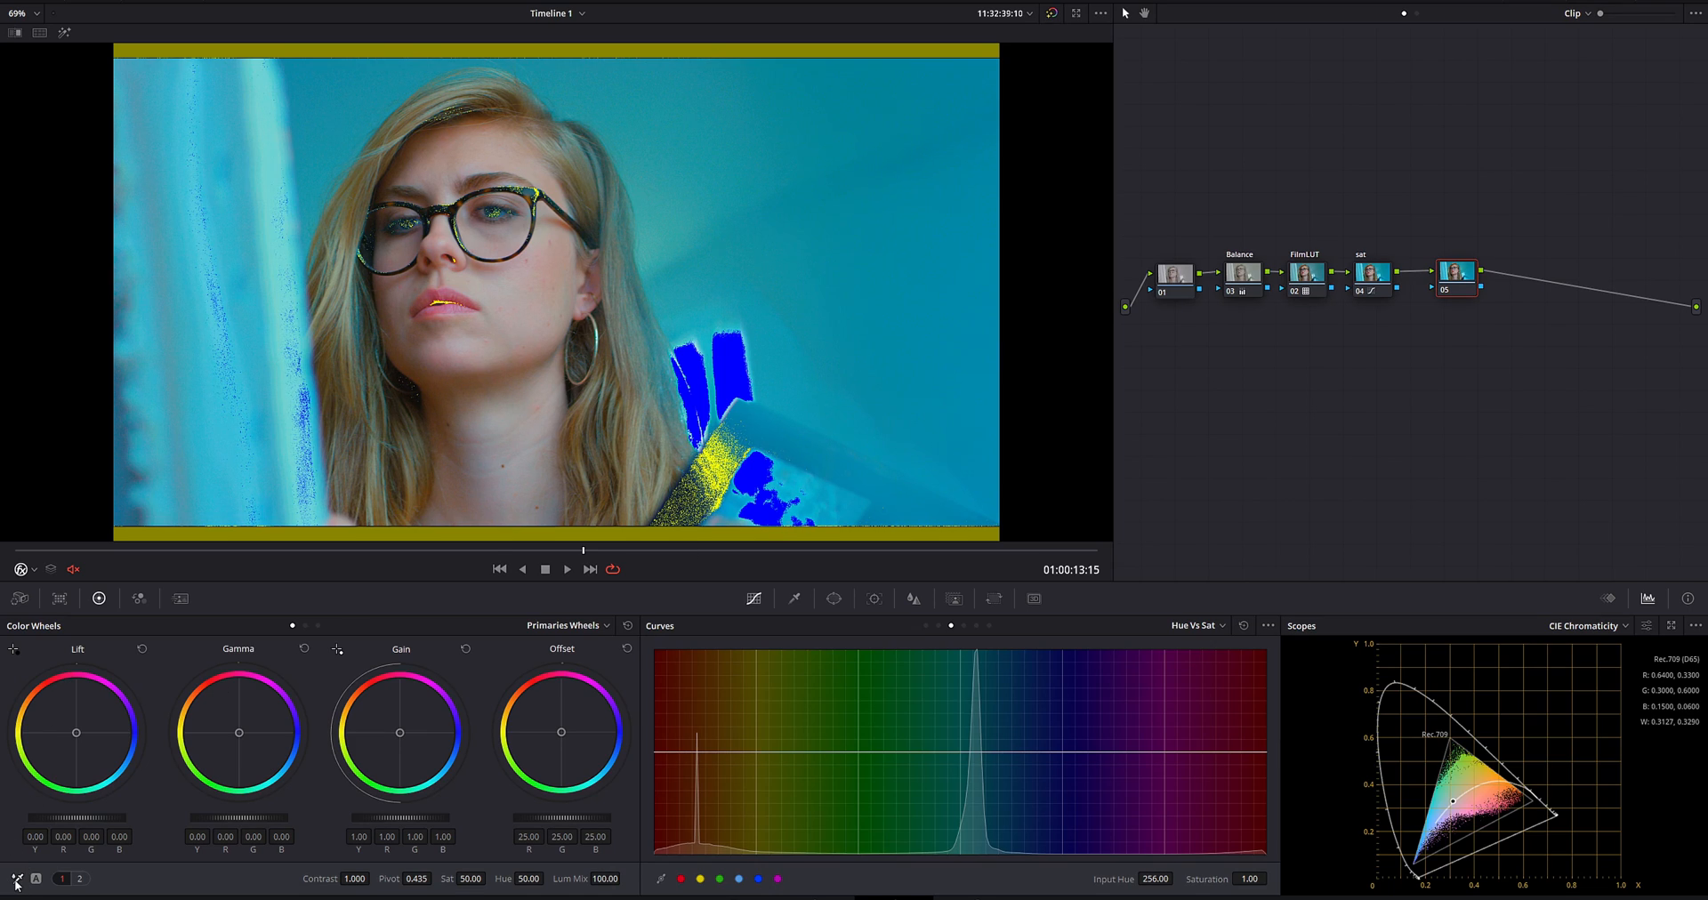
pyautogui.moveTo(715, 460)
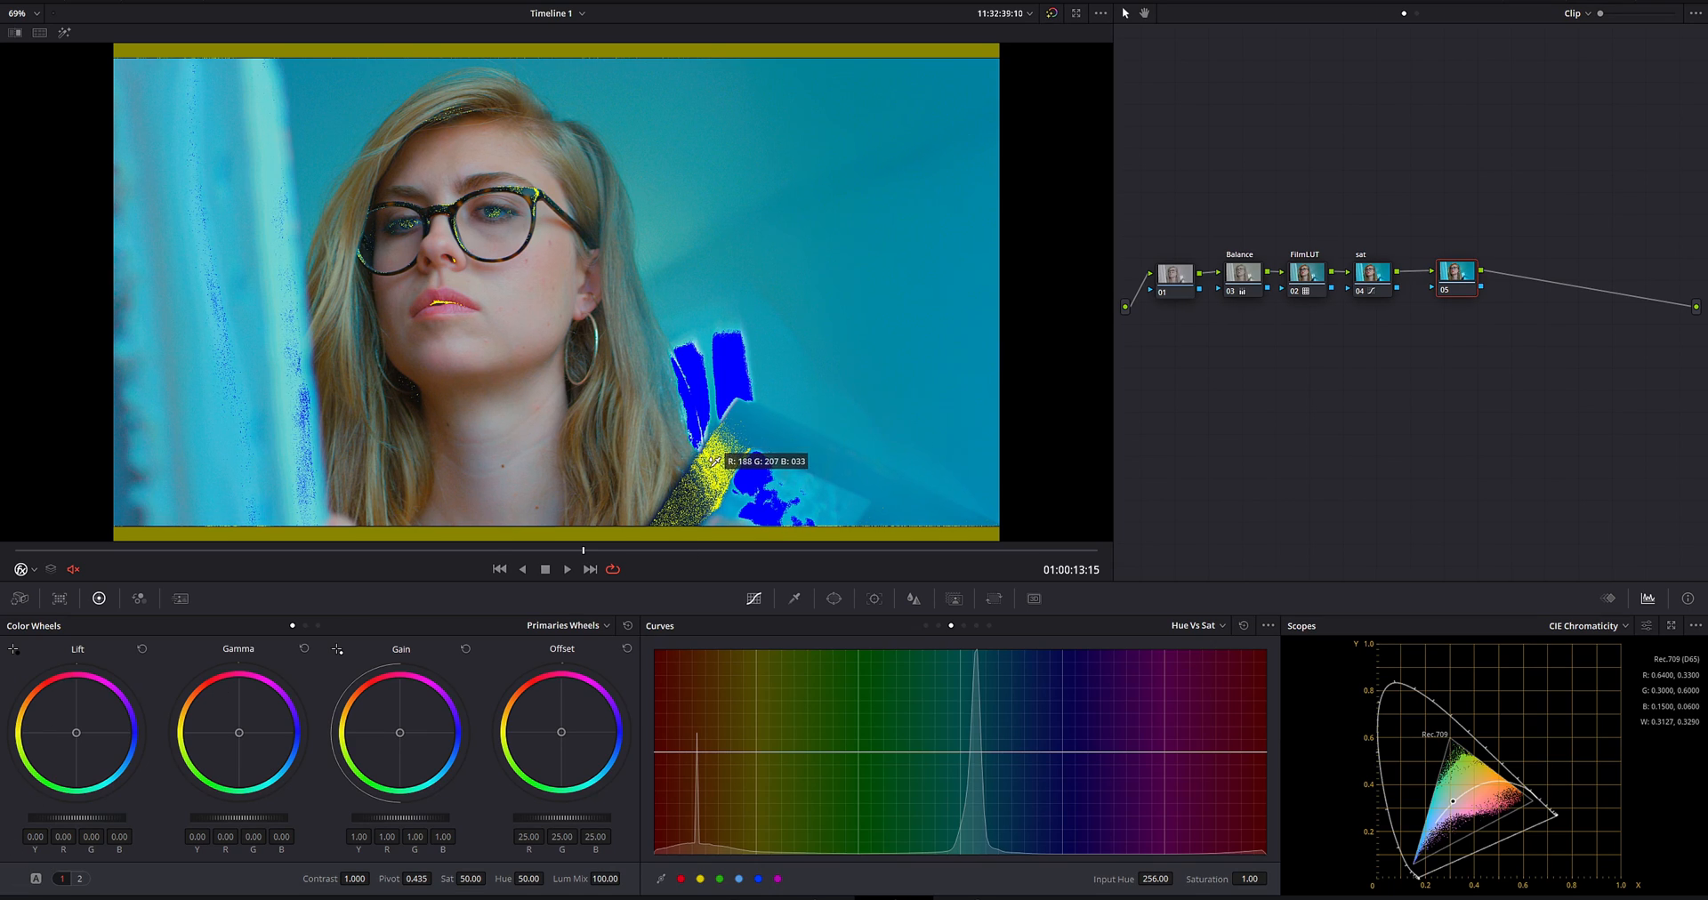
pyautogui.moveTo(854, 512)
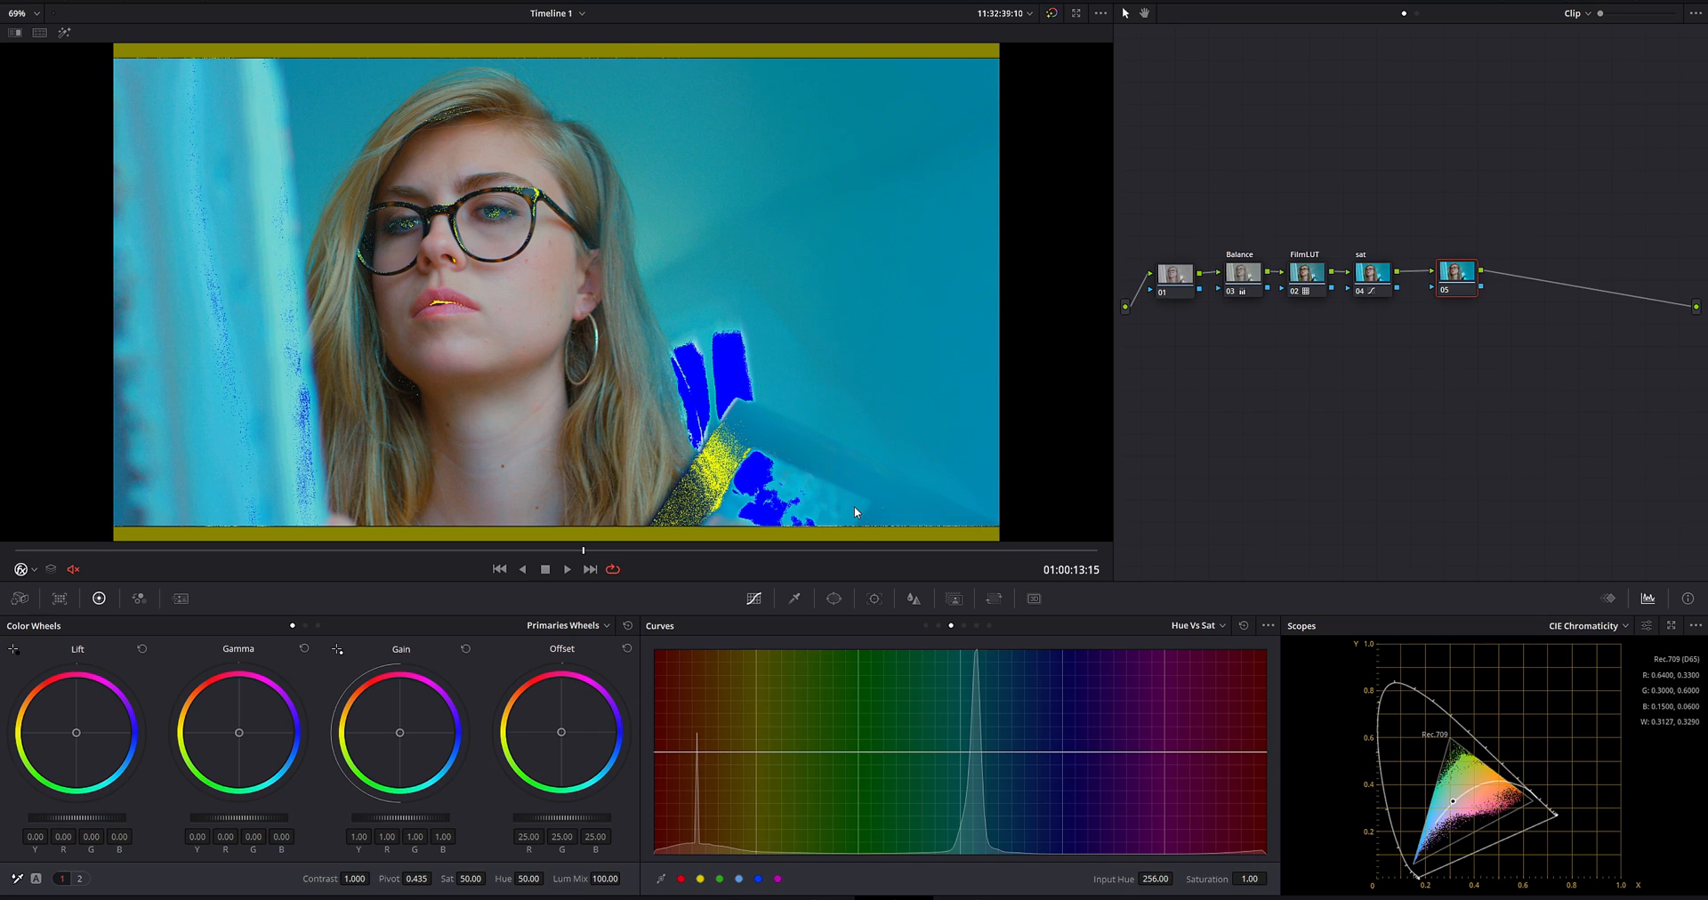
# Set the viewer overlay to Qualifier for sampling the oversaturated colours.
pyautogui.click(19, 568)
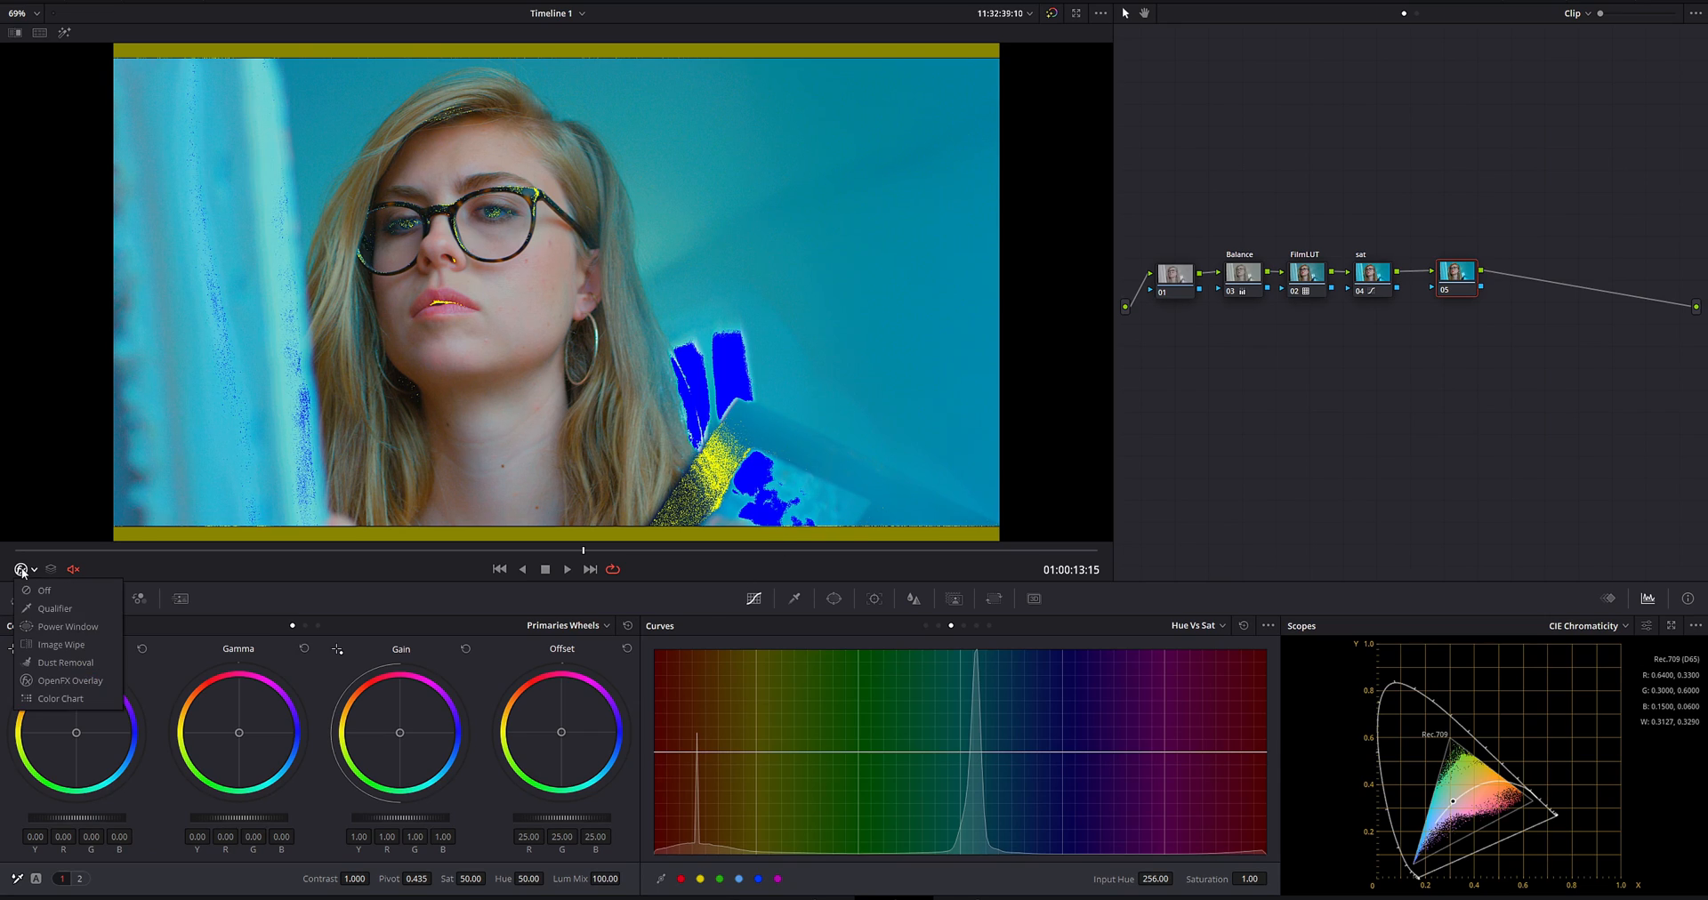
pyautogui.click(44, 589)
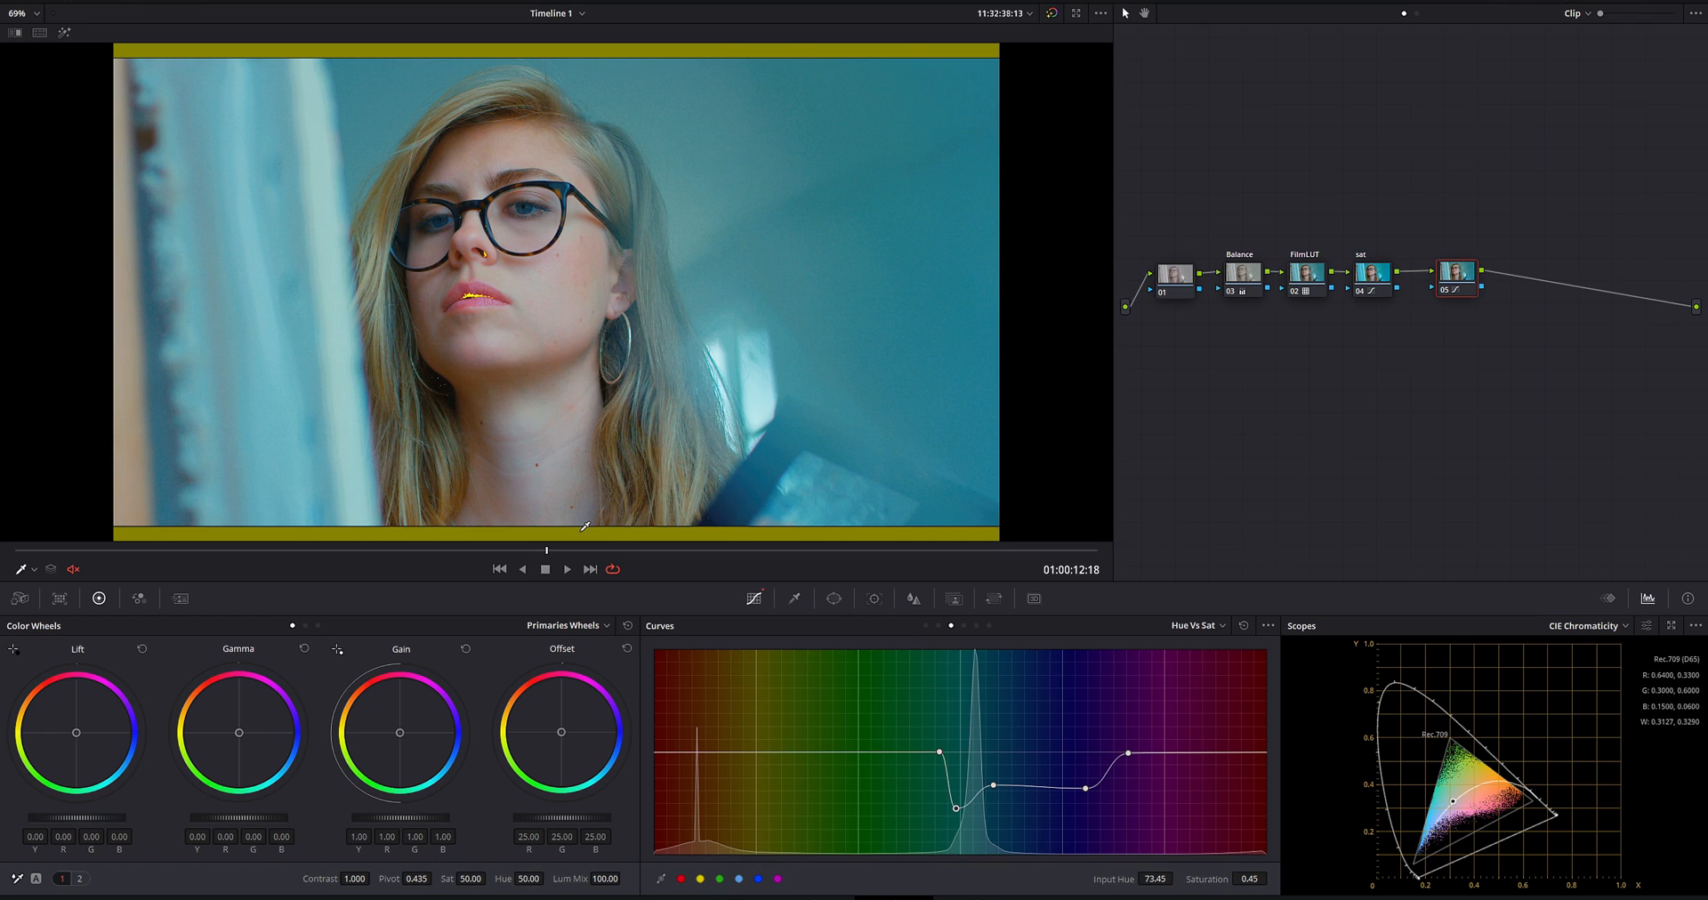
# Scrub forward to a later frame showing the woman holding a tablet.
pyautogui.moveTo(549, 551); pyautogui.dragTo(642, 551)
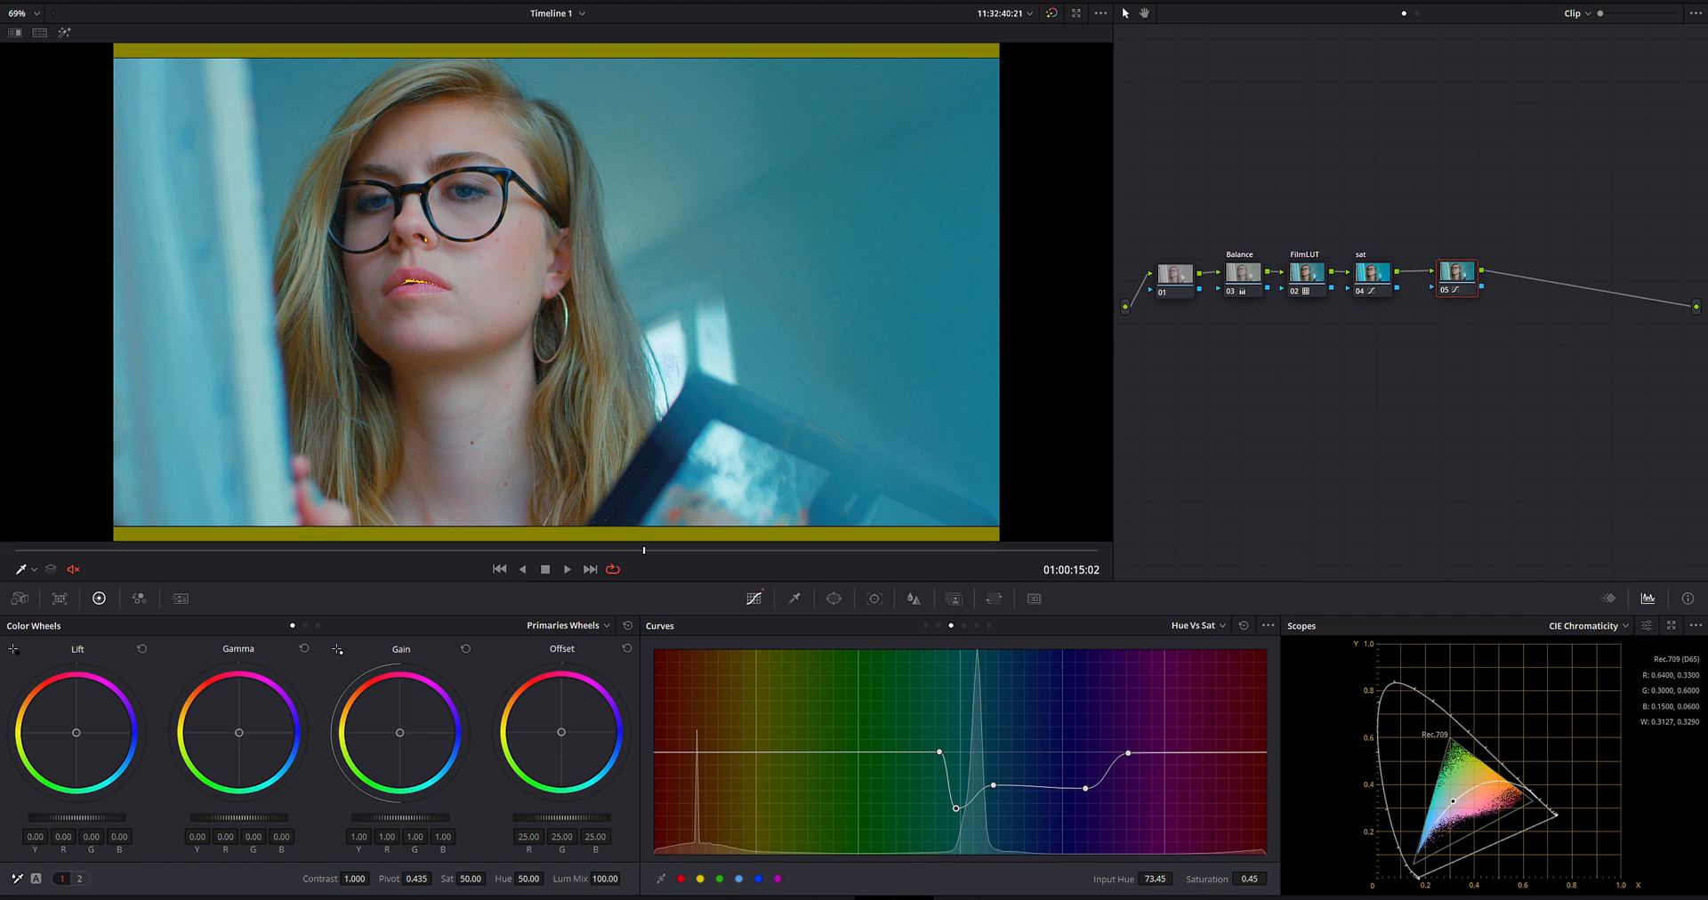
pyautogui.moveTo(1533, 759)
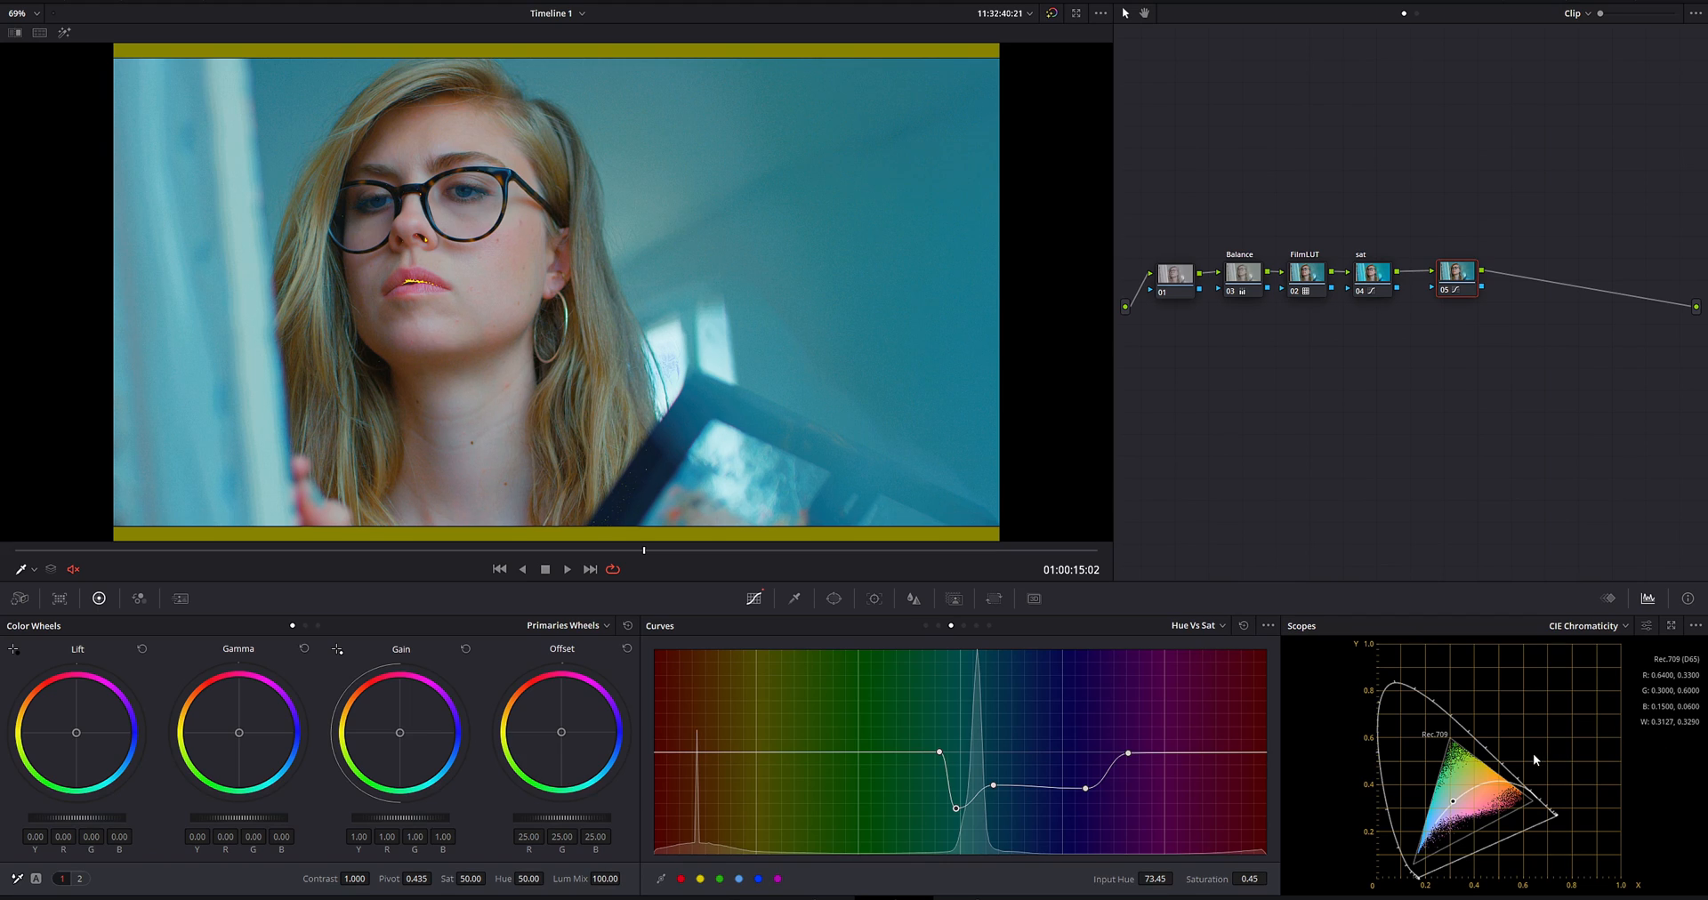
pyautogui.moveTo(1231, 480)
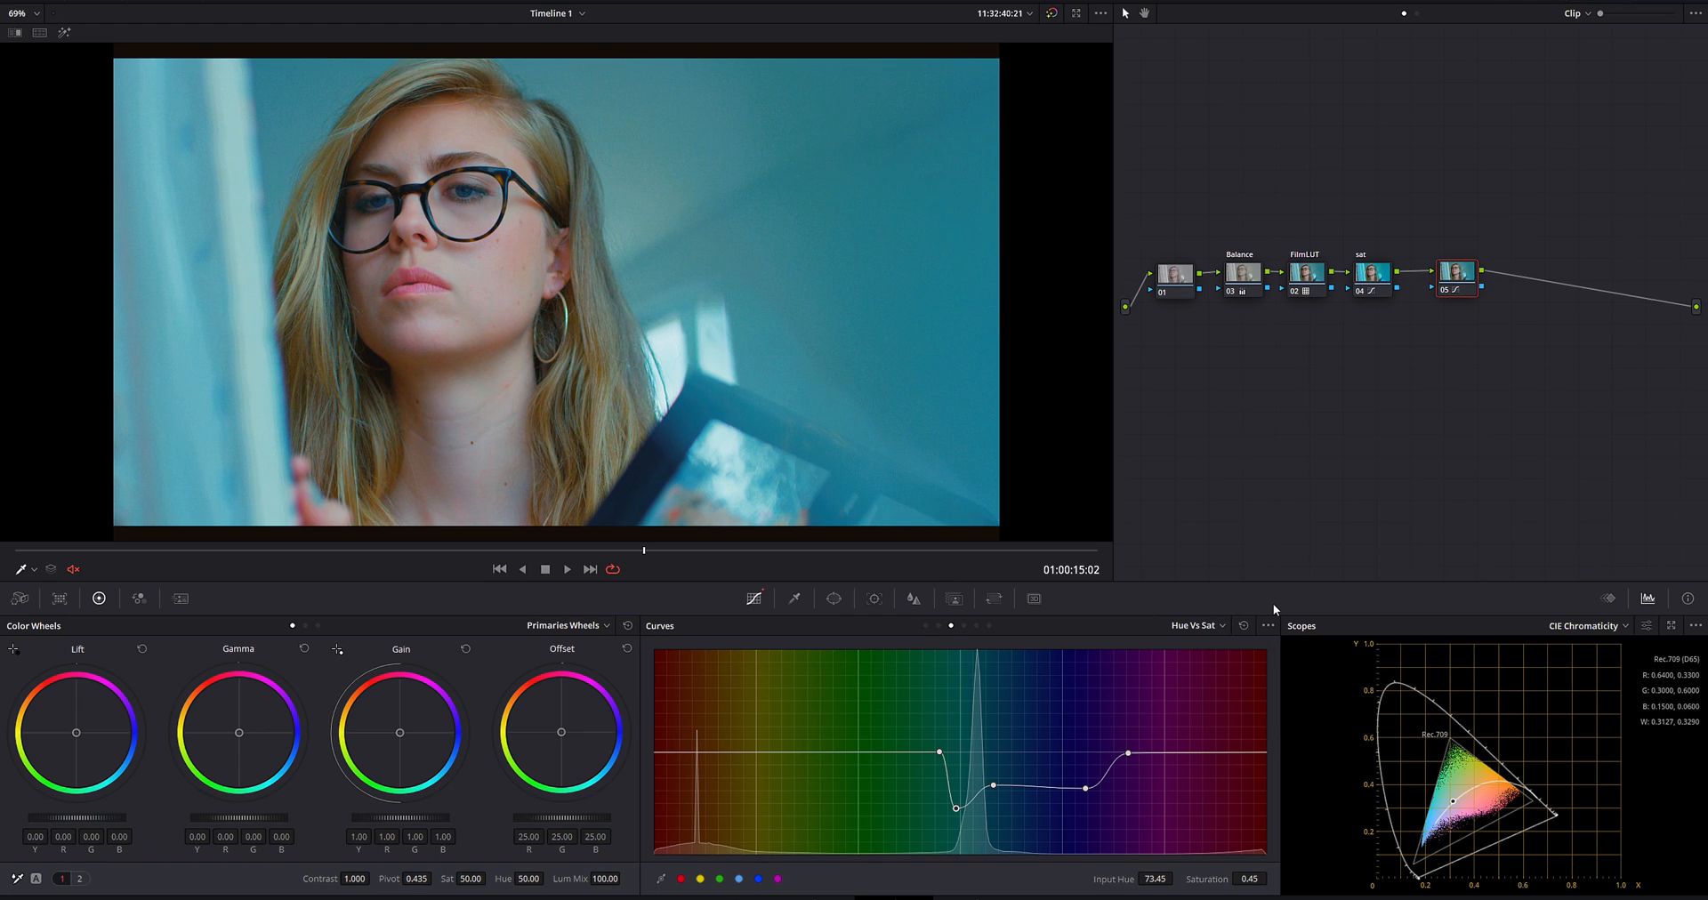
pyautogui.moveTo(1082, 623)
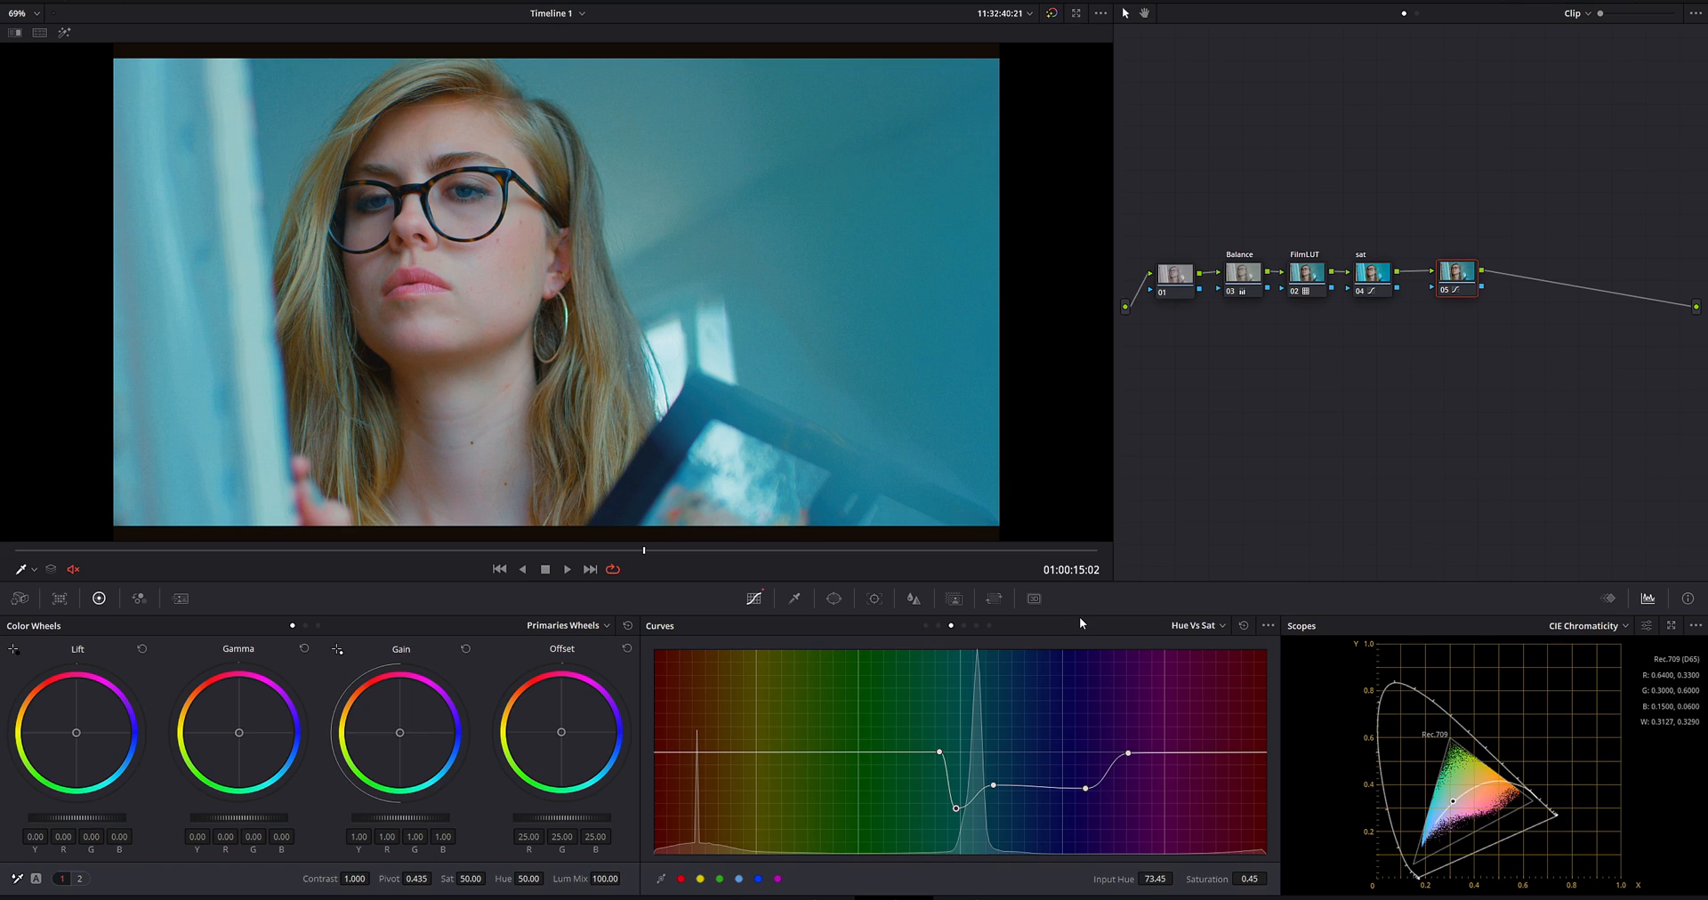